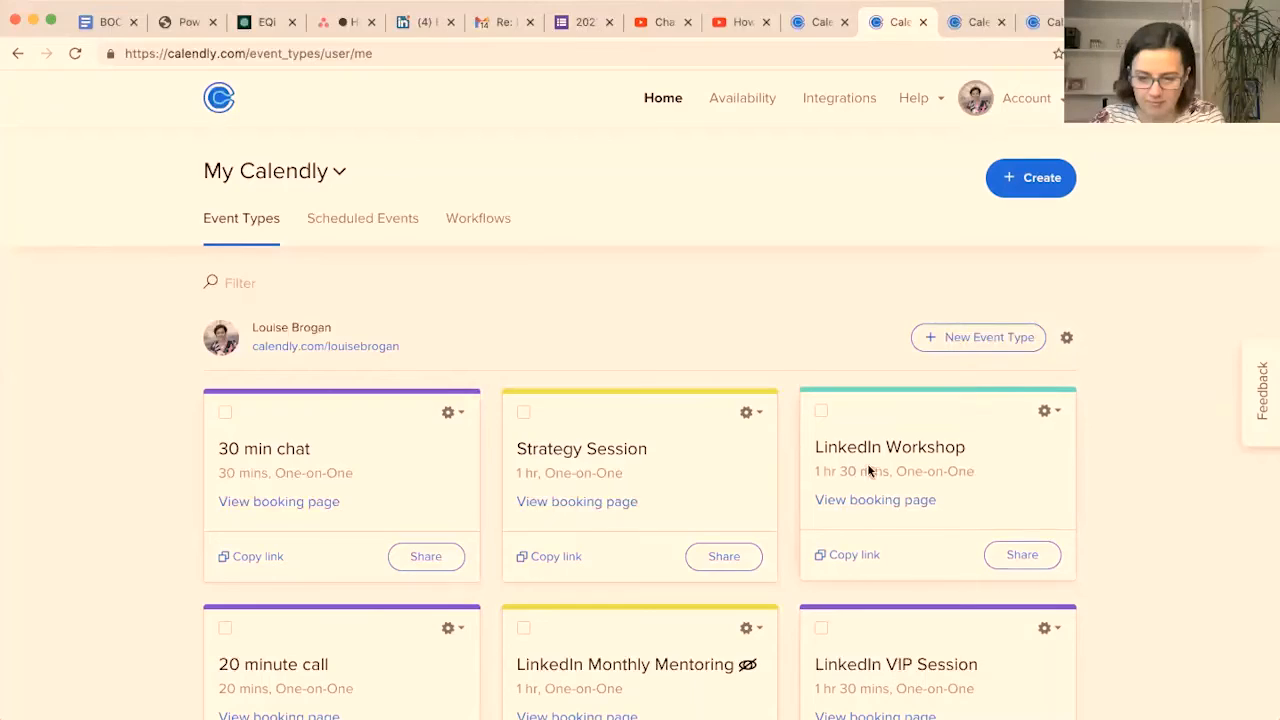
{"action": "mouse_move", "coordinate": [1090, 500]}
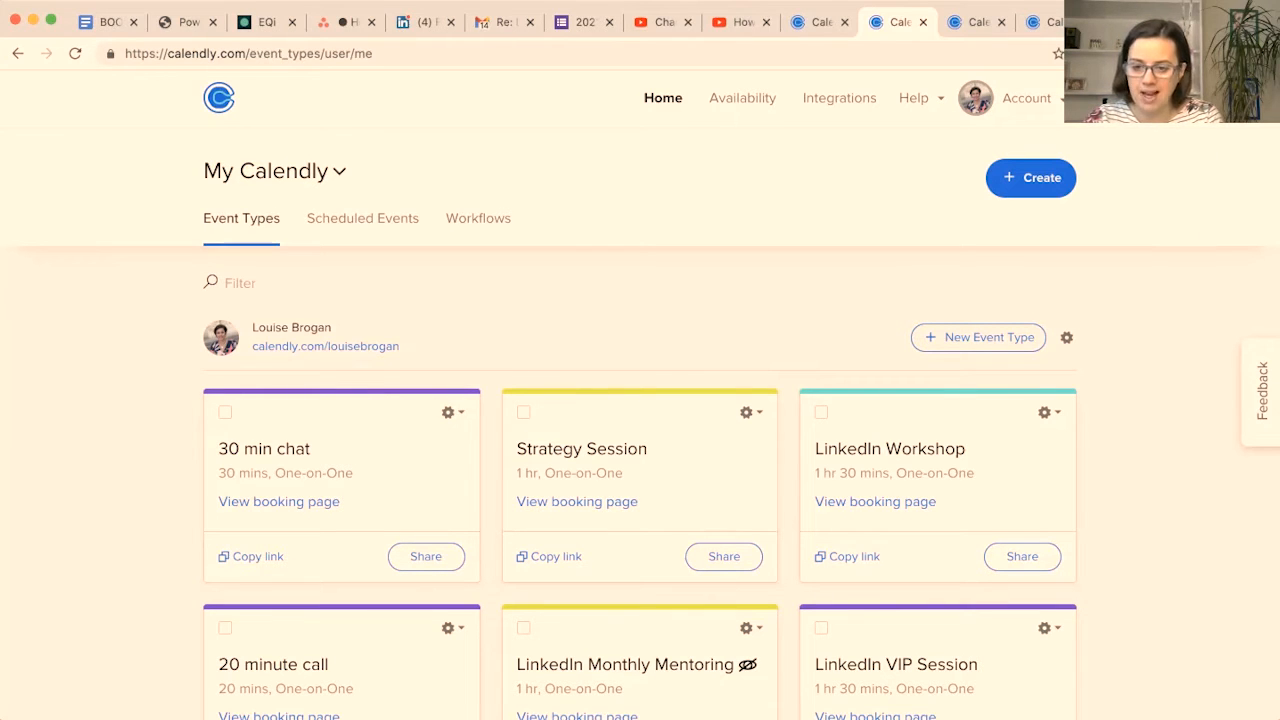
{"action": "mouse_move", "coordinate": [154, 37]}
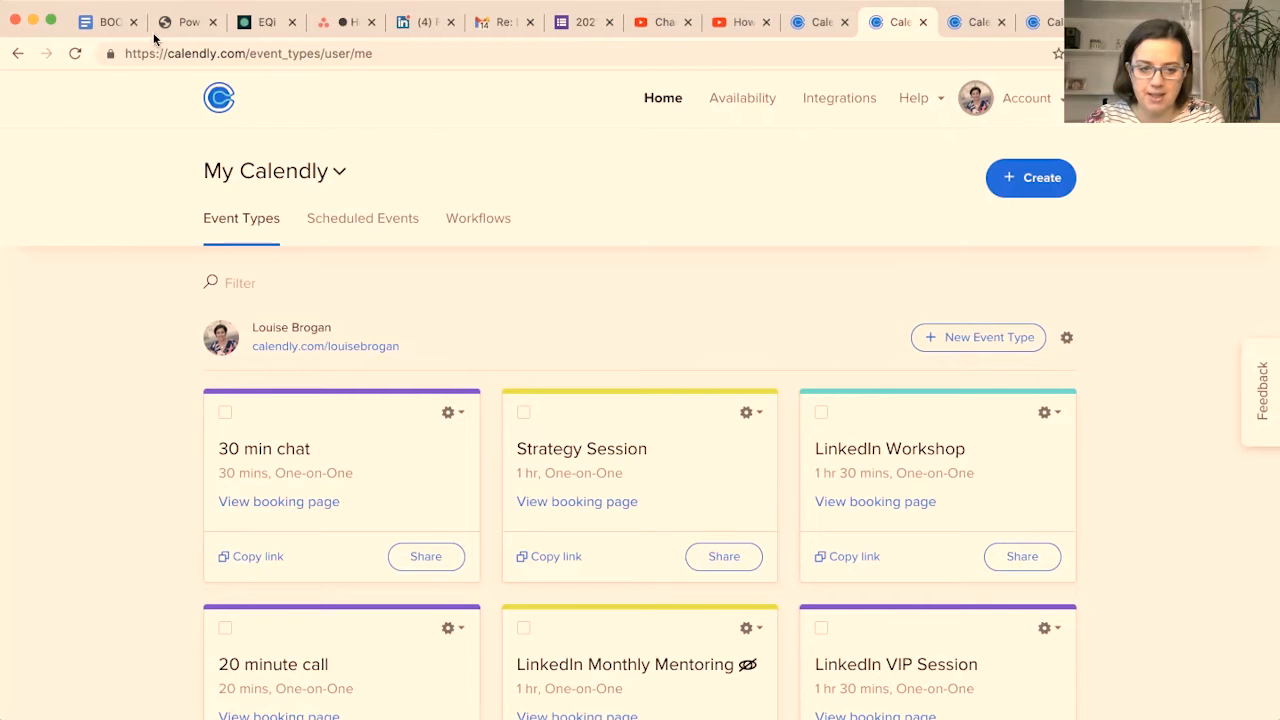
{"action": "mouse_move", "coordinate": [108, 261]}
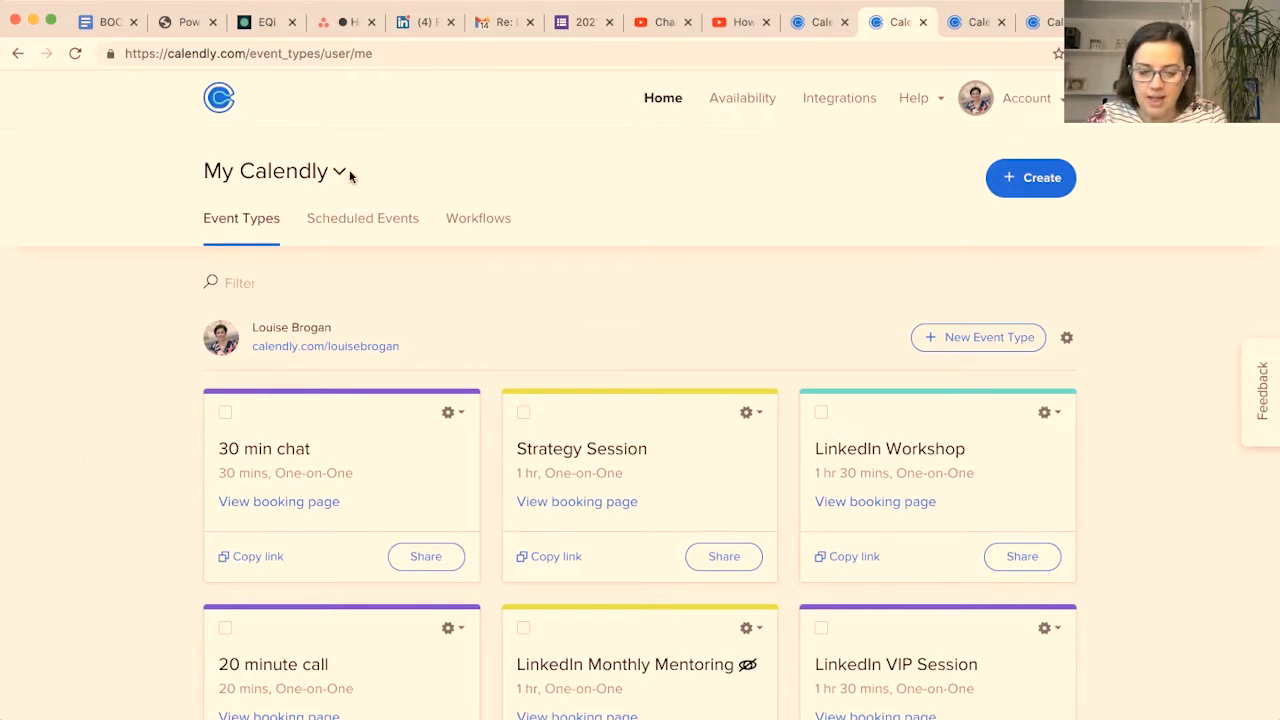
{"action": "mouse_move", "coordinate": [578, 178]}
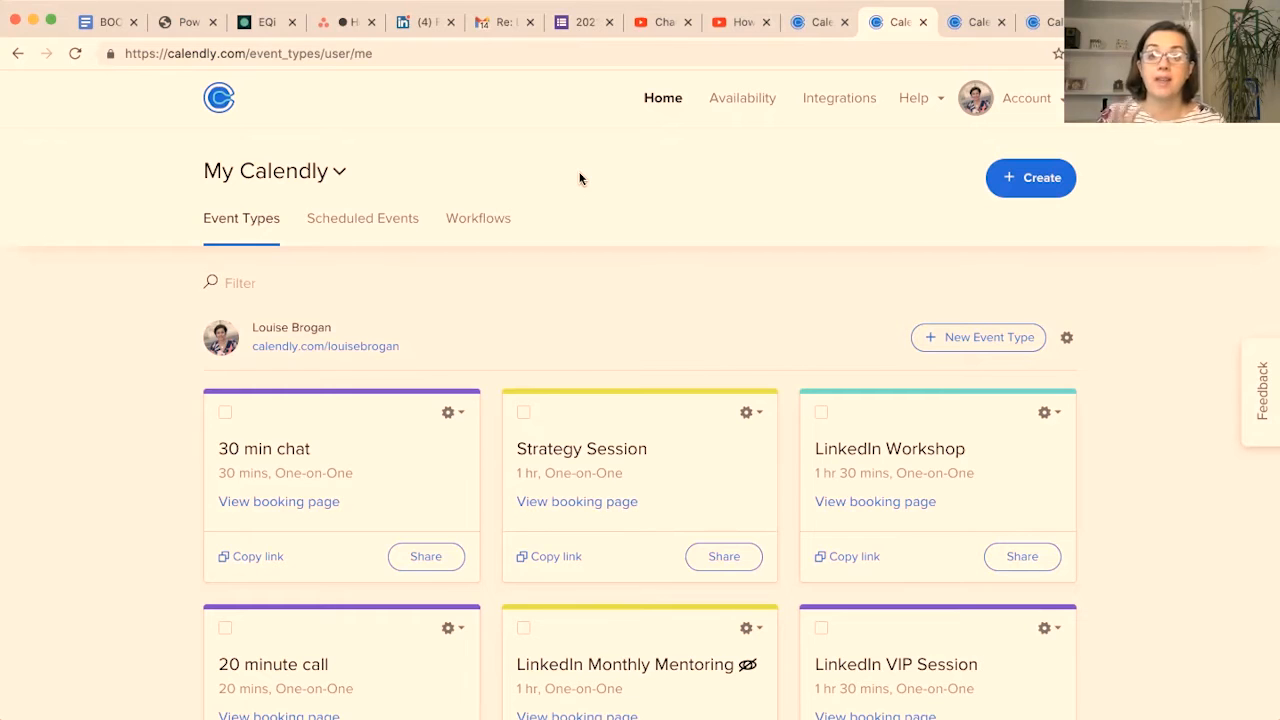
{"action": "mouse_move", "coordinate": [805, 248]}
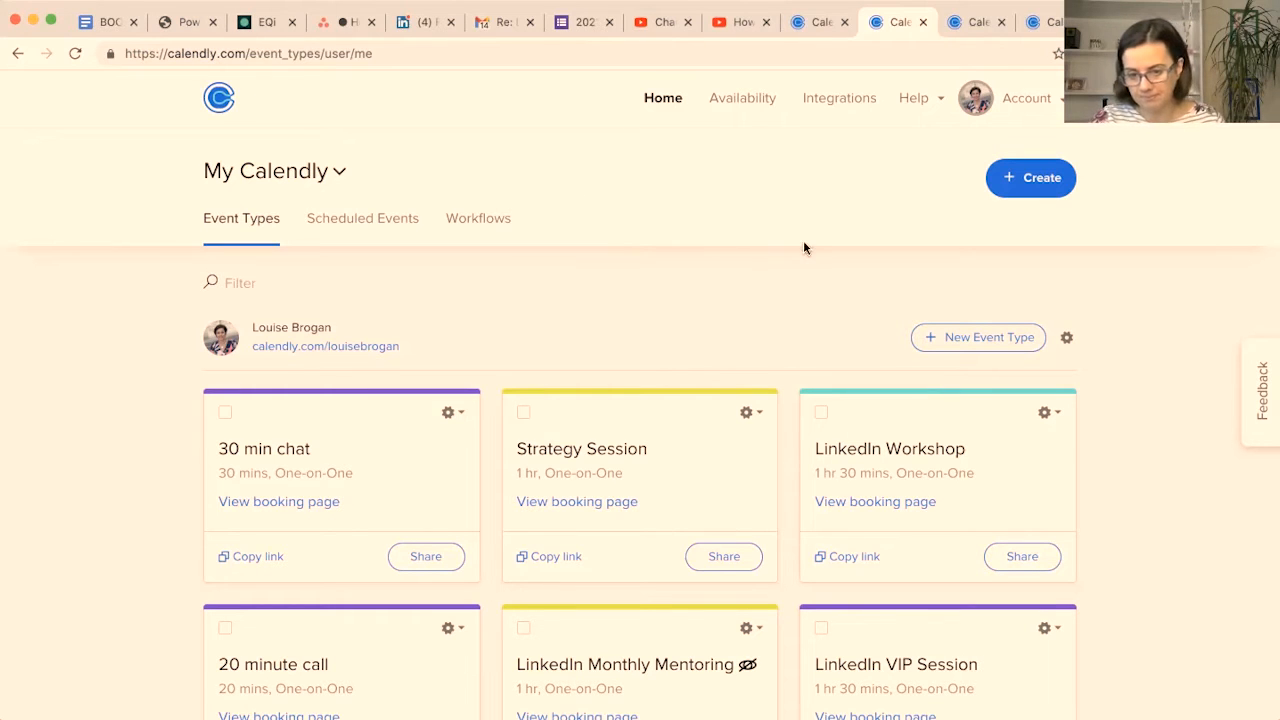
{"action": "mouse_move", "coordinate": [420, 348]}
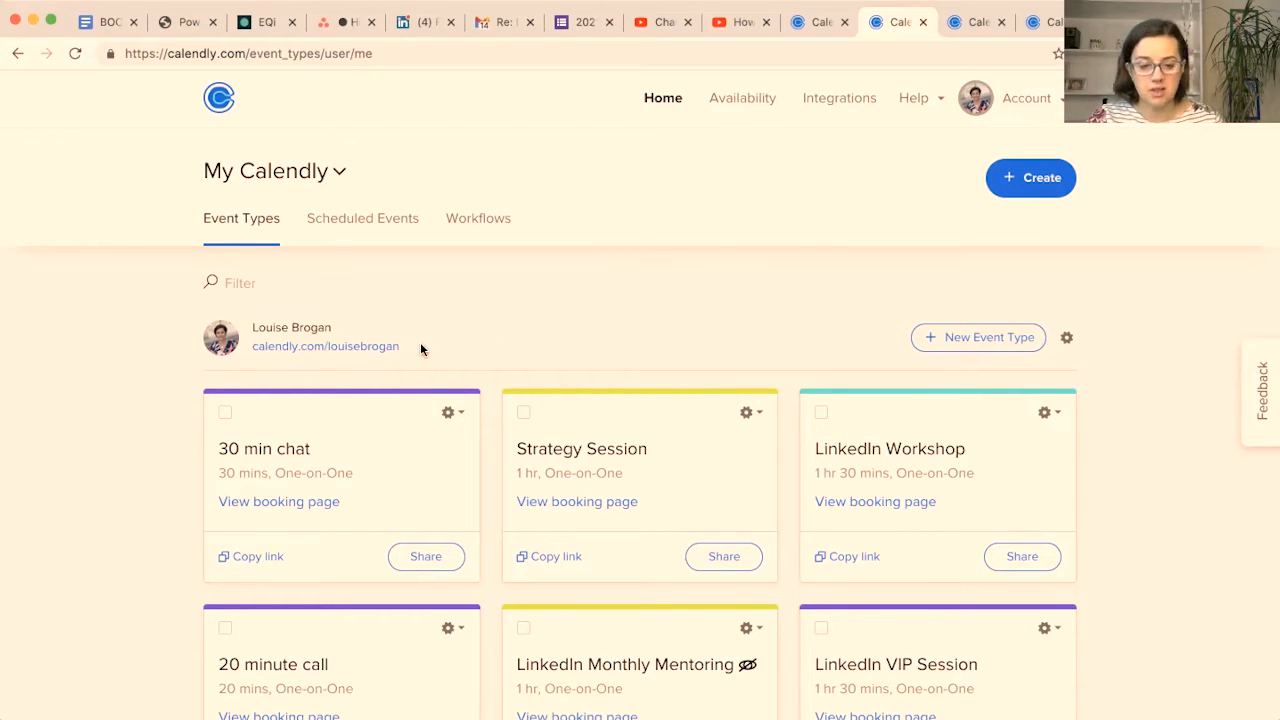
{"action": "mouse_move", "coordinate": [351, 346]}
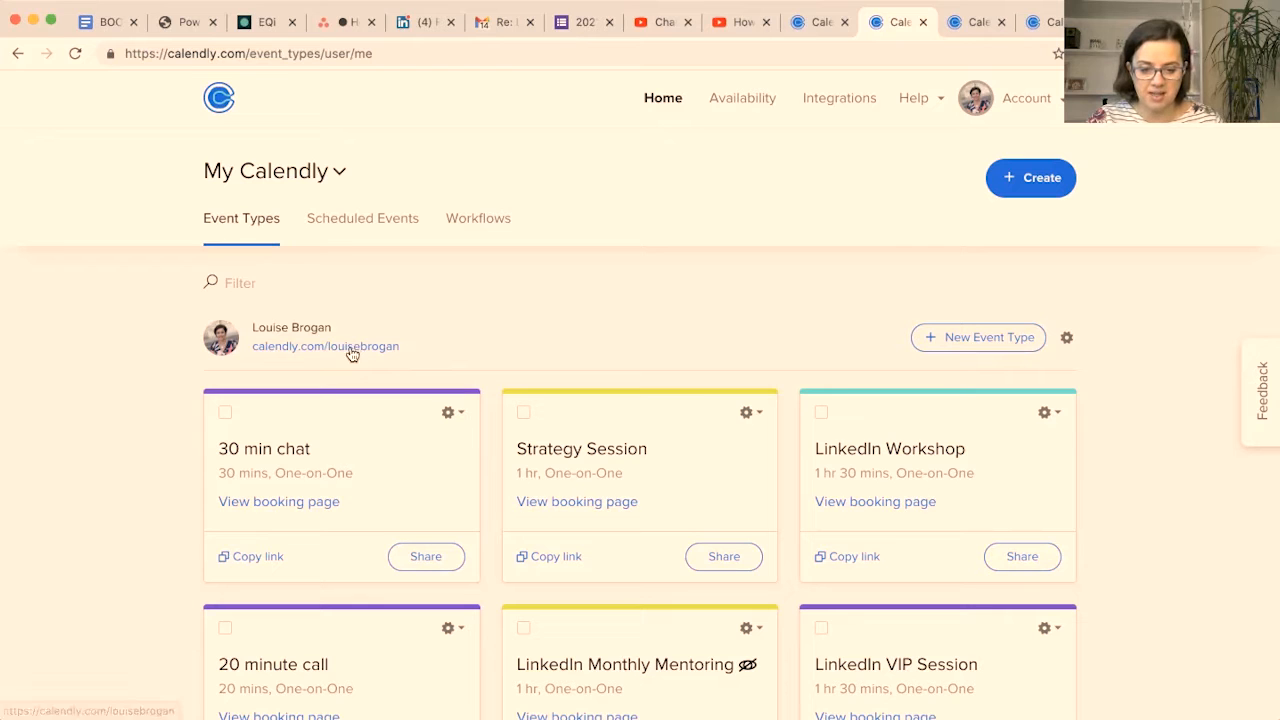
Step: Review the public booking page and highlight its current welcome message
{"action": "left_click", "coordinate": [325, 345]}
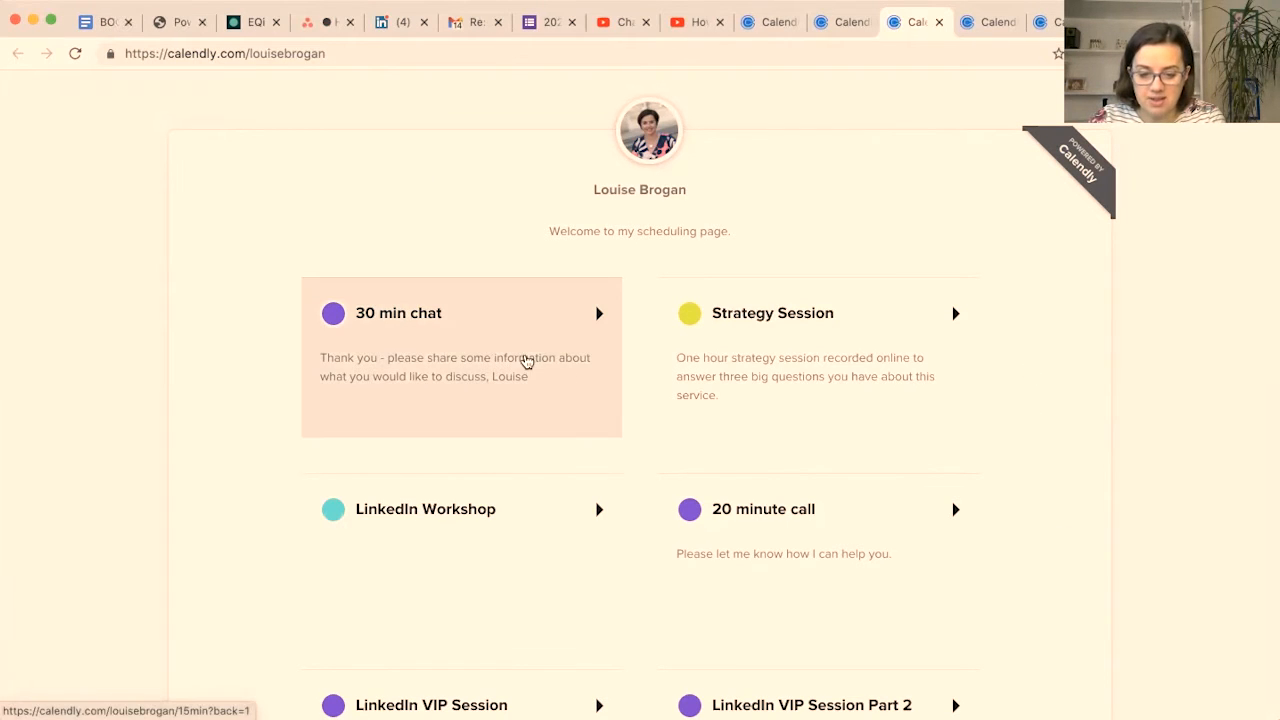
{"action": "scroll", "scroll_direction": "down", "scroll_amount": 3}
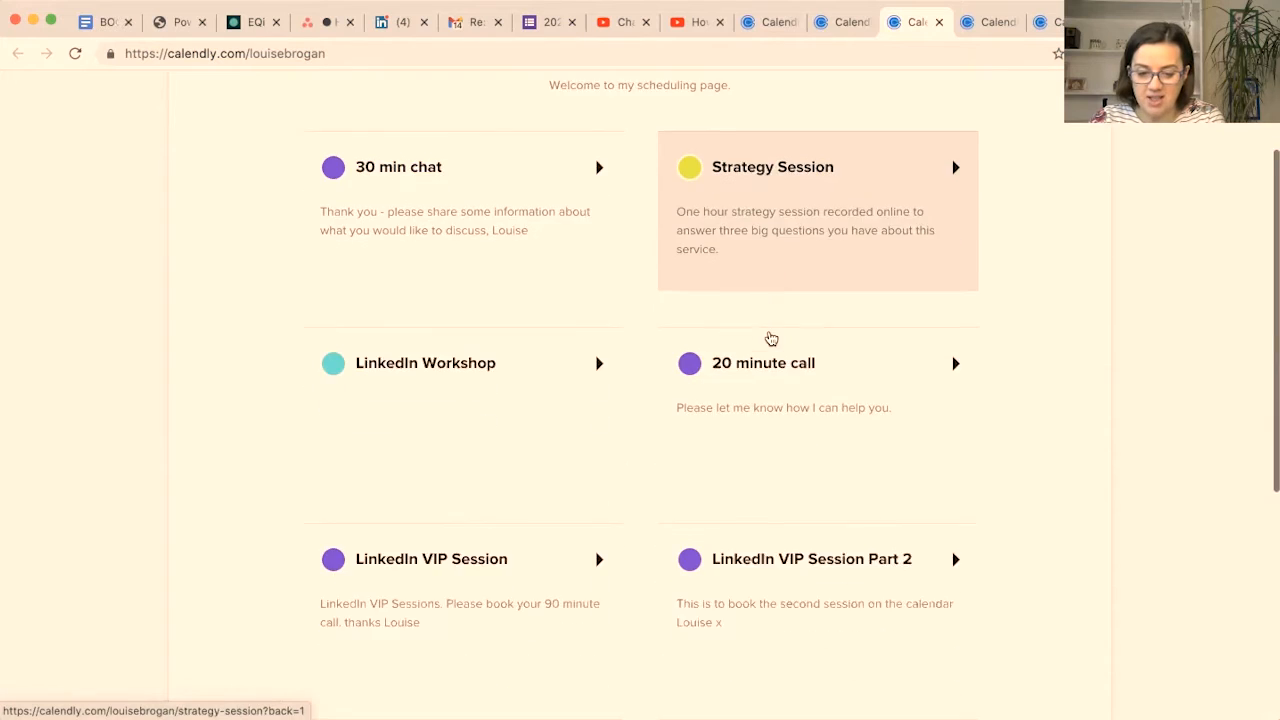
{"action": "scroll", "scroll_direction": "down", "scroll_amount": 3}
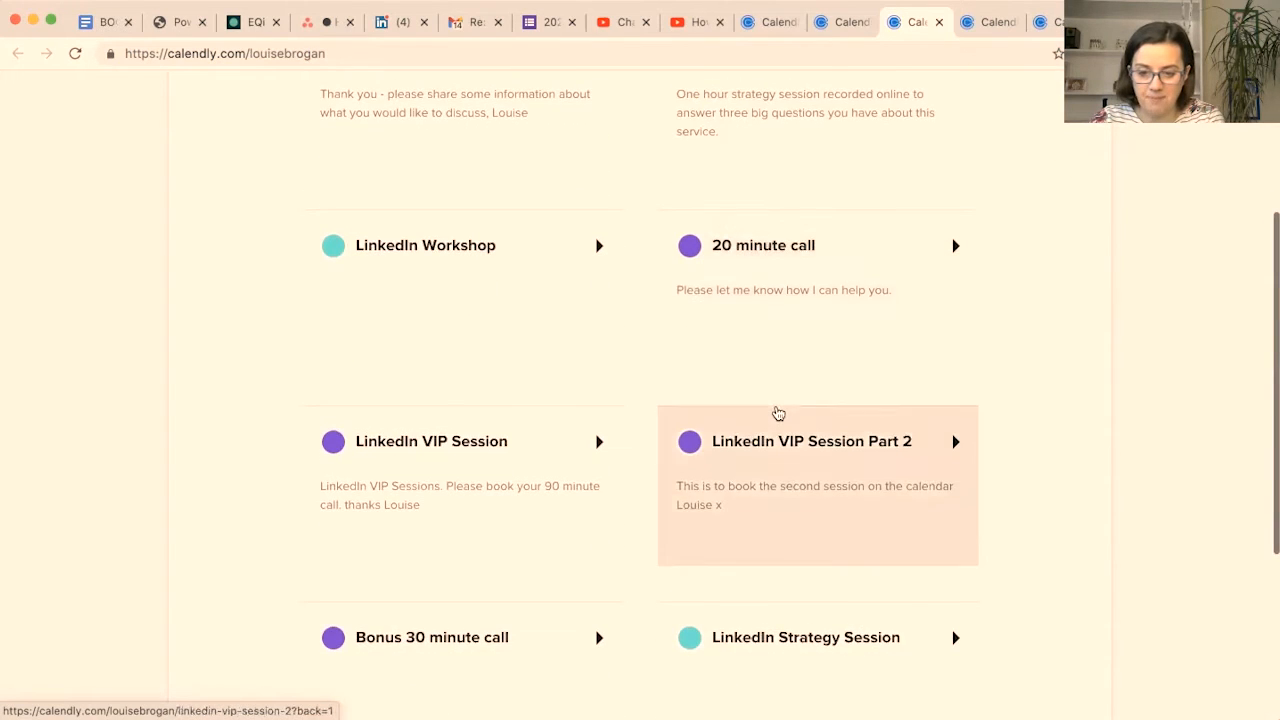
{"action": "scroll", "scroll_direction": "down", "scroll_amount": 3}
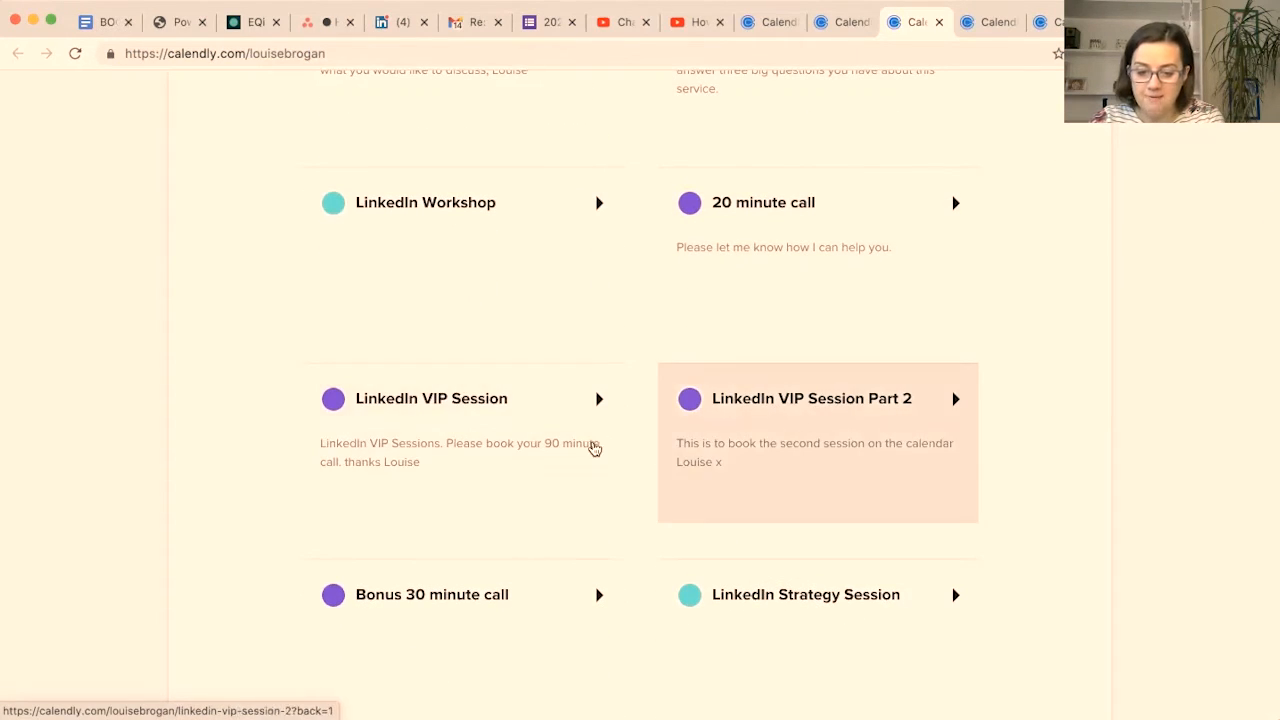
{"action": "scroll", "scroll_direction": "down", "scroll_amount": 3}
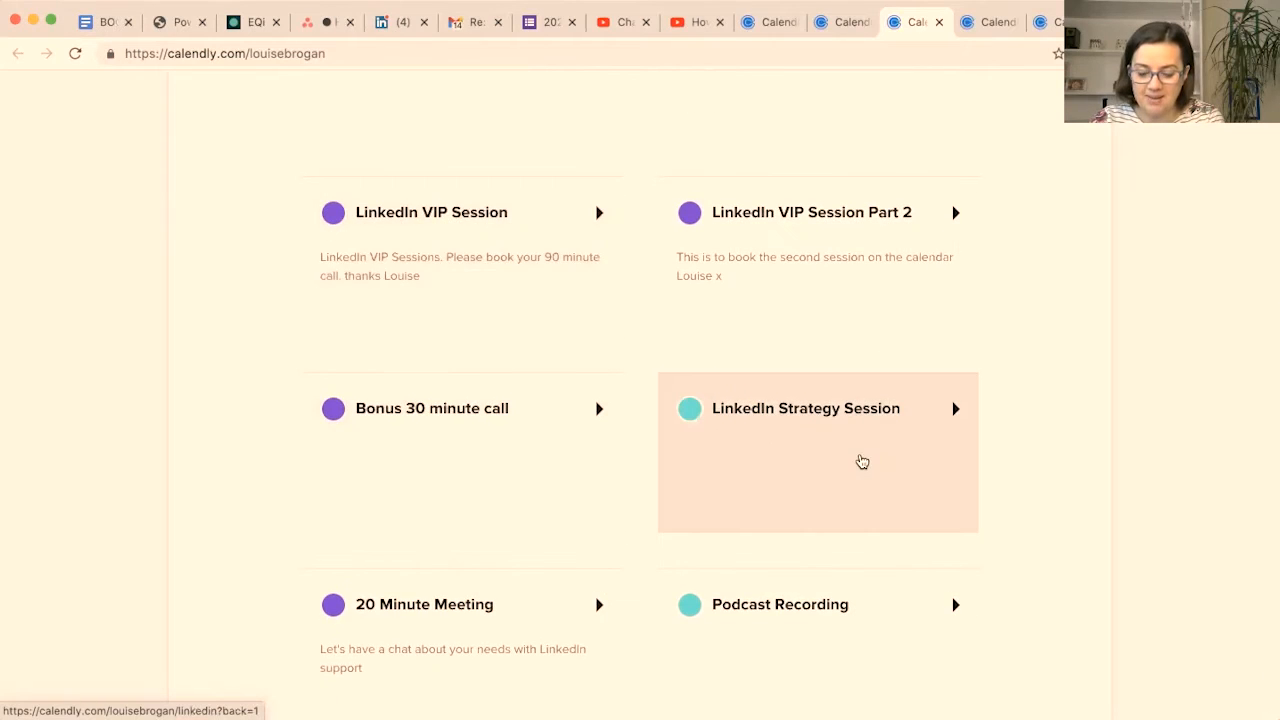
{"action": "scroll", "scroll_direction": "up", "scroll_amount": 3}
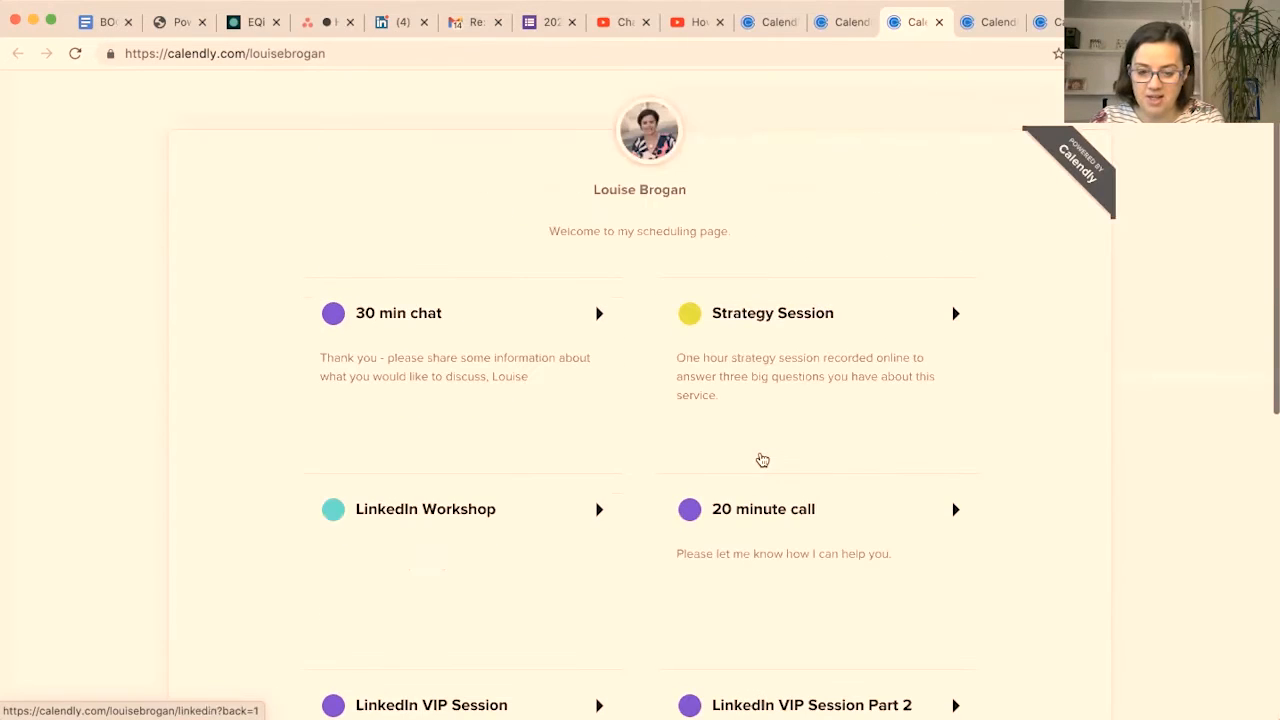
{"action": "mouse_move", "coordinate": [913, 220]}
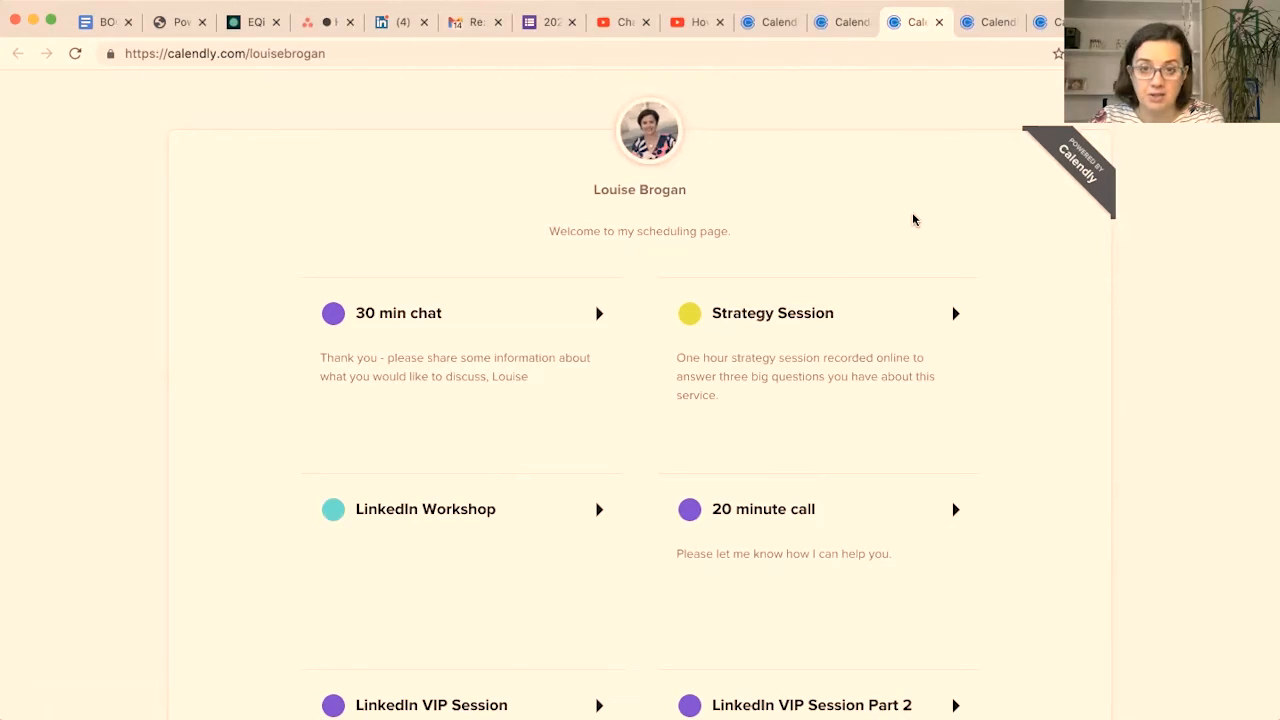
{"action": "mouse_move", "coordinate": [969, 174]}
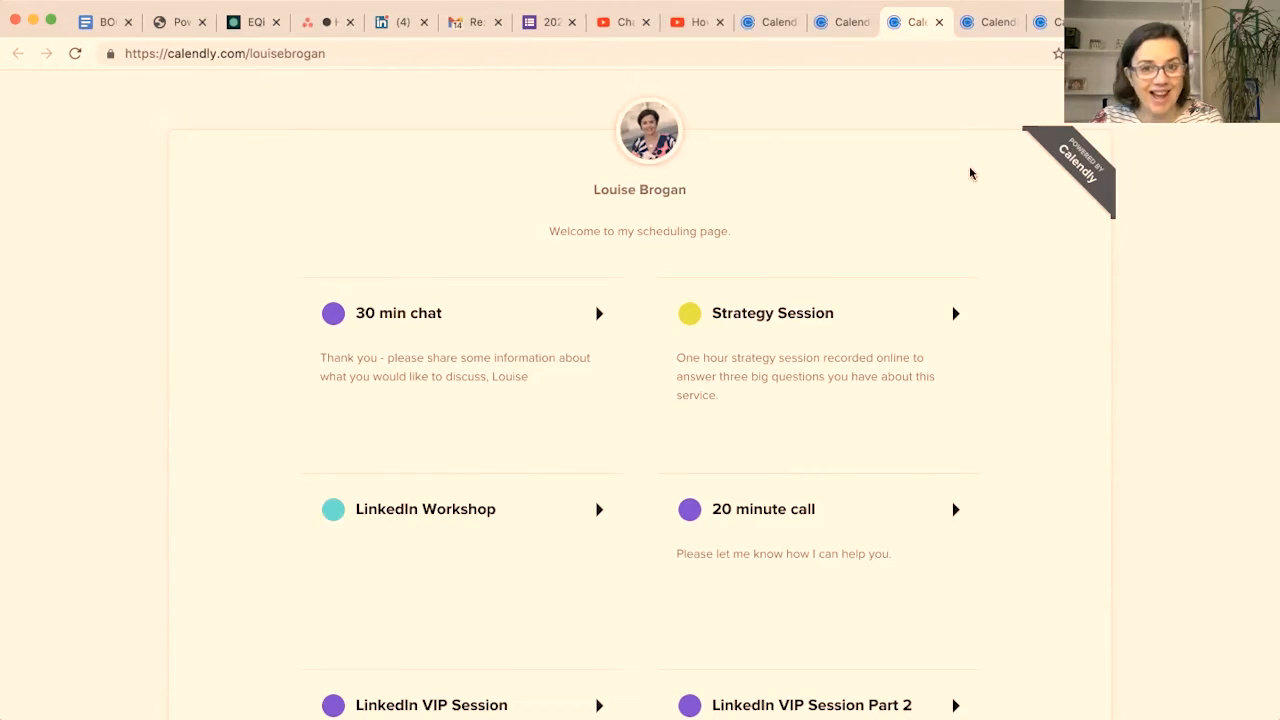
{"action": "mouse_move", "coordinate": [757, 229]}
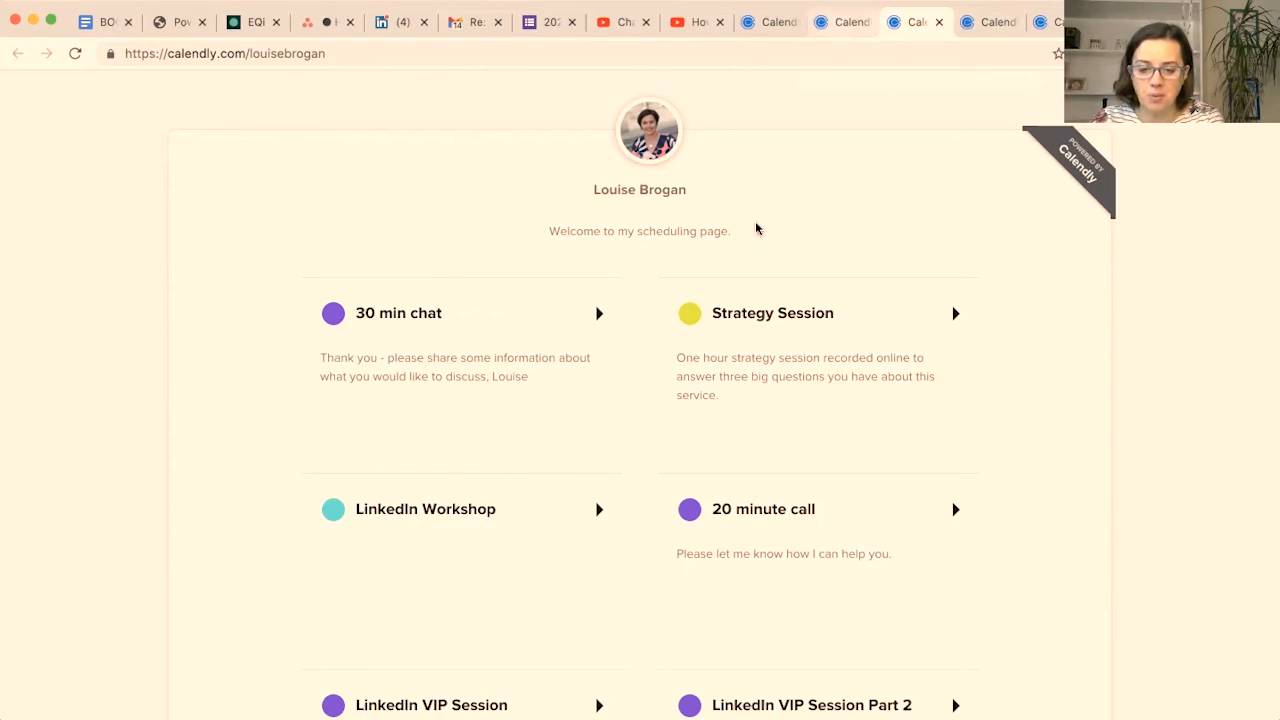
{"action": "triple_click", "coordinate": [639, 231]}
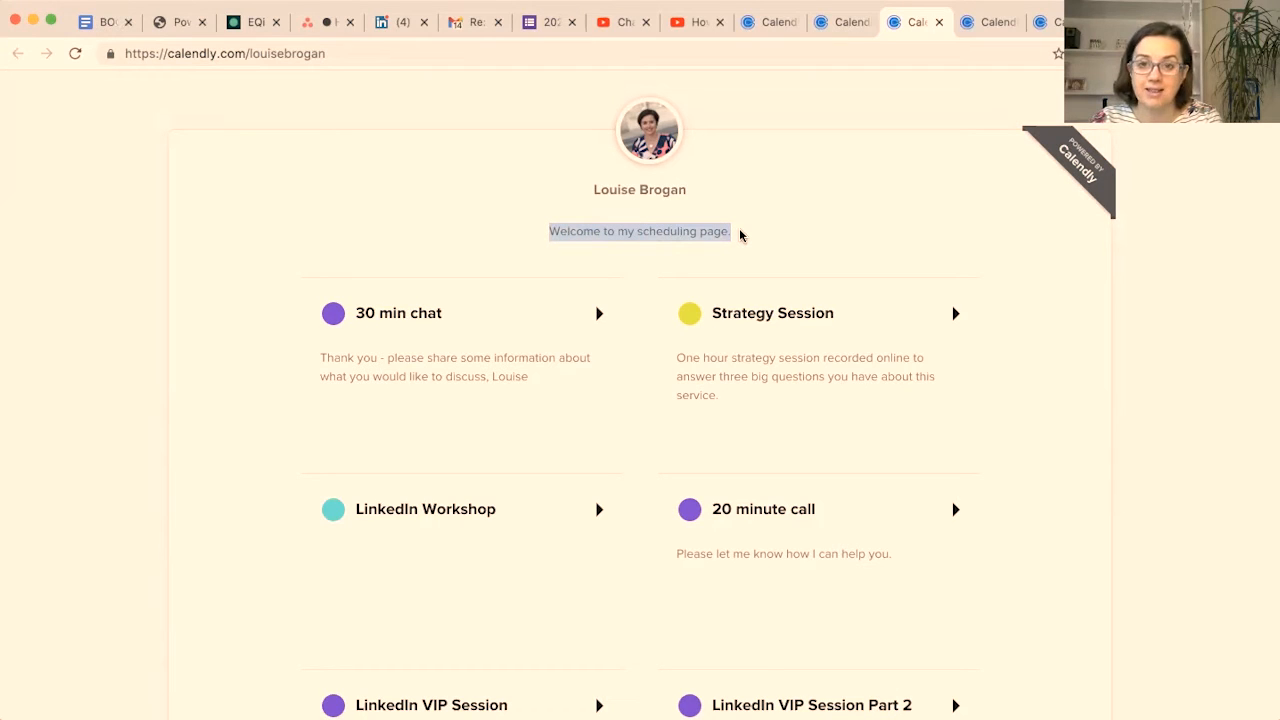
{"action": "mouse_move", "coordinate": [890, 130]}
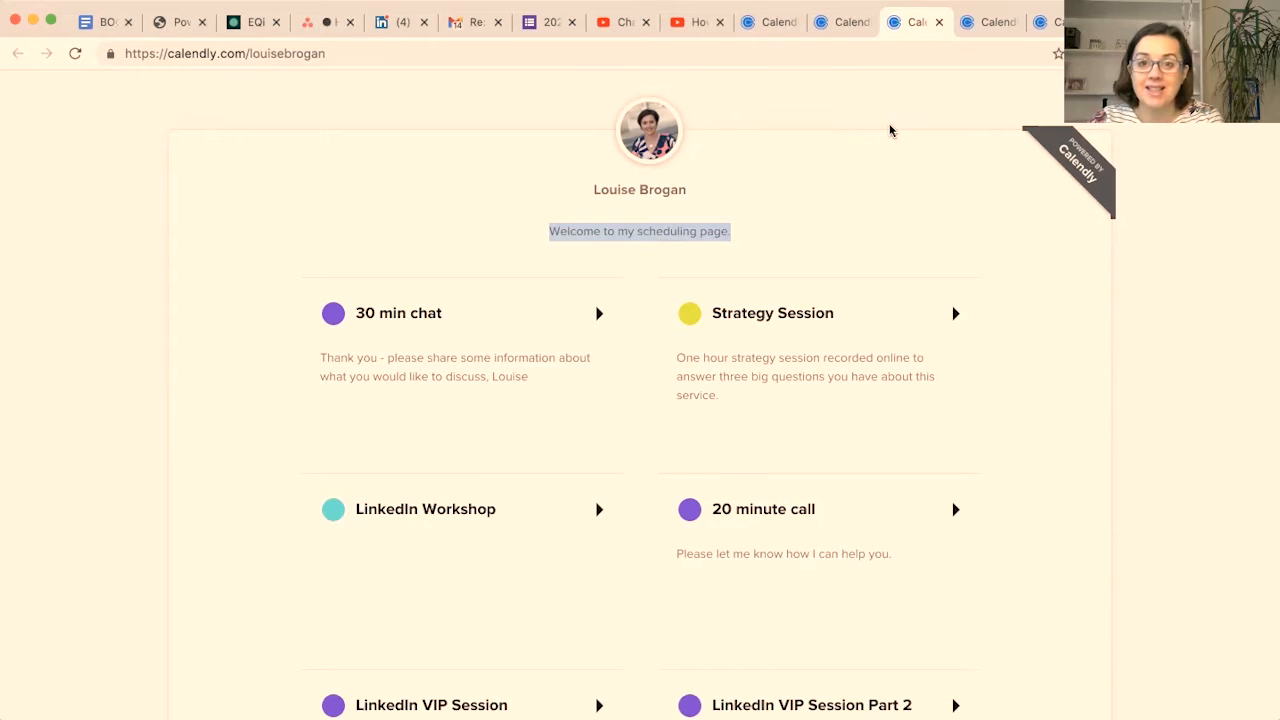
Step: Go to Account Settings > Profile and select the existing welcome message for replacement
{"action": "left_click", "coordinate": [841, 22]}
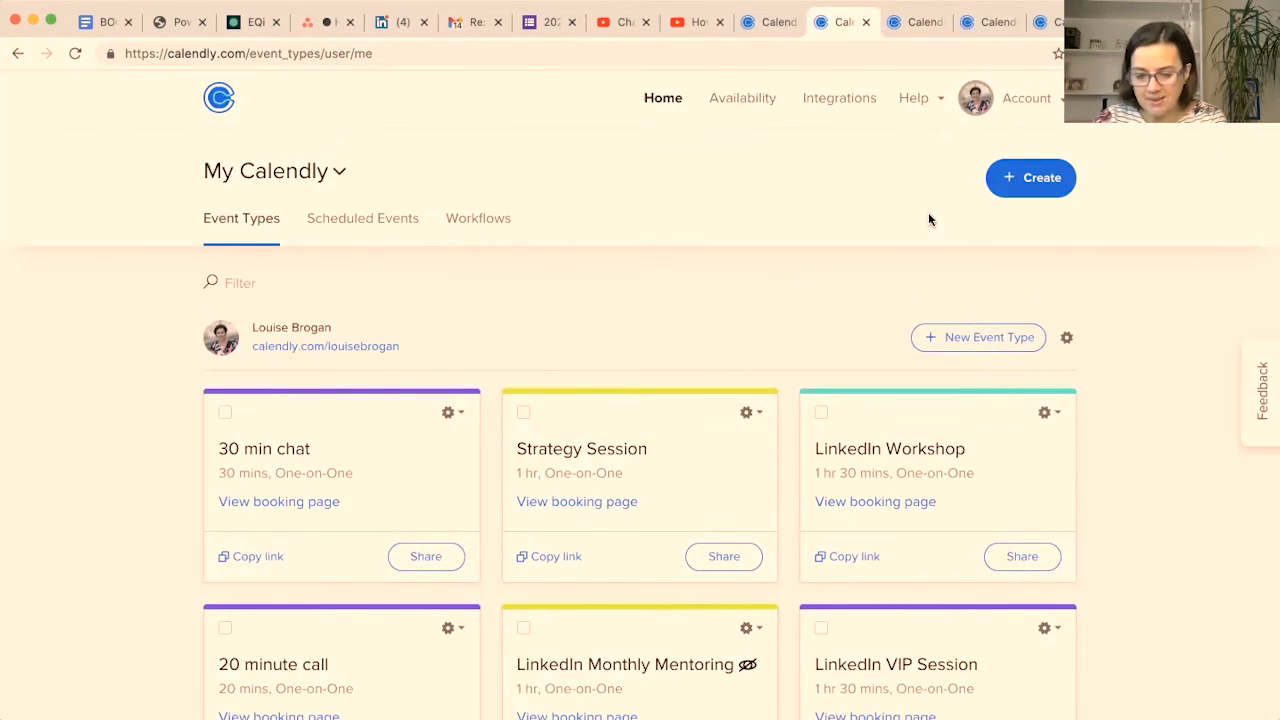
{"action": "left_click", "coordinate": [1025, 97]}
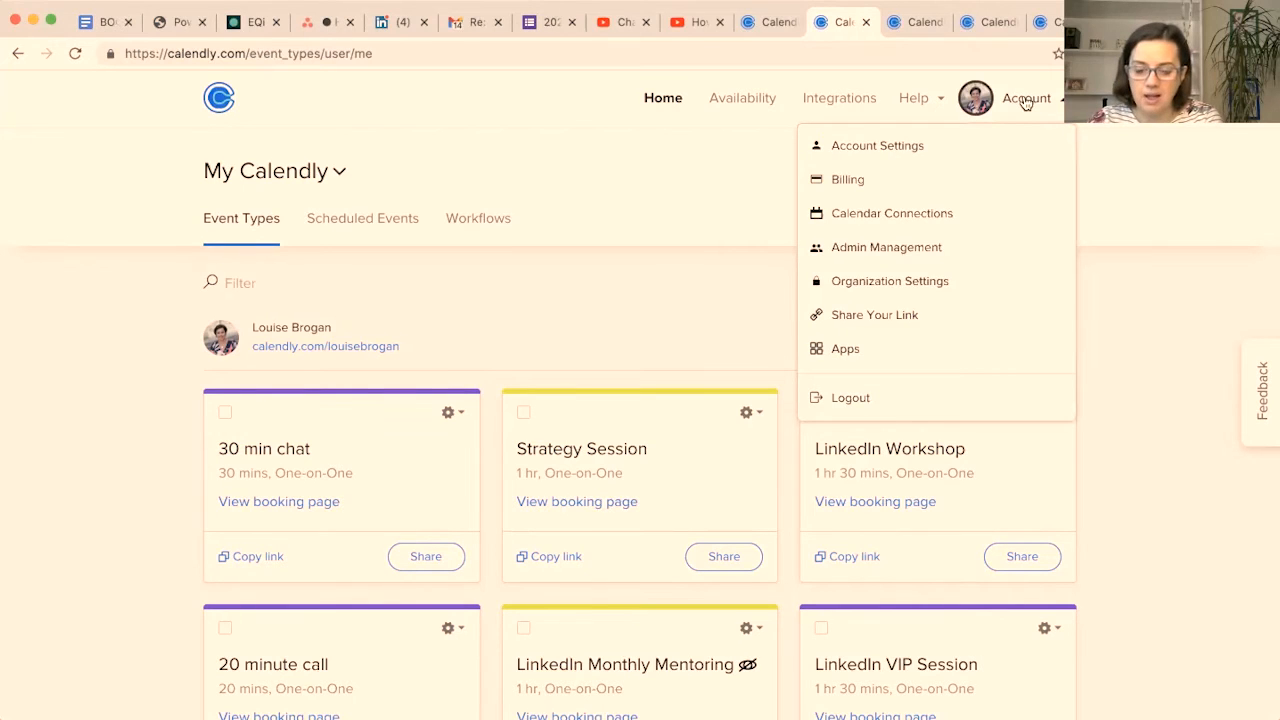
{"action": "left_click", "coordinate": [910, 142]}
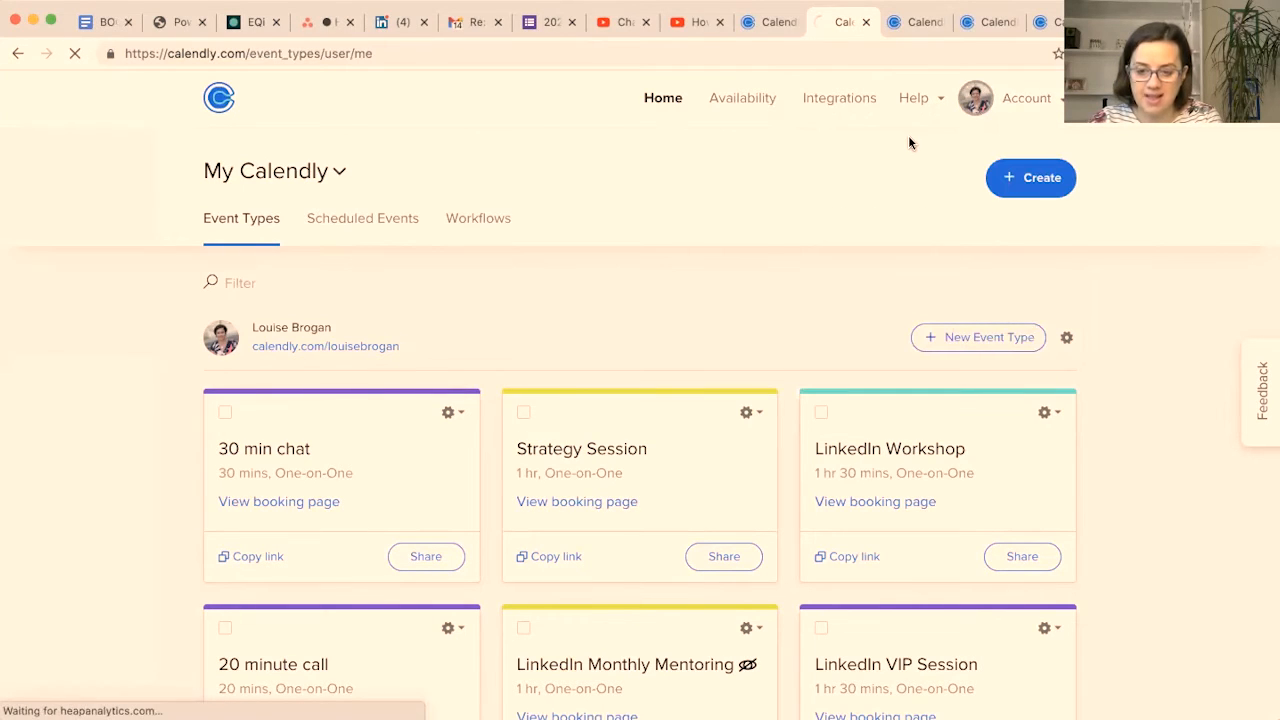
{"action": "left_click", "coordinate": [1026, 98]}
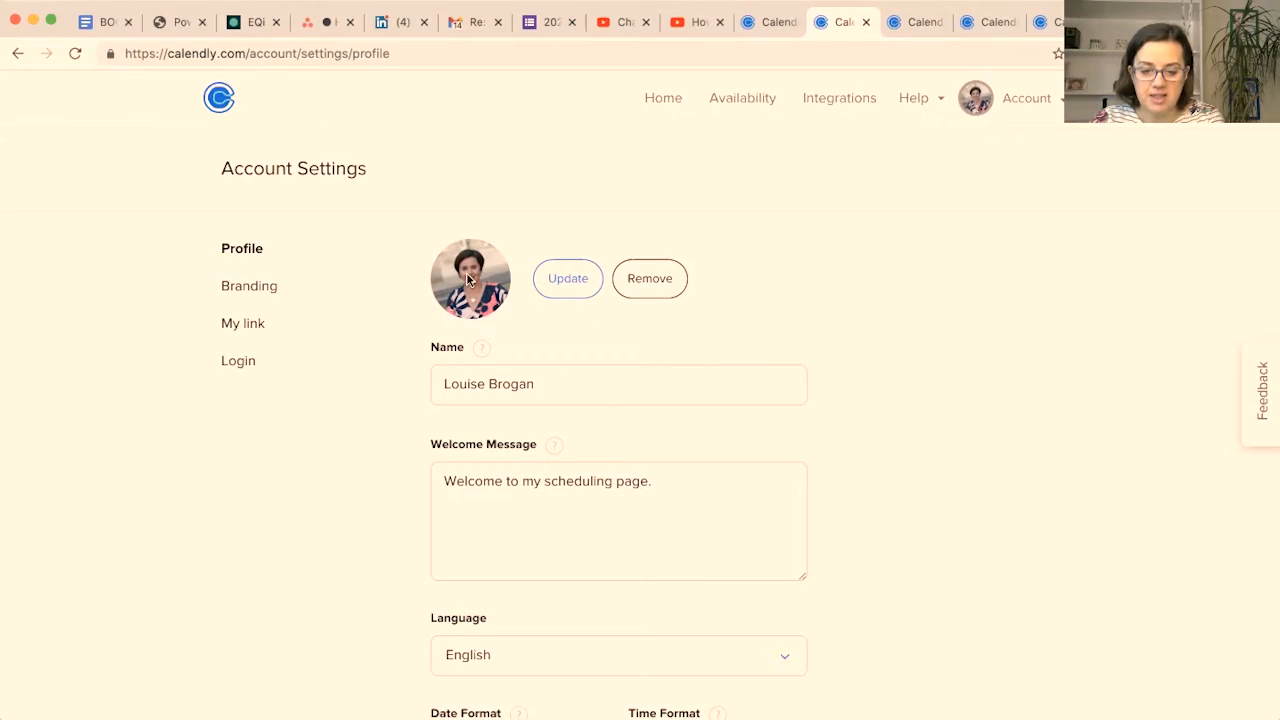
{"action": "mouse_move", "coordinate": [637, 453]}
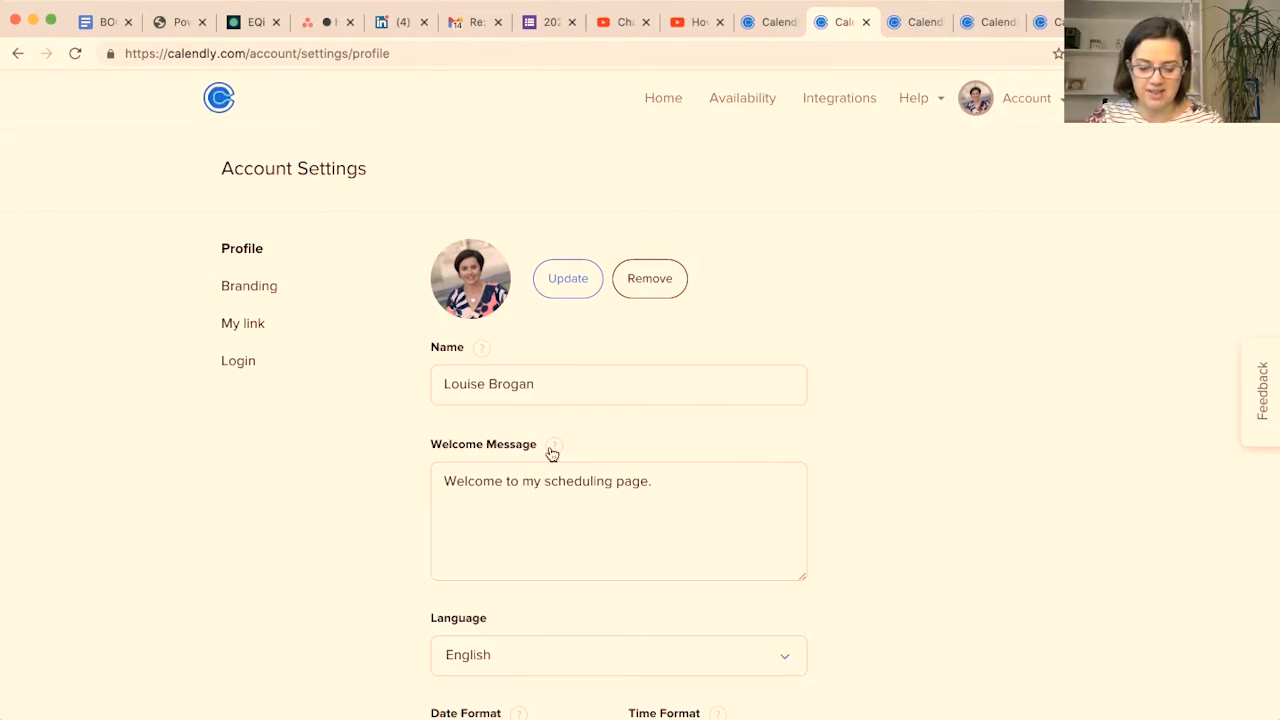
{"action": "left_click", "coordinate": [553, 445]}
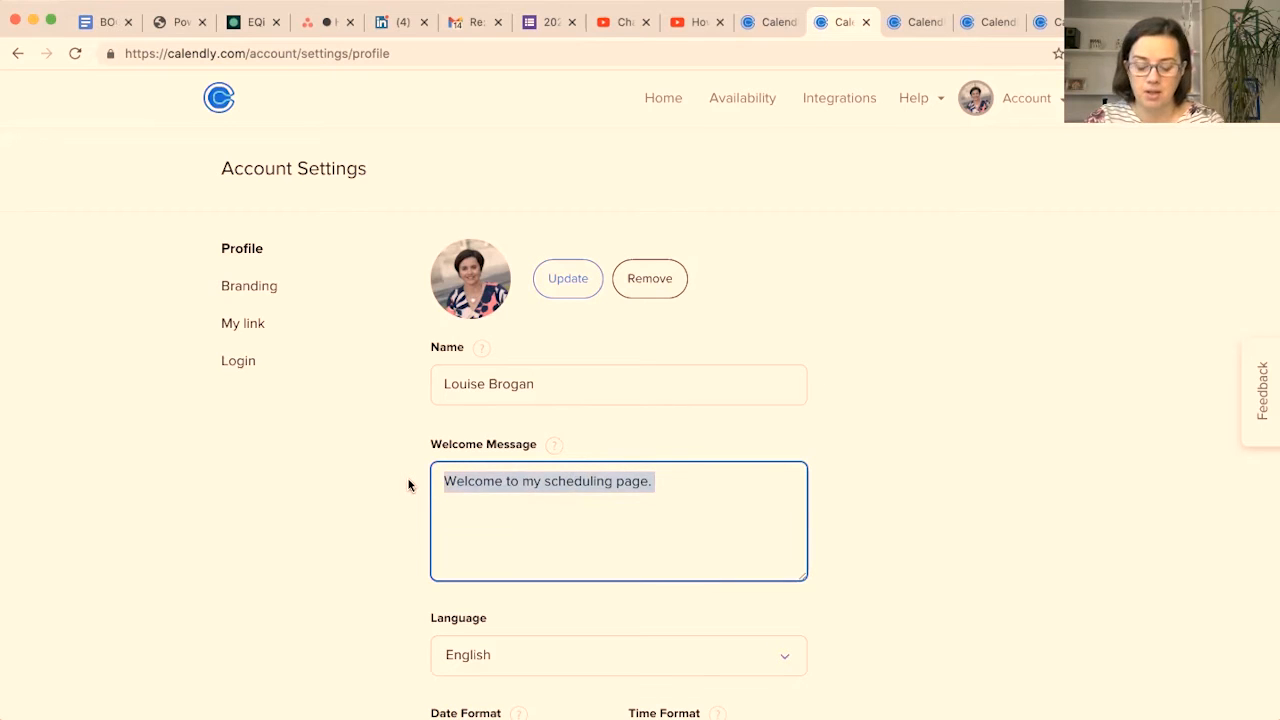
Step: Write the welcome line: book your appointments, discovery calls, workshops, VIP sessions and more
{"action": "key", "text": "Backspace"}
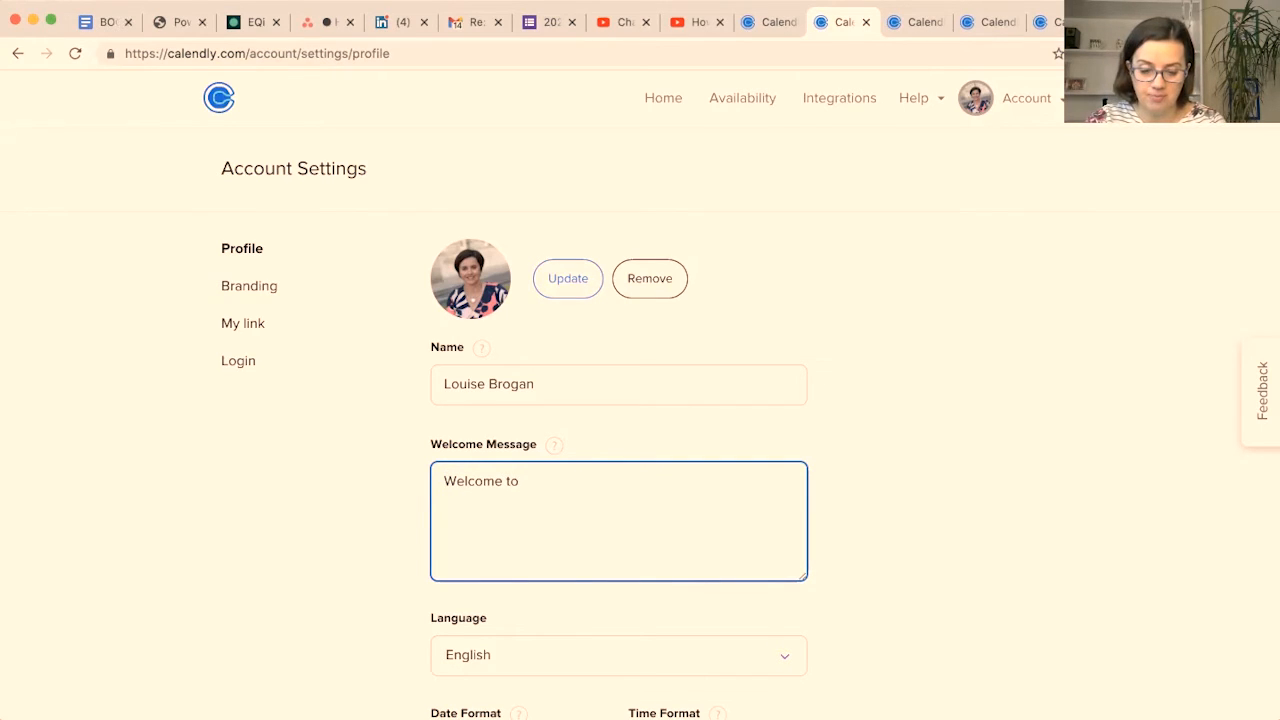
{"action": "type", "text": "Calen"}
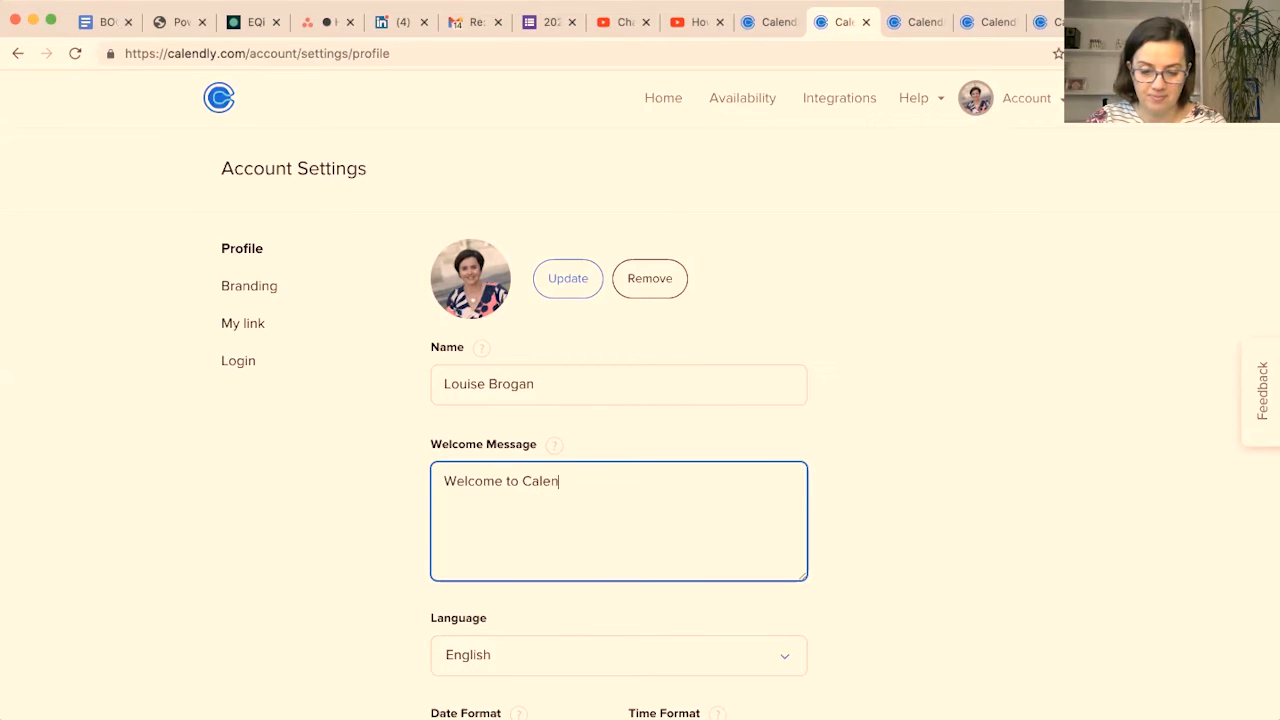
{"action": "type", "text": "dly!"}
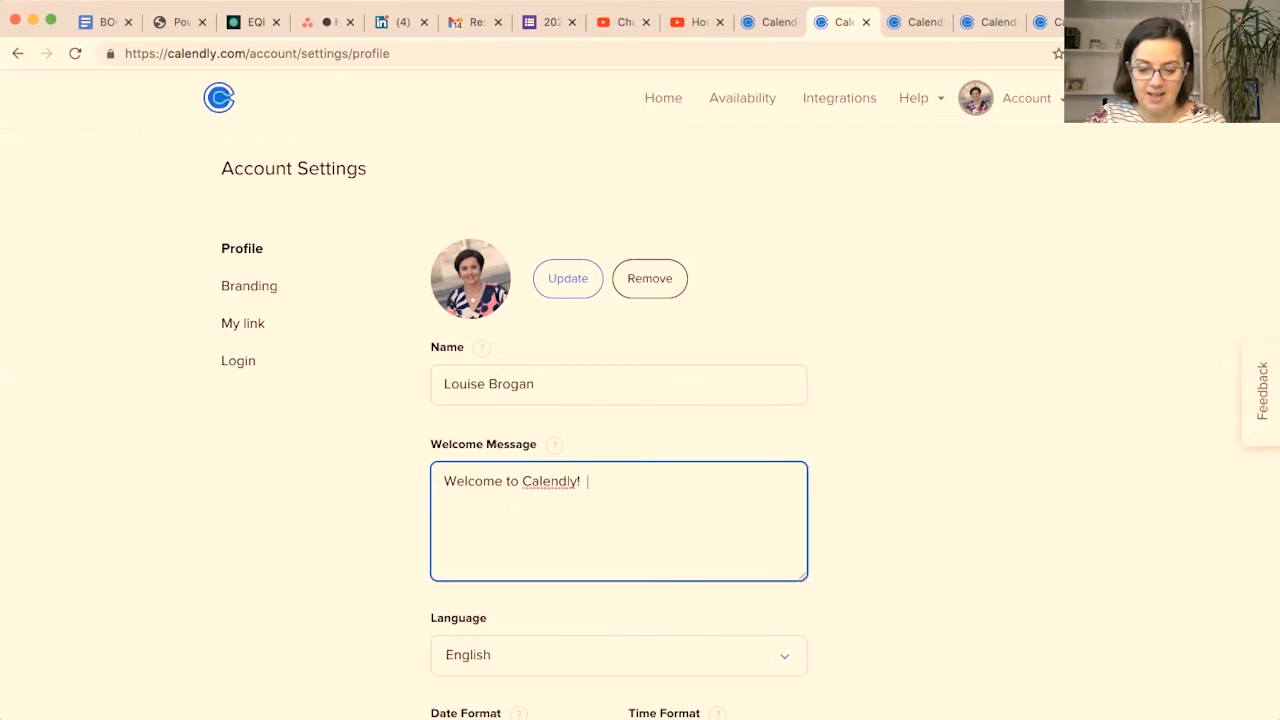
{"action": "type", "text": "He"}
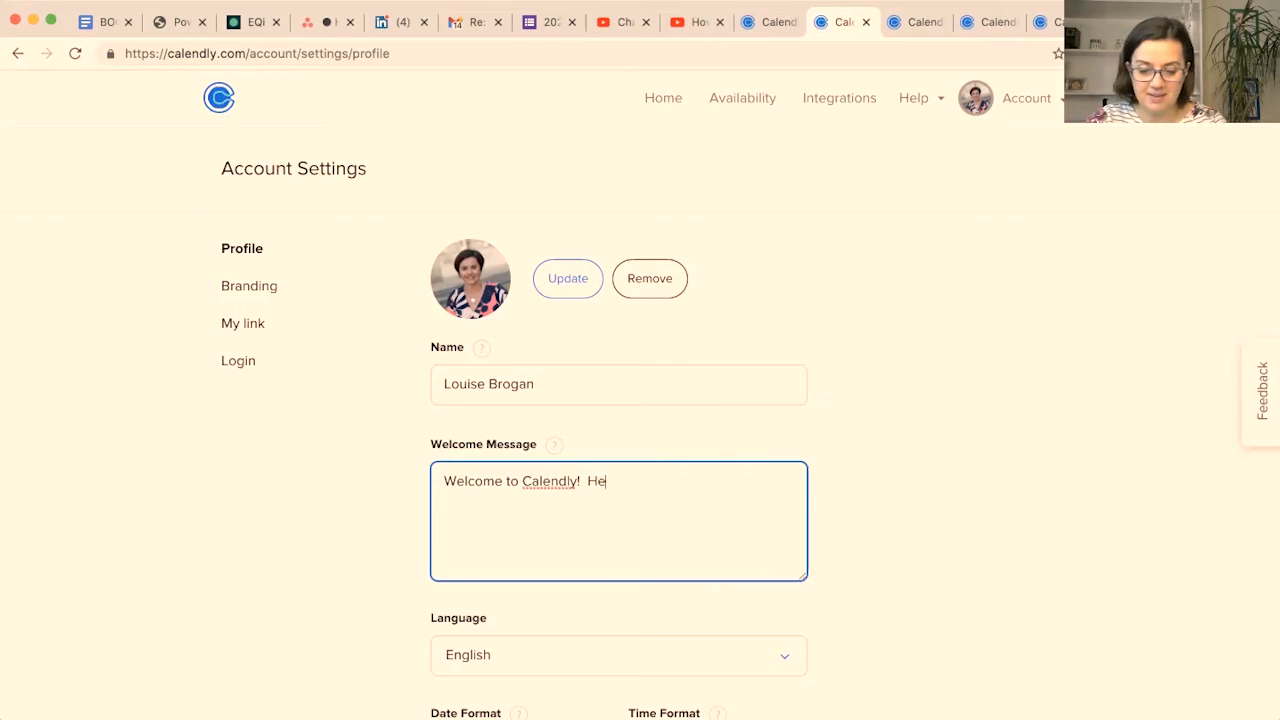
{"action": "type", "text": "re you can book"}
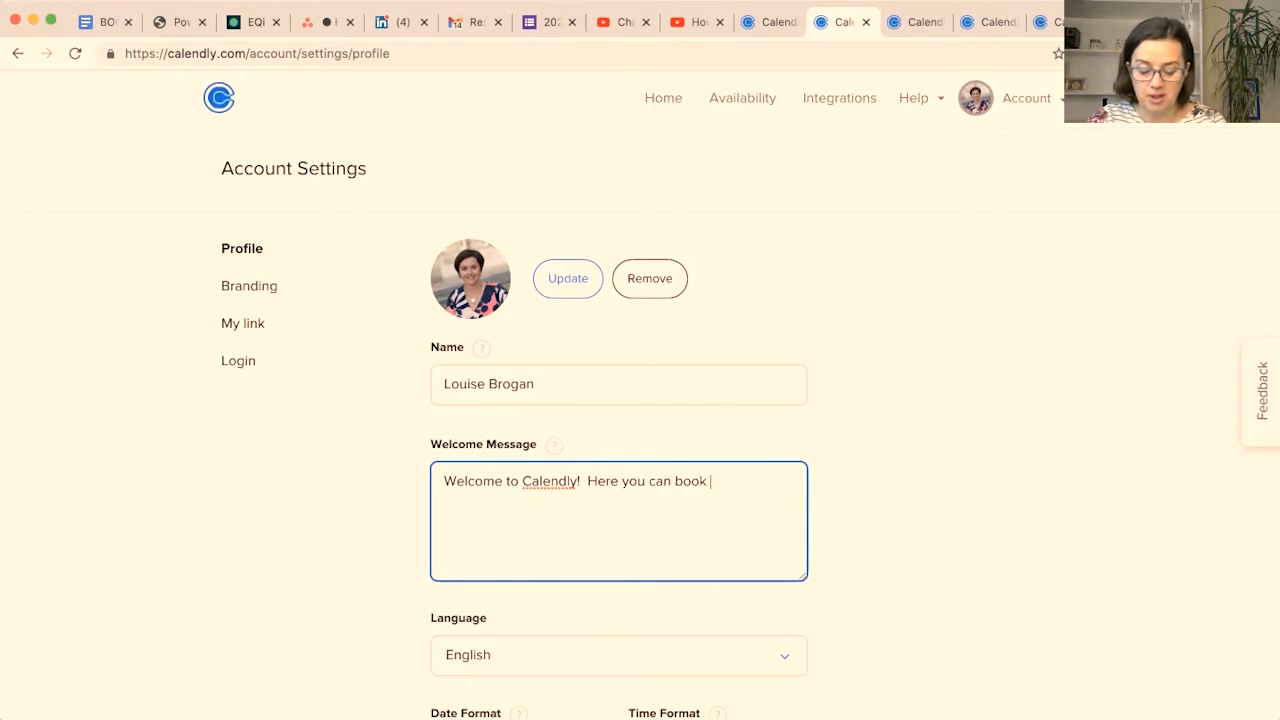
{"action": "type", "text": "your appoint"}
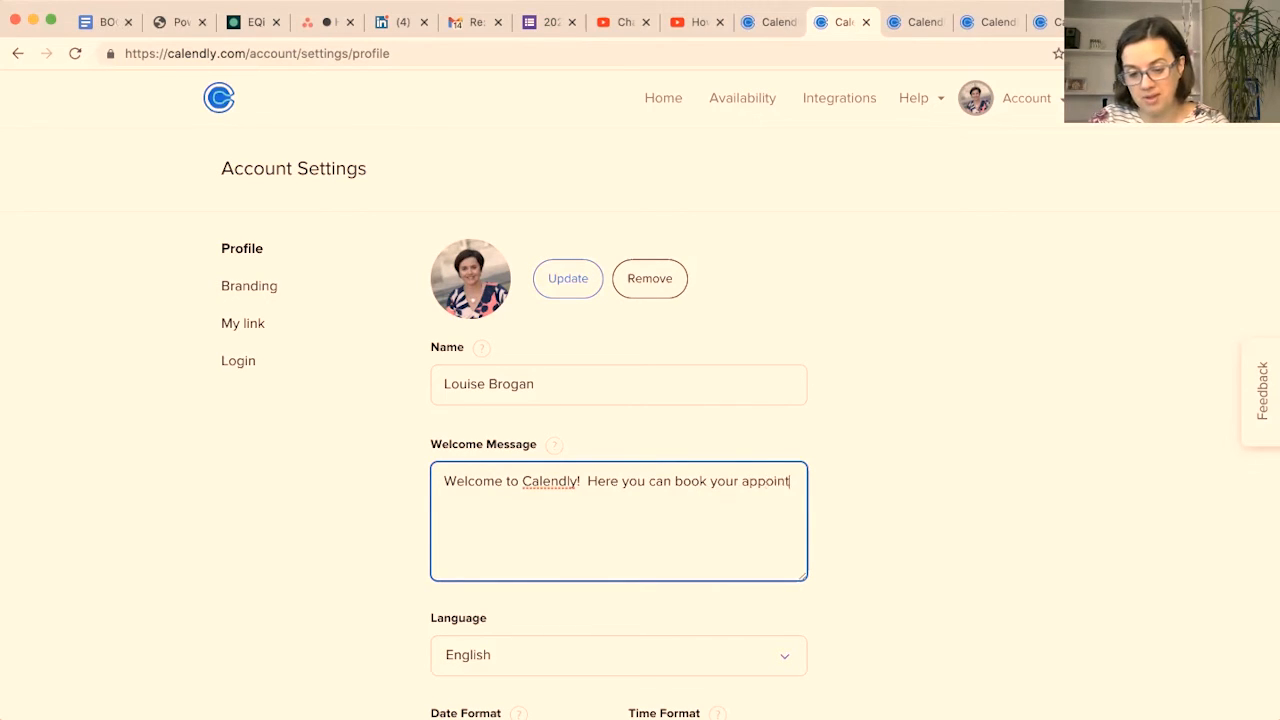
{"action": "type", "text": "ments, disc"}
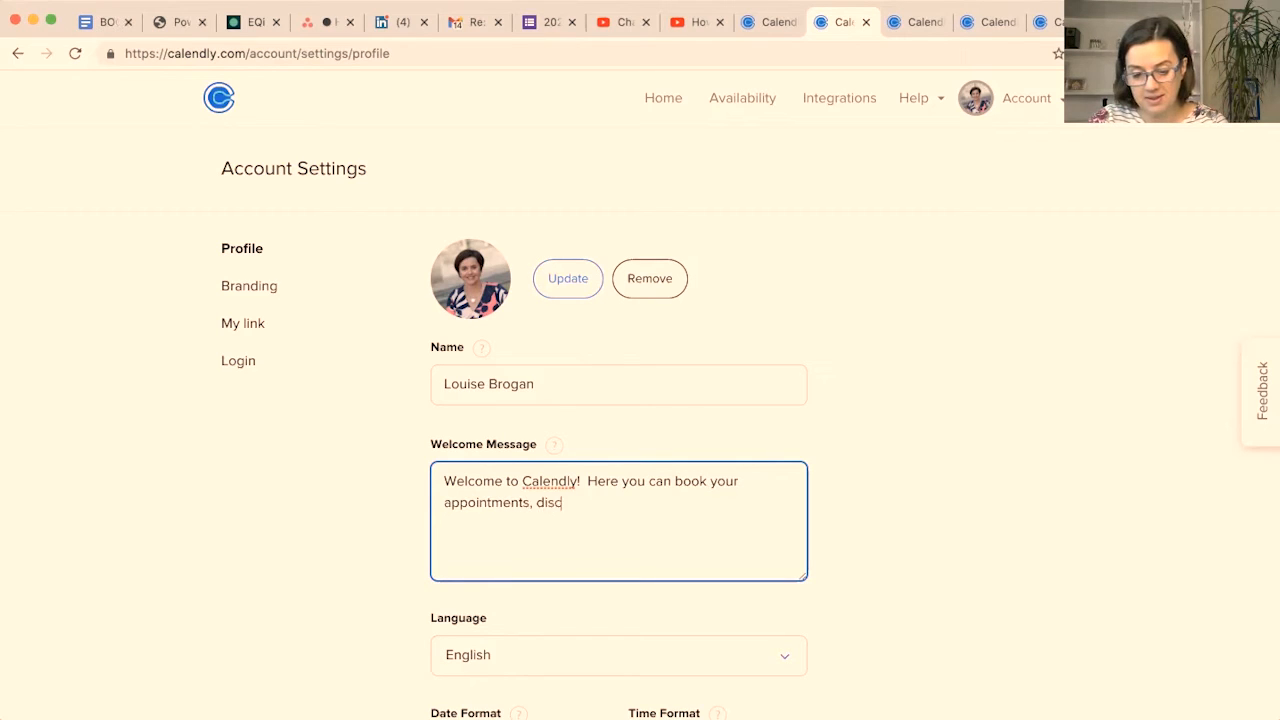
{"action": "type", "text": "overy calls, workshops, VIP"}
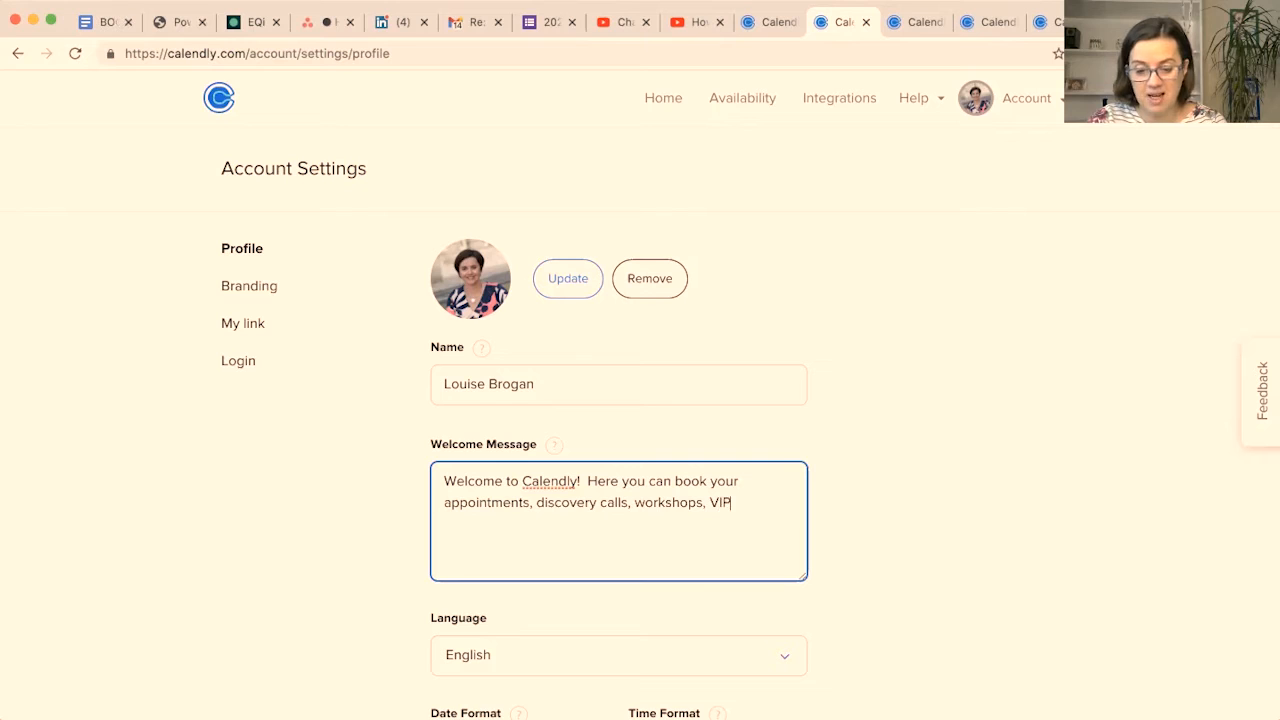
{"action": "type", "text": "sessions and mroe."}
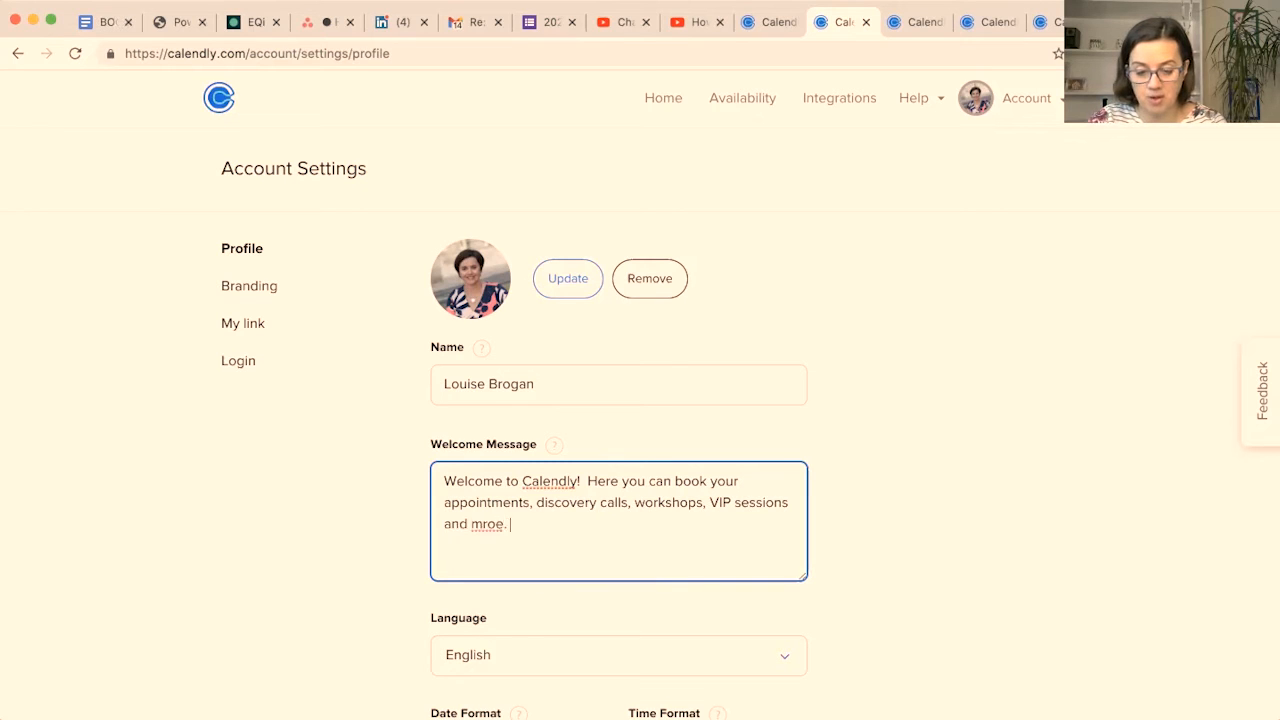
{"action": "type", "text": "more."}
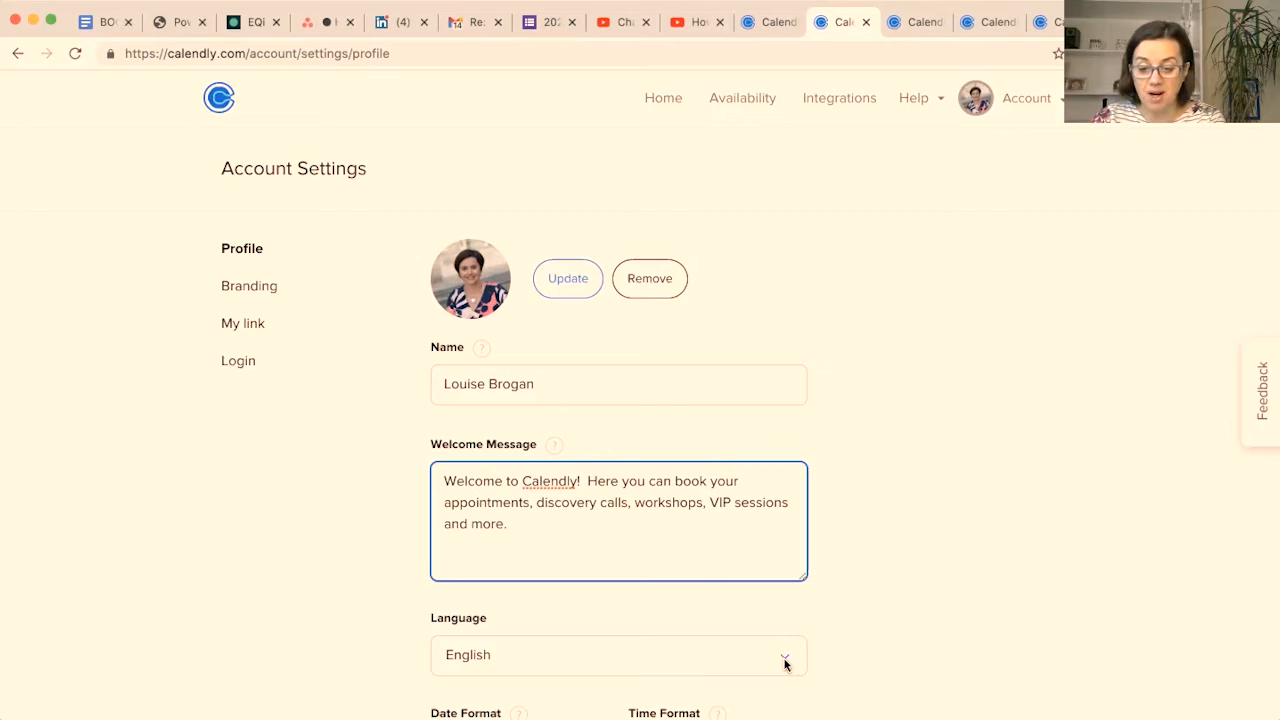
{"action": "mouse_move", "coordinate": [903, 471]}
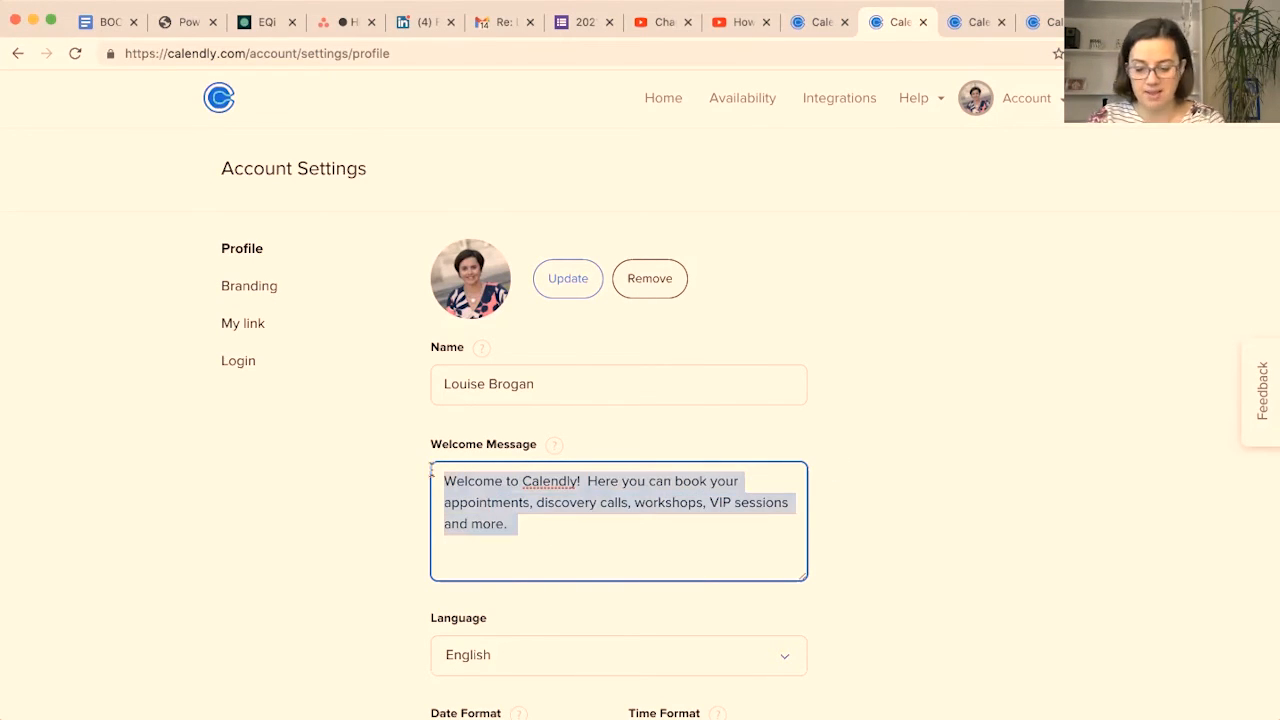
Step: Replace the message with 'Welcome - if you would like to book your appointment with me, please use the options below.'
{"action": "key", "text": "Delete"}
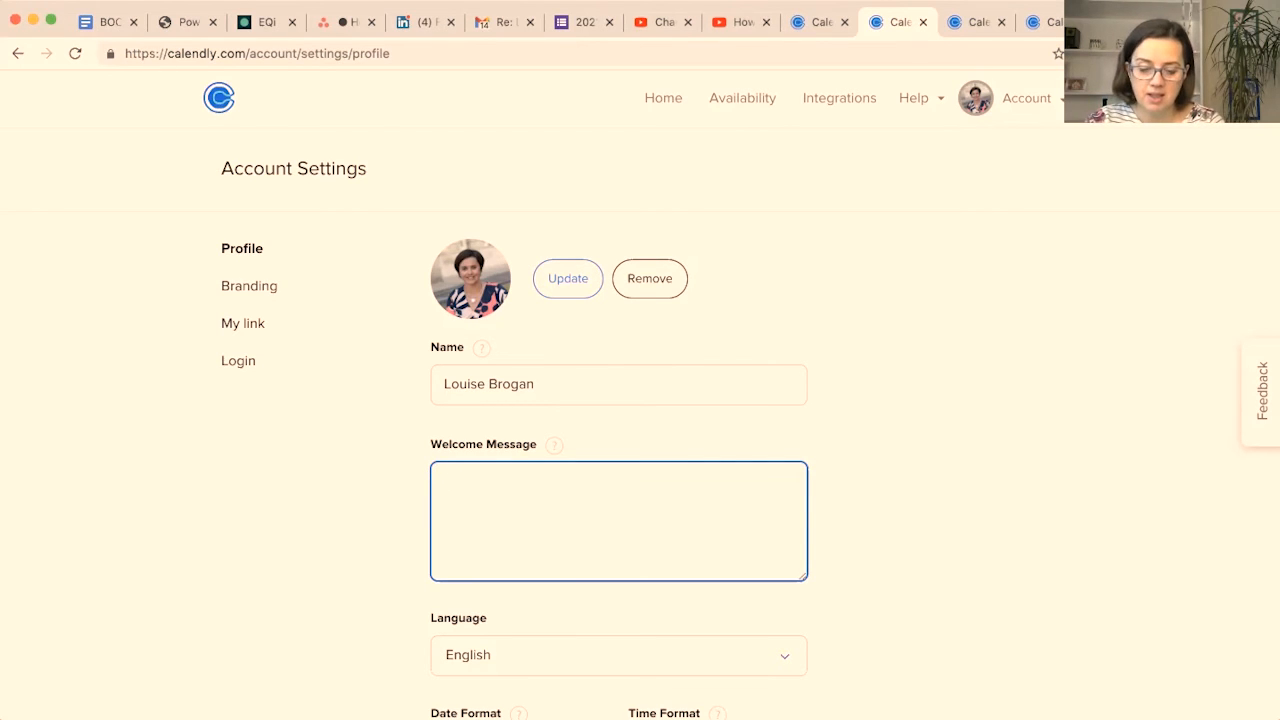
{"action": "type", "text": "Welcome - if you wou"}
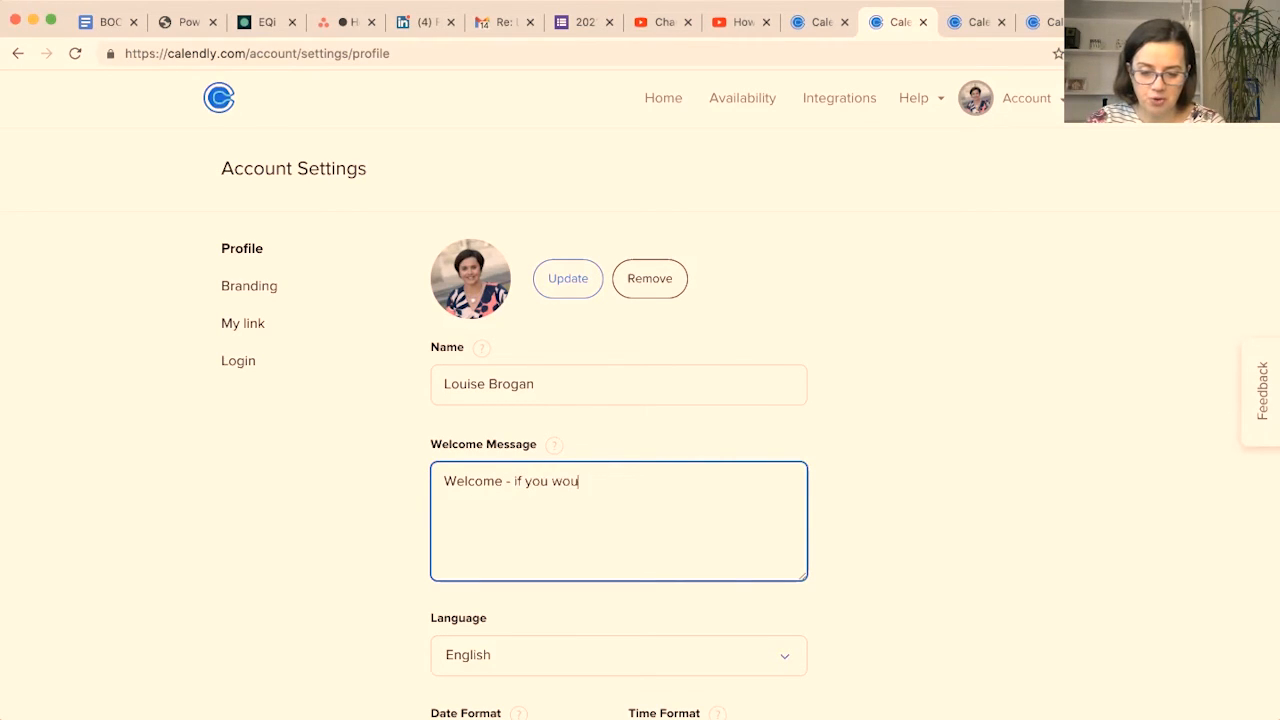
{"action": "type", "text": "ld like to book your app"}
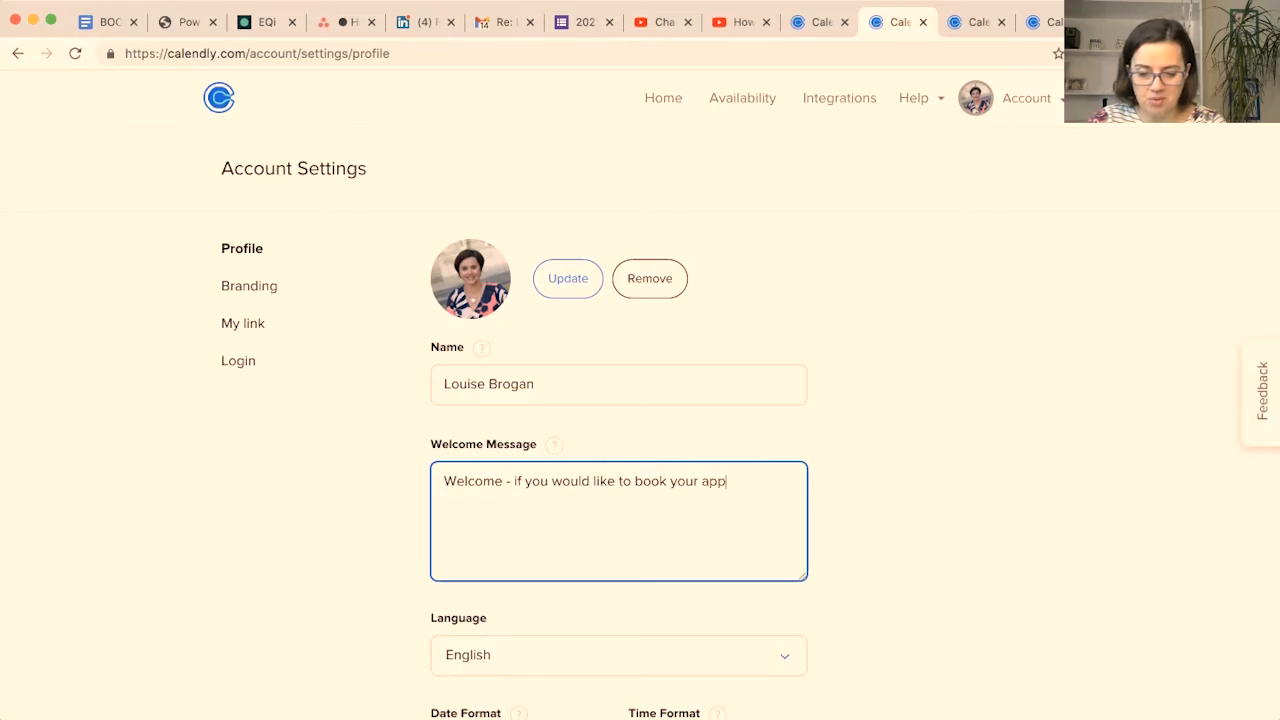
{"action": "type", "text": "ointment with me,"}
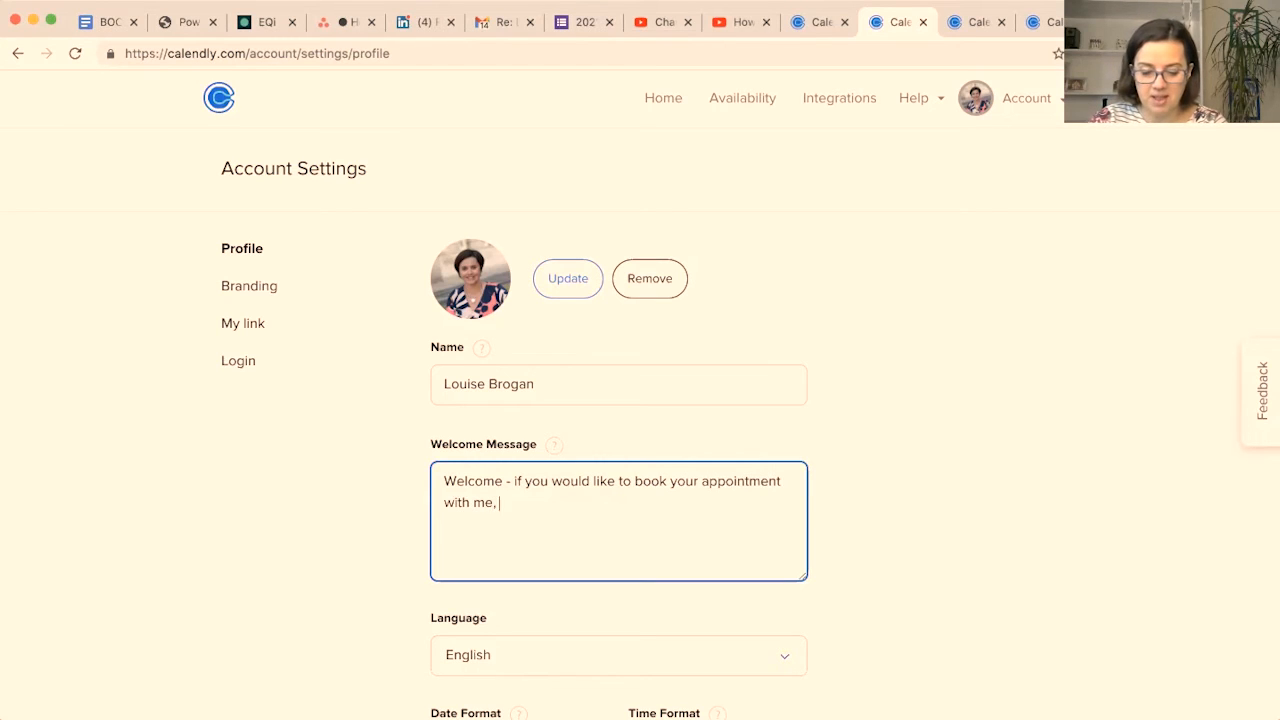
{"action": "type", "text": "please use the"}
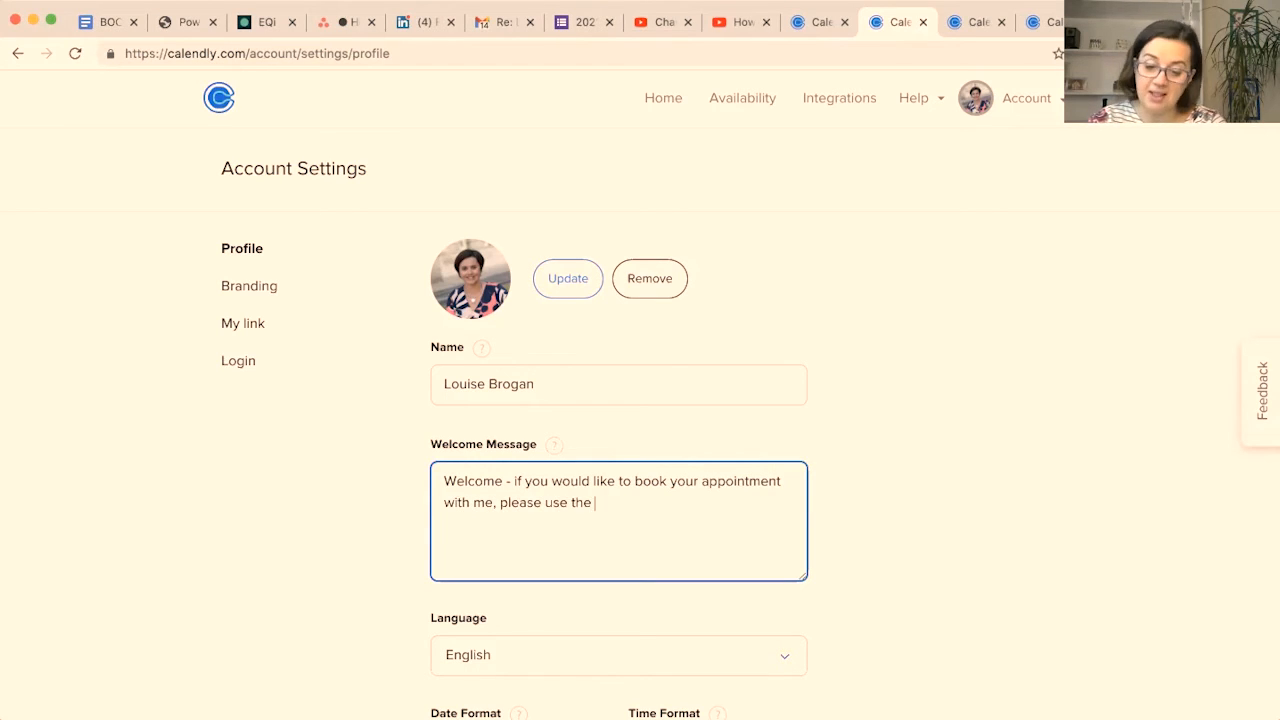
{"action": "type", "text": "options below."}
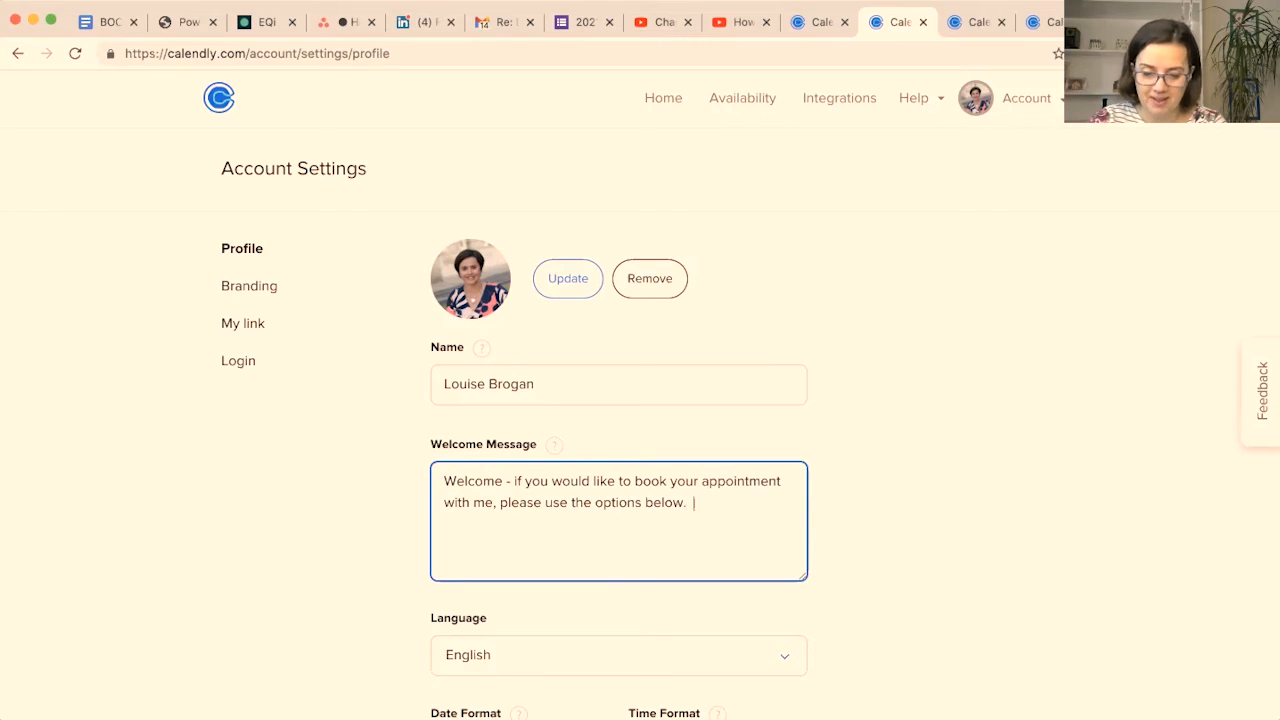
Step: Add 'For more information about how I work with clients' pointing to louisebrogan.com/workwithme
{"action": "type", "text": "For more inforatmi"}
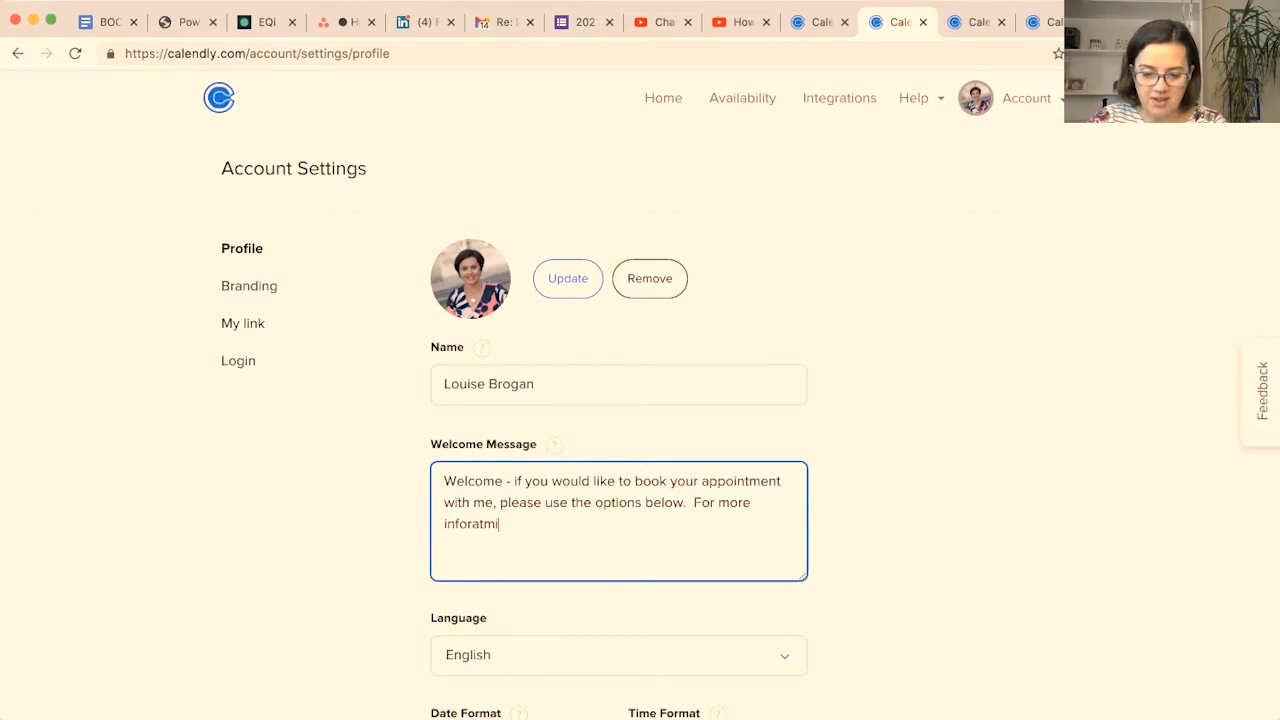
{"action": "type", "text": "information about"}
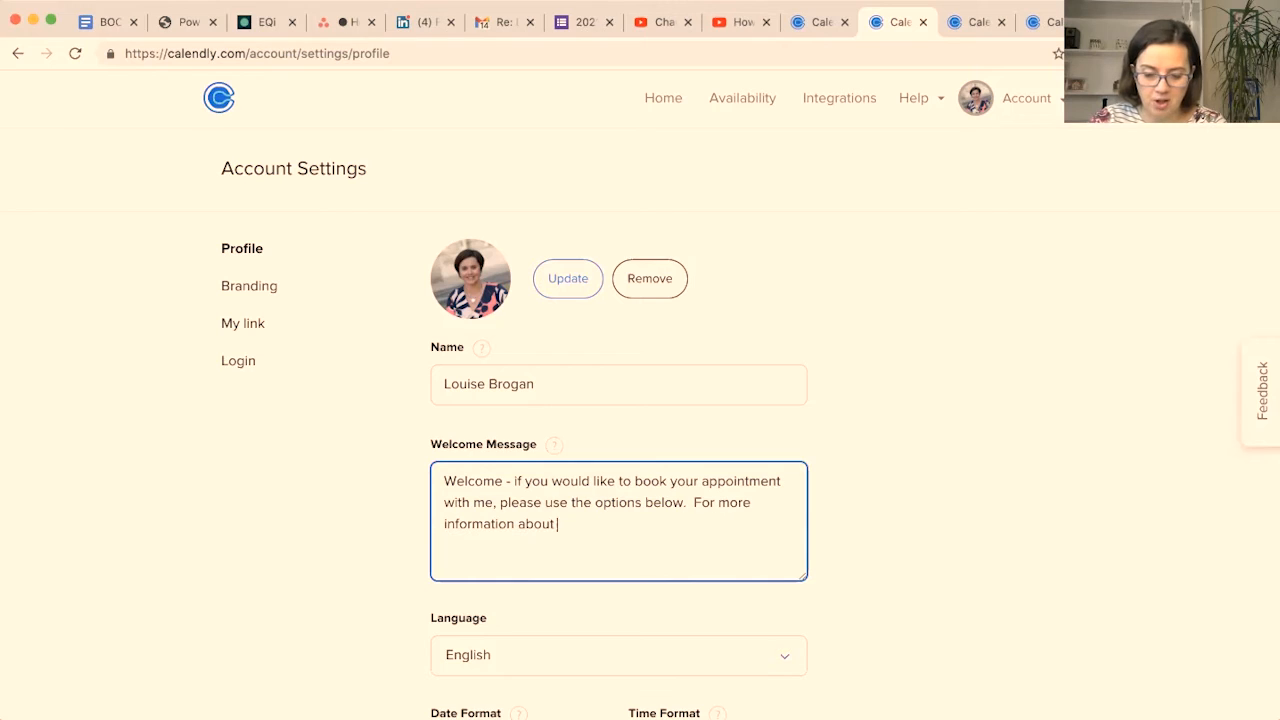
{"action": "type", "text": "how I work with clients, visit www."}
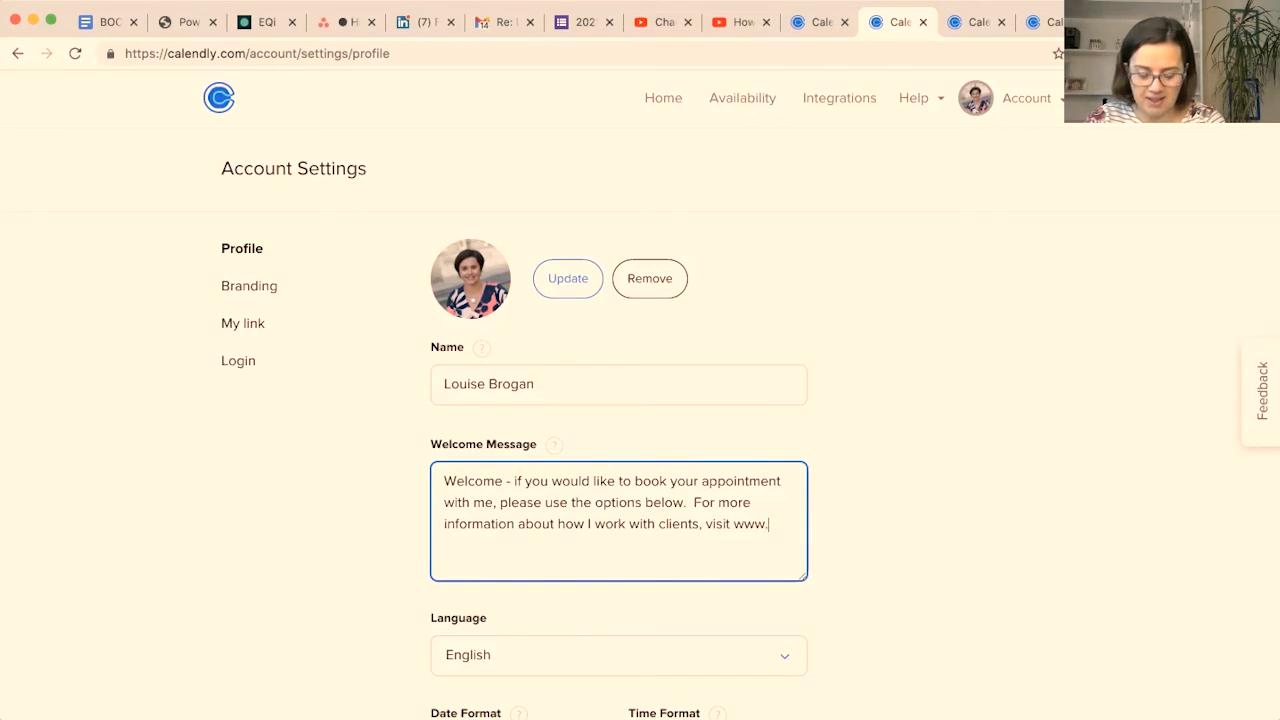
{"action": "type", "text": "louisebrogan.co"}
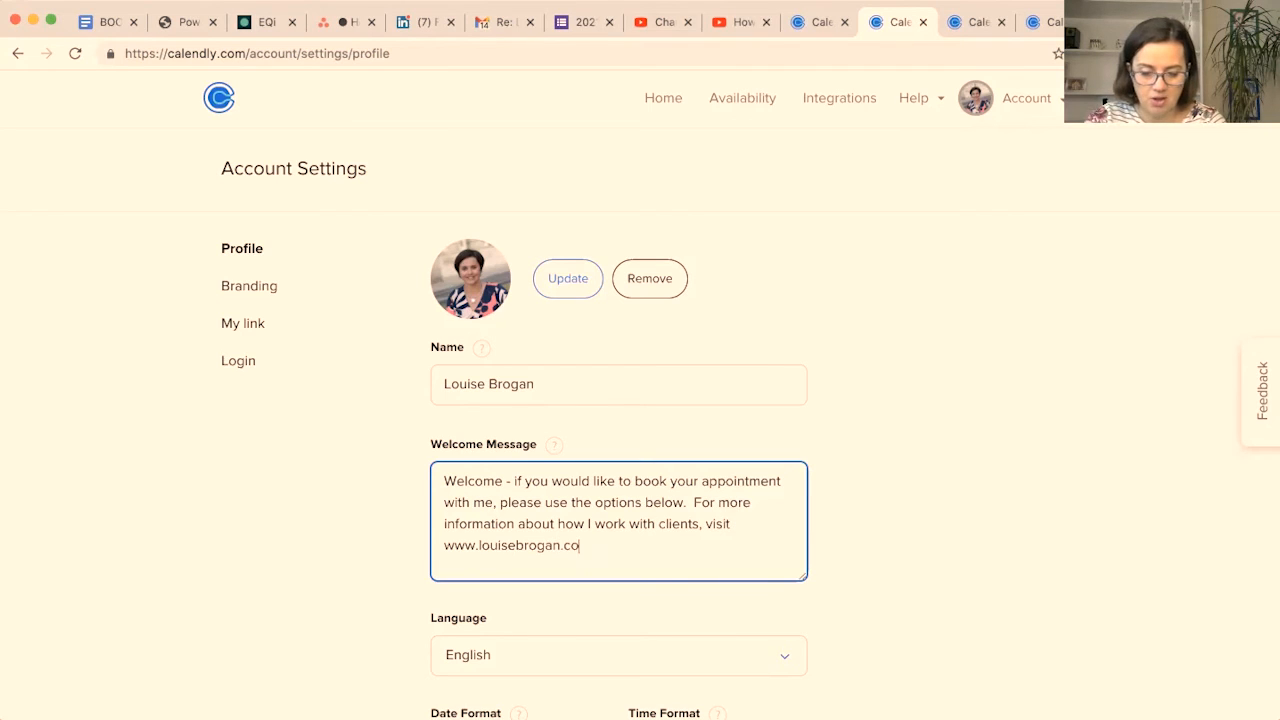
{"action": "type", "text": "m/workwithe"}
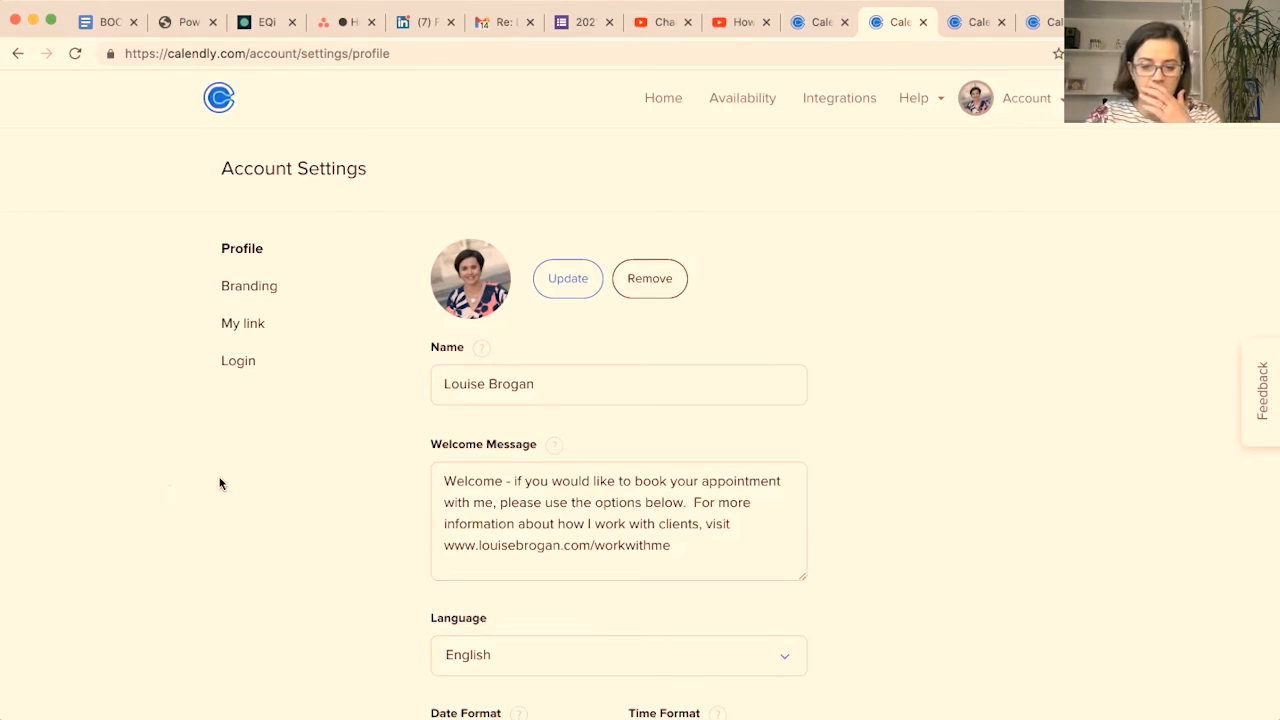
Step: Save the profile changes so the new welcome message is stored
{"action": "scroll", "scroll_direction": "down", "scroll_amount": 3}
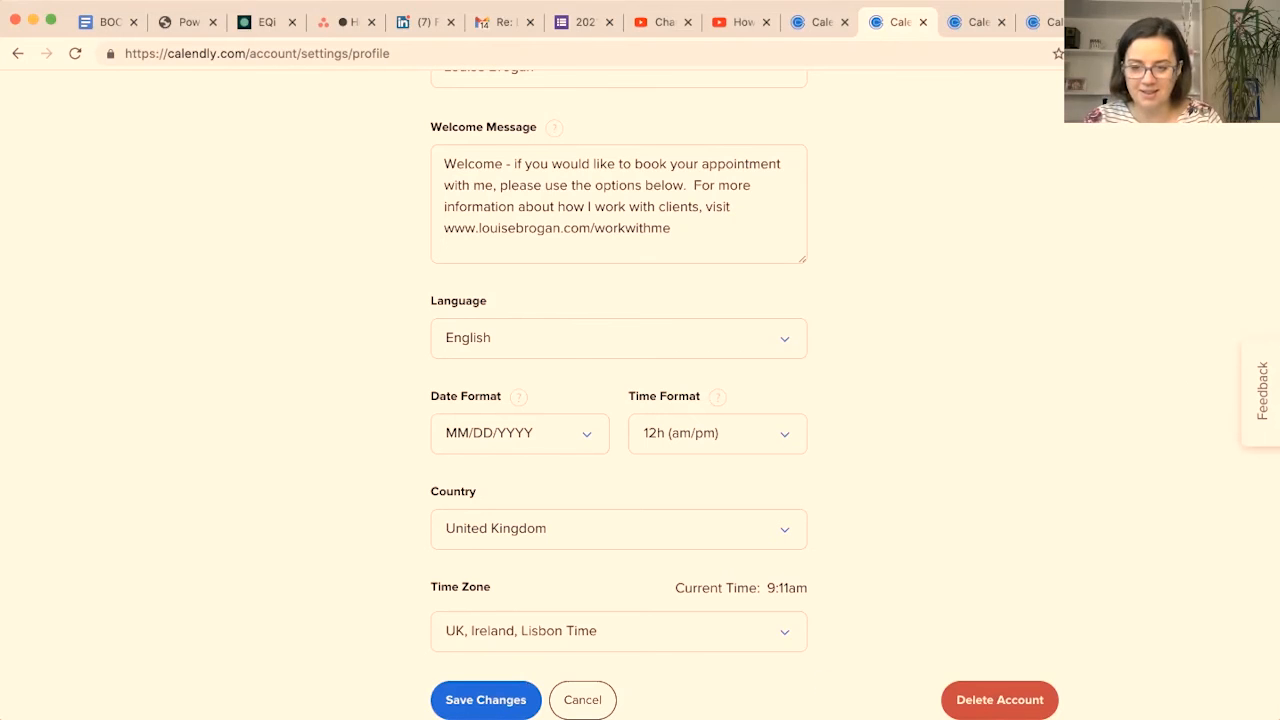
{"action": "left_click", "coordinate": [485, 699]}
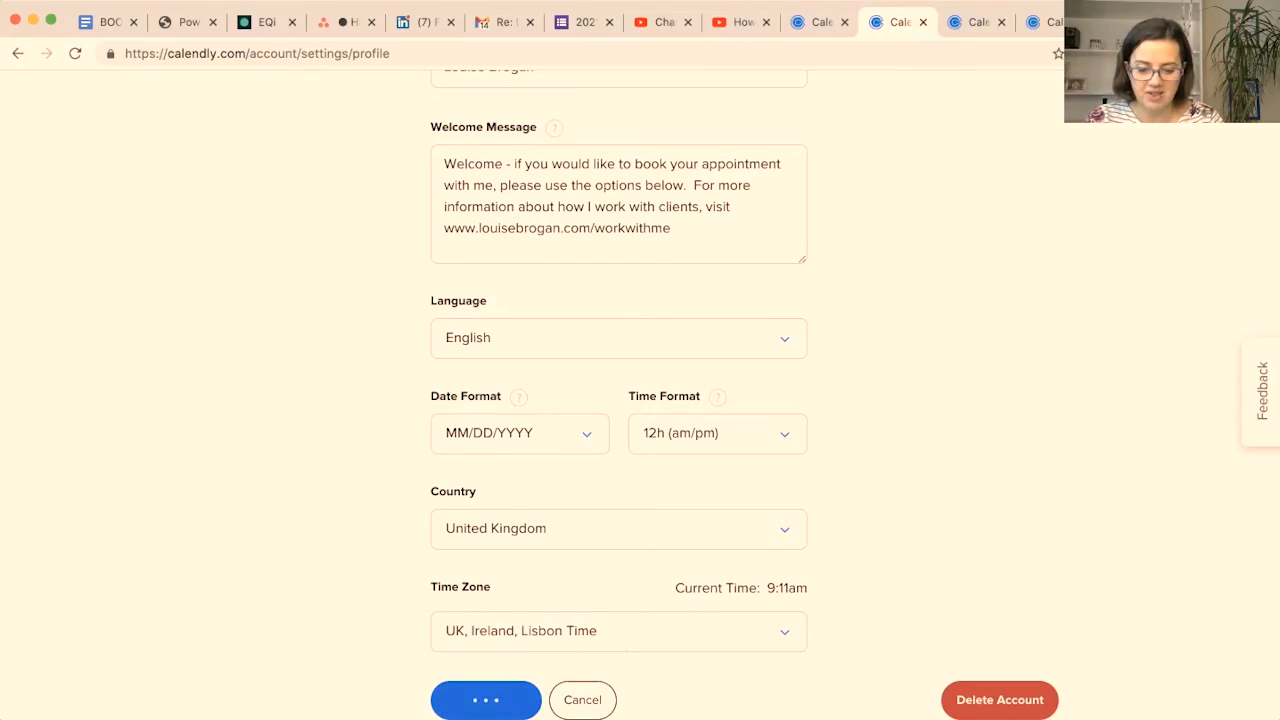
{"action": "left_click", "coordinate": [485, 699]}
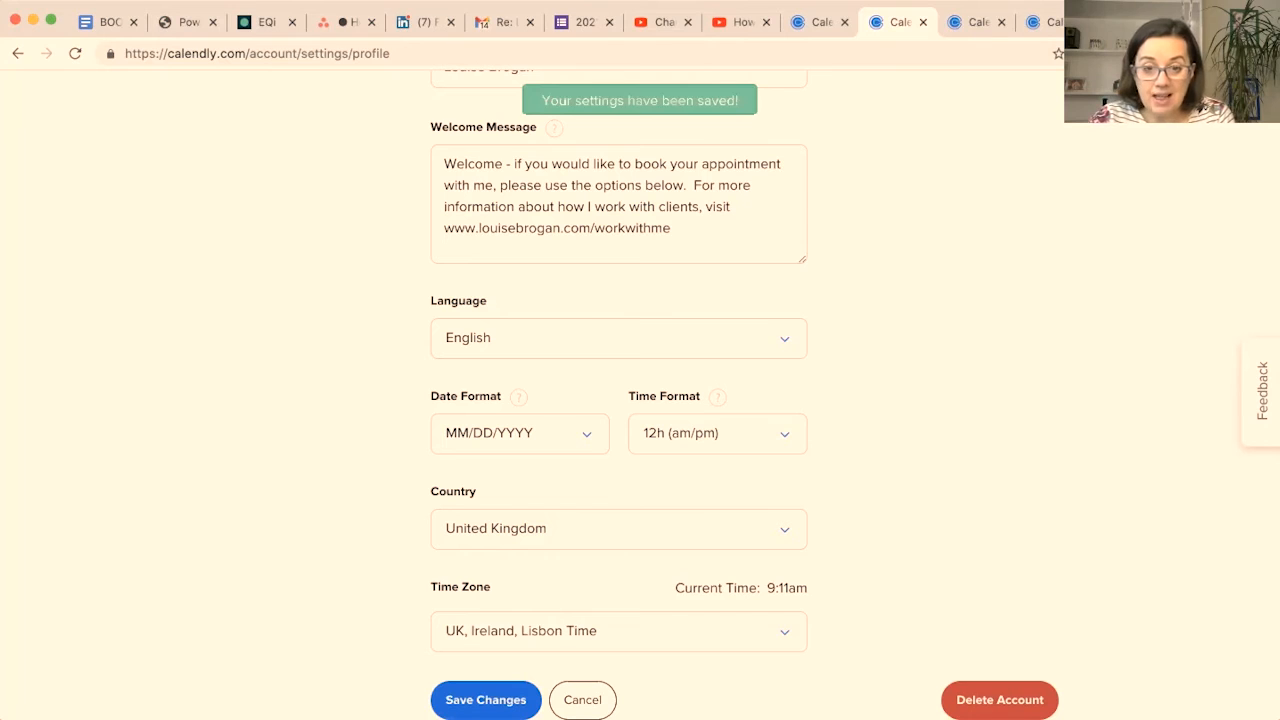
{"action": "mouse_move", "coordinate": [351, 453]}
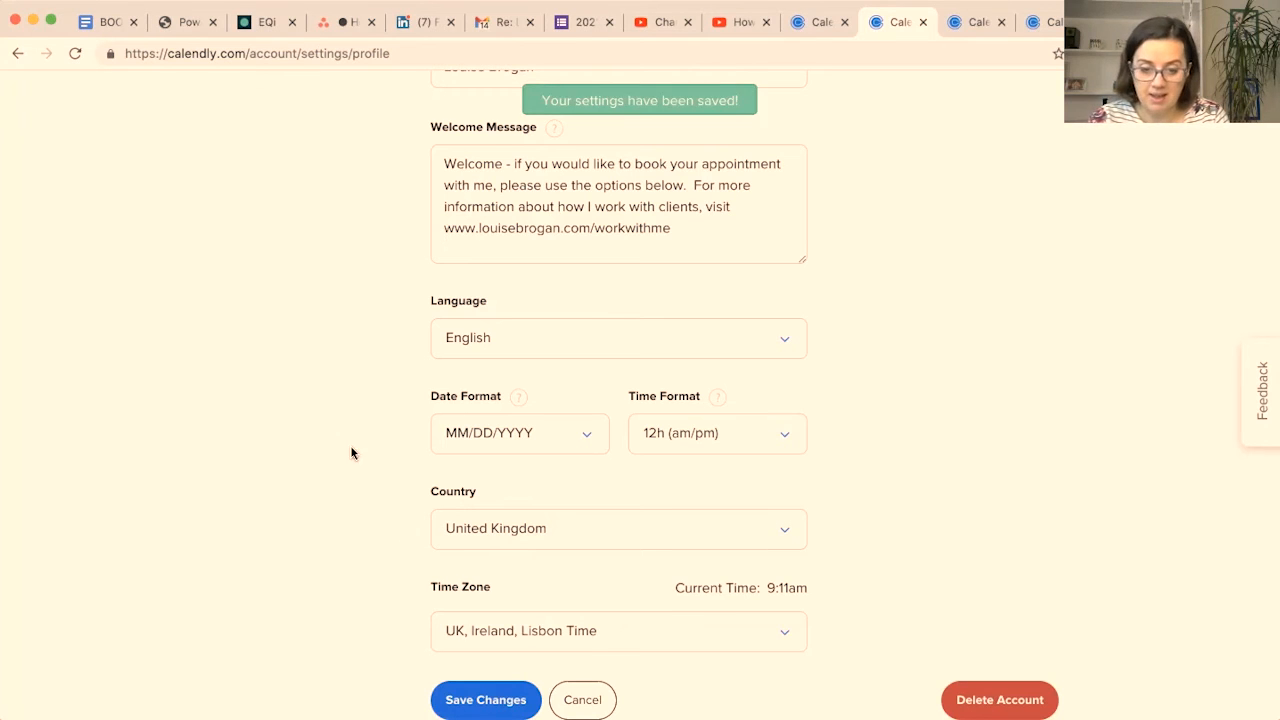
{"action": "scroll", "scroll_direction": "up", "scroll_amount": 3}
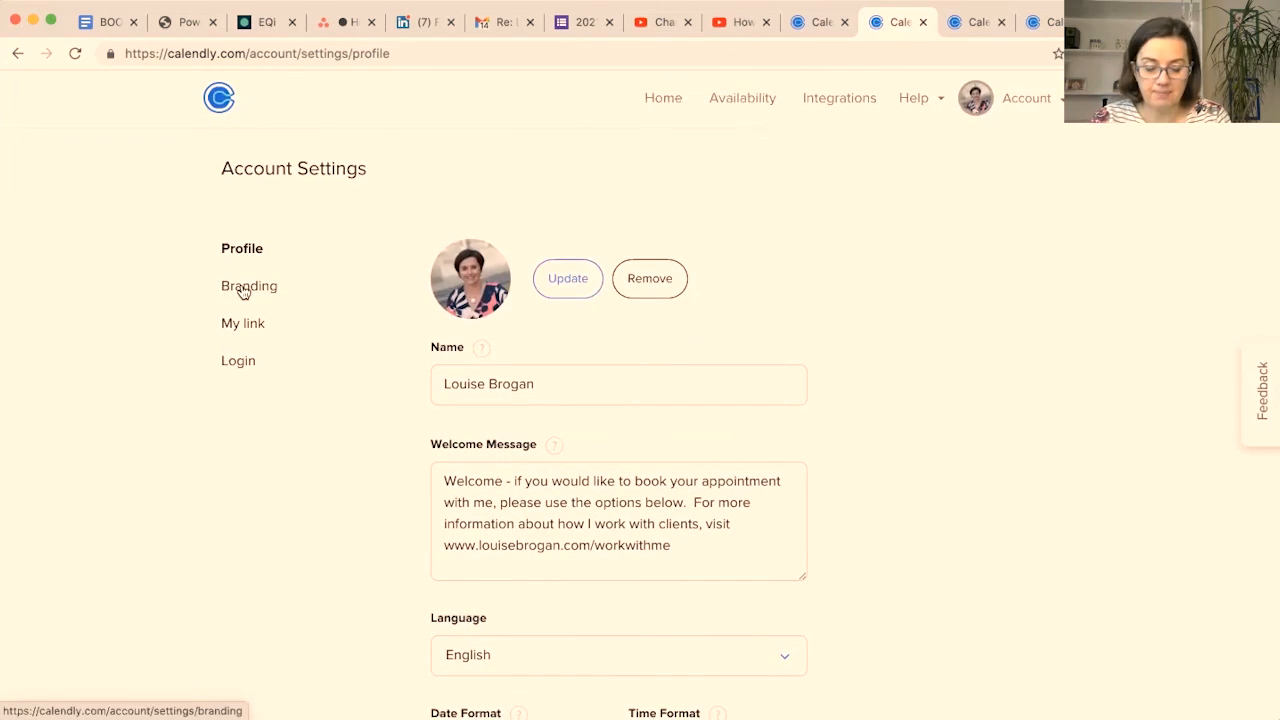
Step: In Branding, upload the new Louise Brogan logo, accept its crop and save the change
{"action": "left_click", "coordinate": [248, 286]}
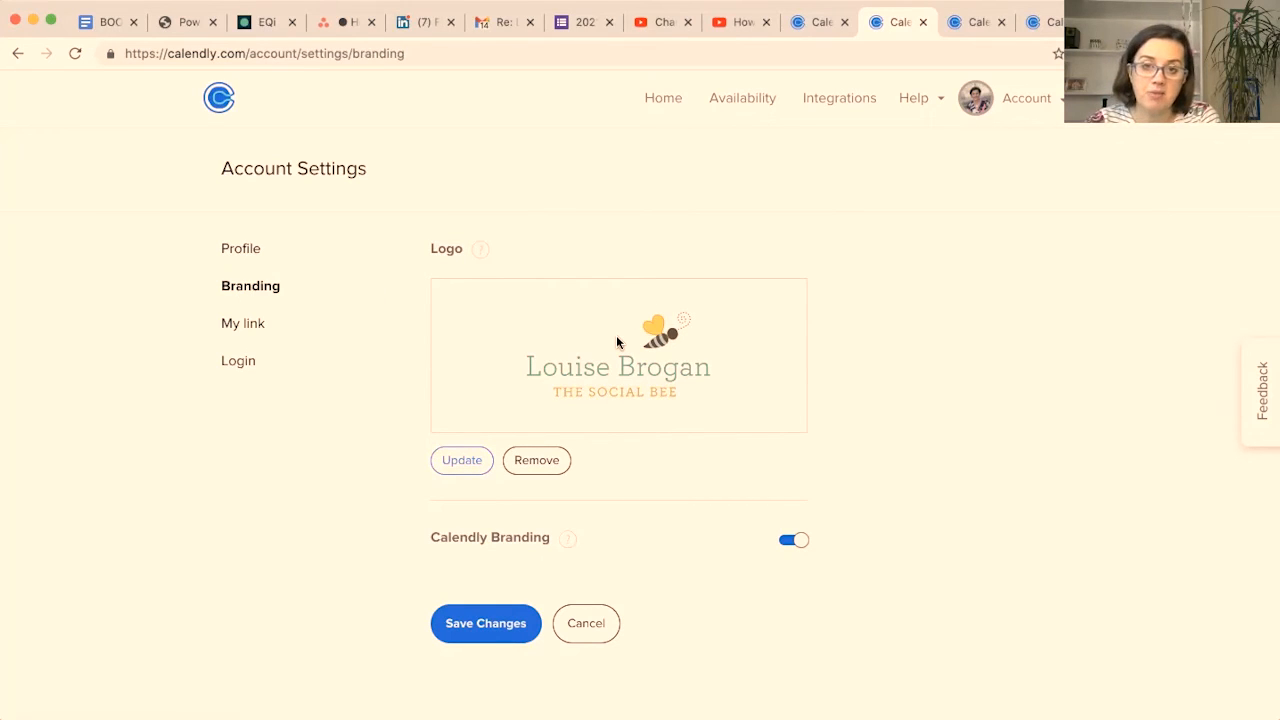
{"action": "mouse_move", "coordinate": [665, 350]}
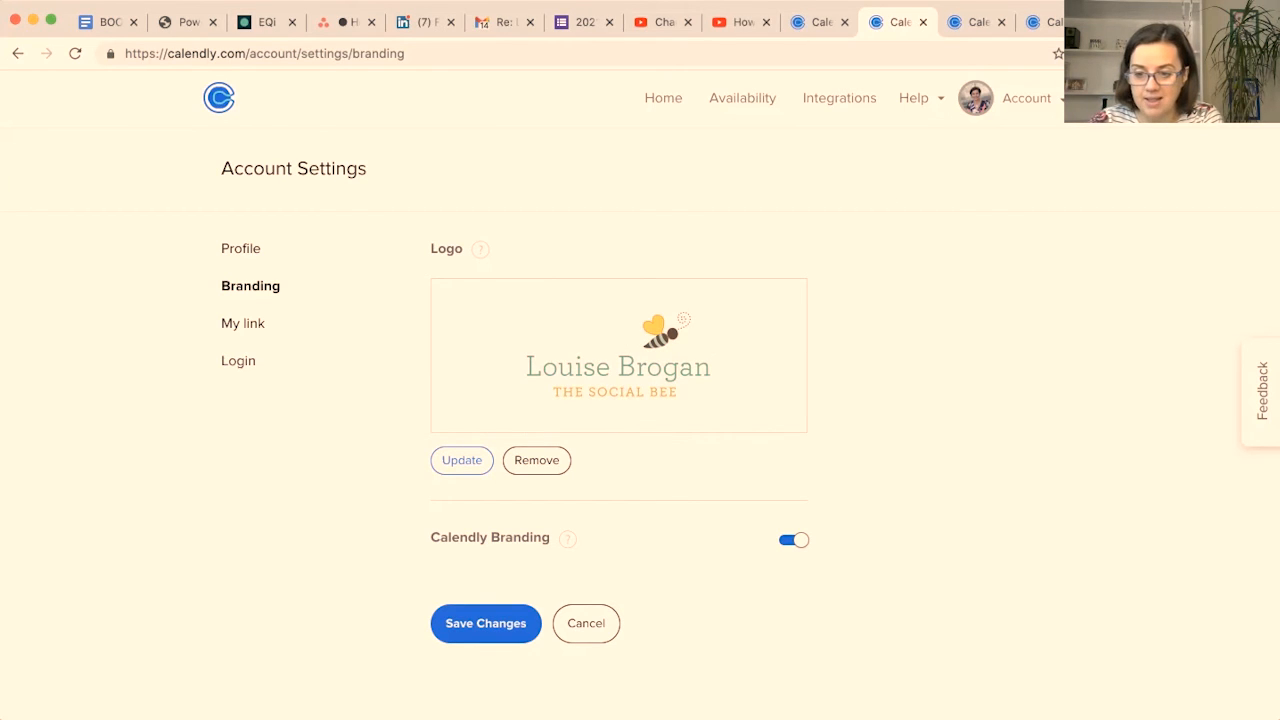
{"action": "mouse_move", "coordinate": [1100, 139]}
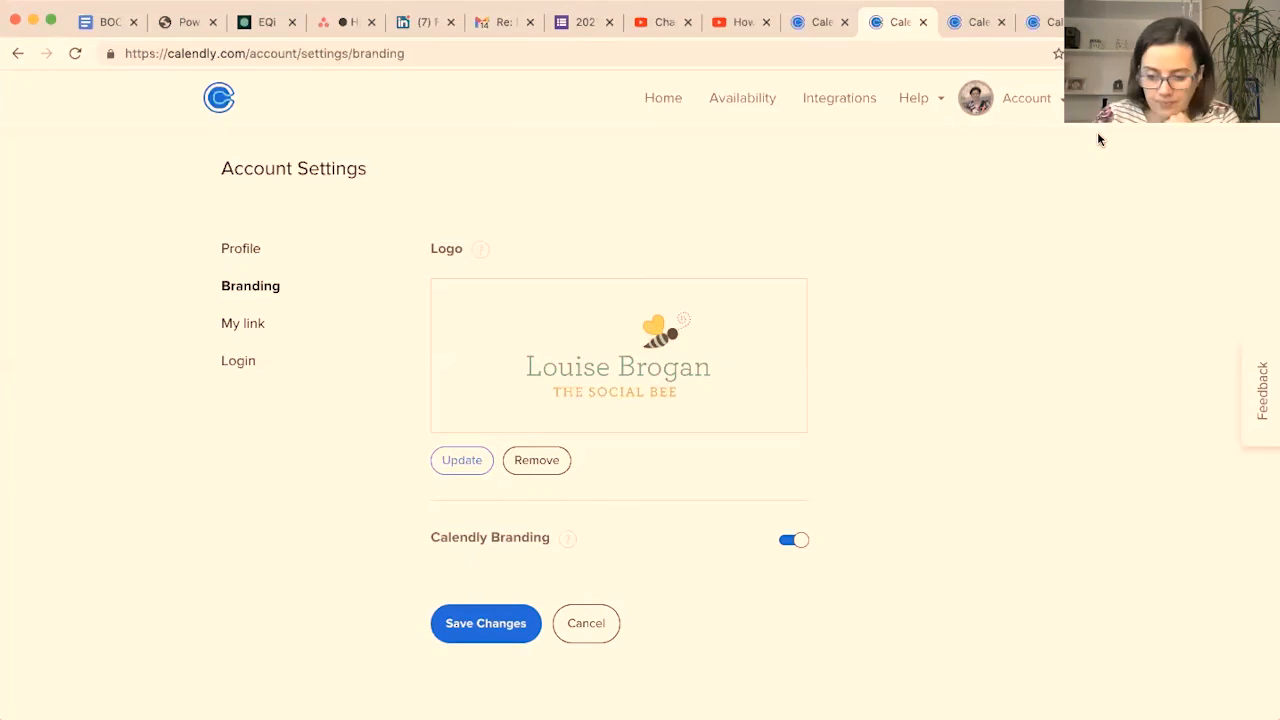
{"action": "mouse_move", "coordinate": [787, 451]}
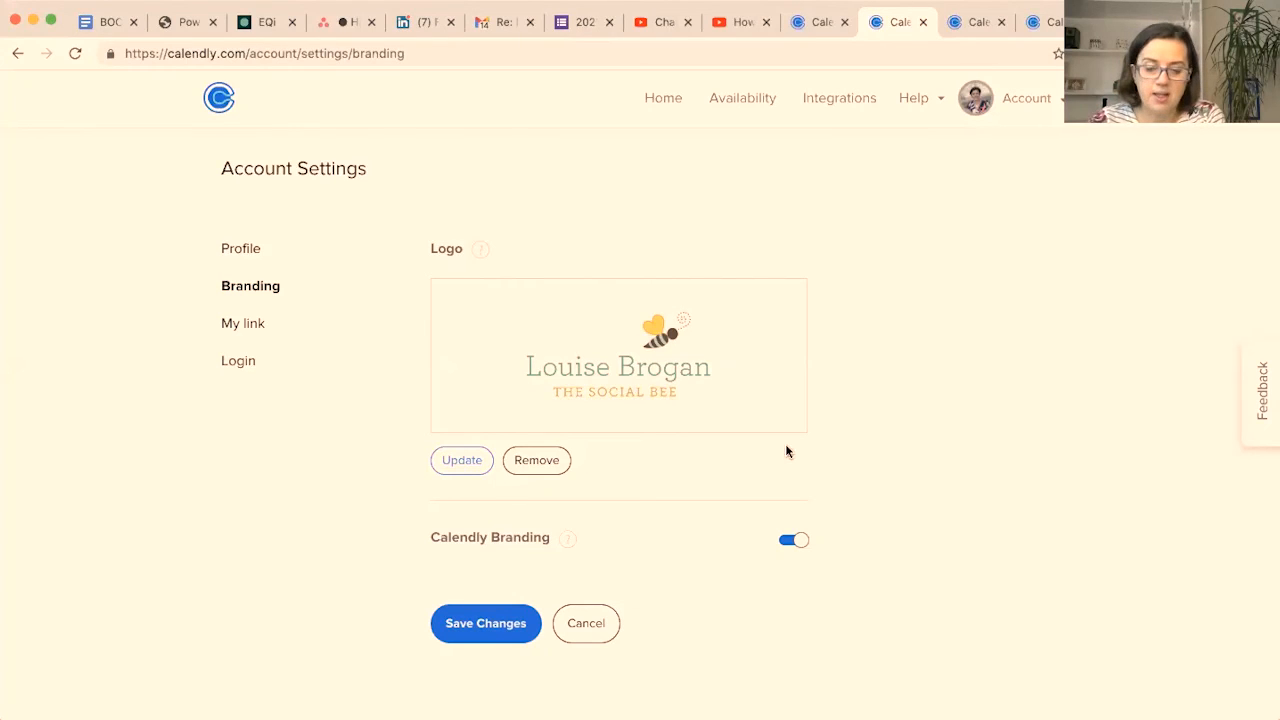
{"action": "mouse_move", "coordinate": [461, 462]}
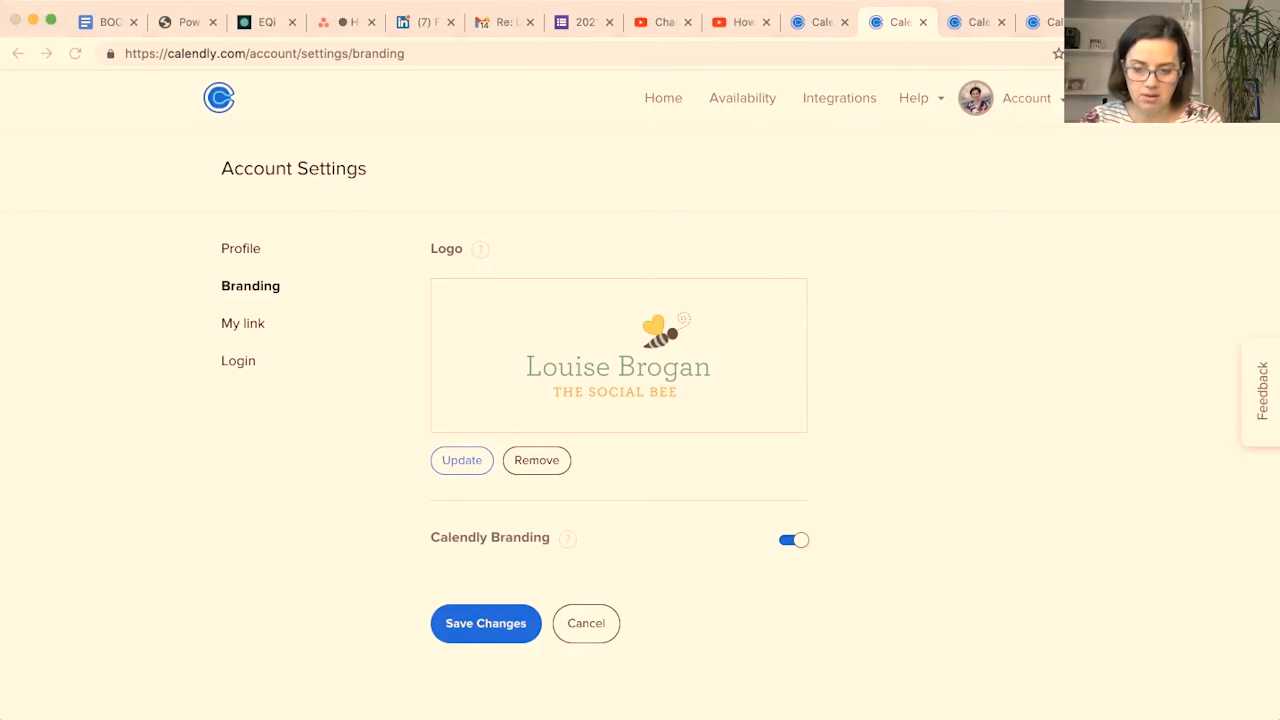
{"action": "mouse_move", "coordinate": [852, 481]}
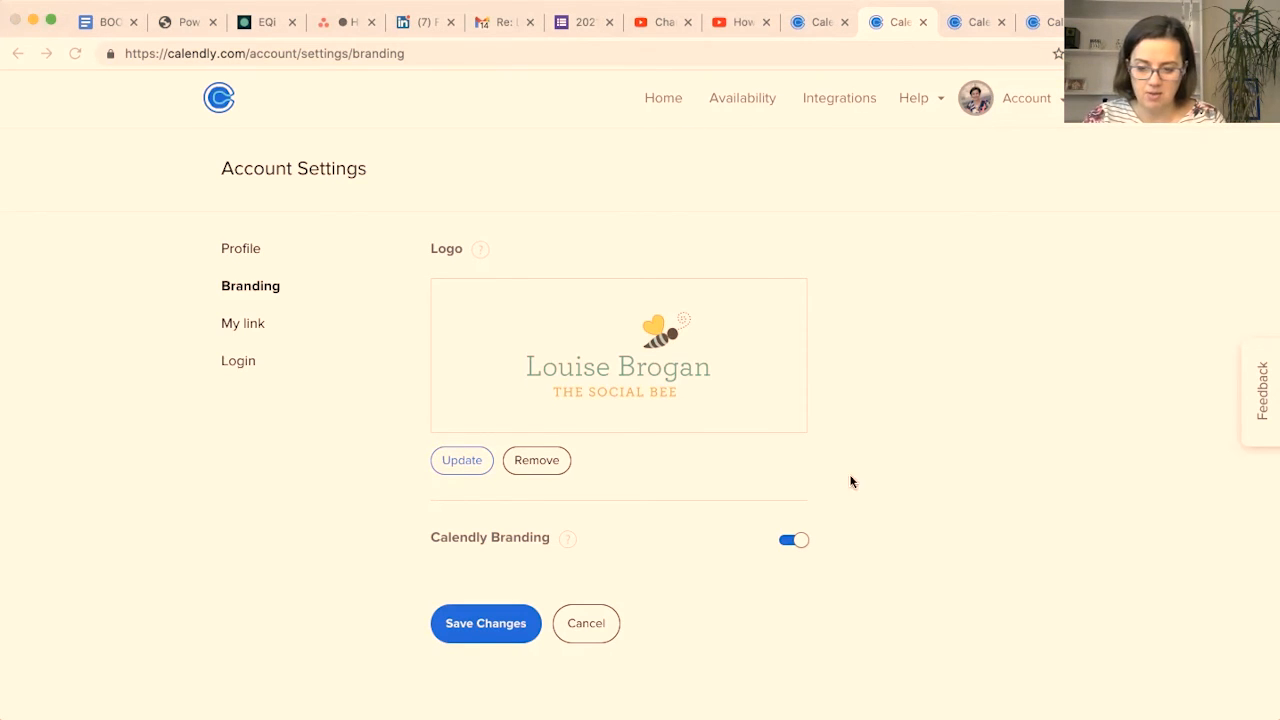
{"action": "left_click", "coordinate": [461, 460]}
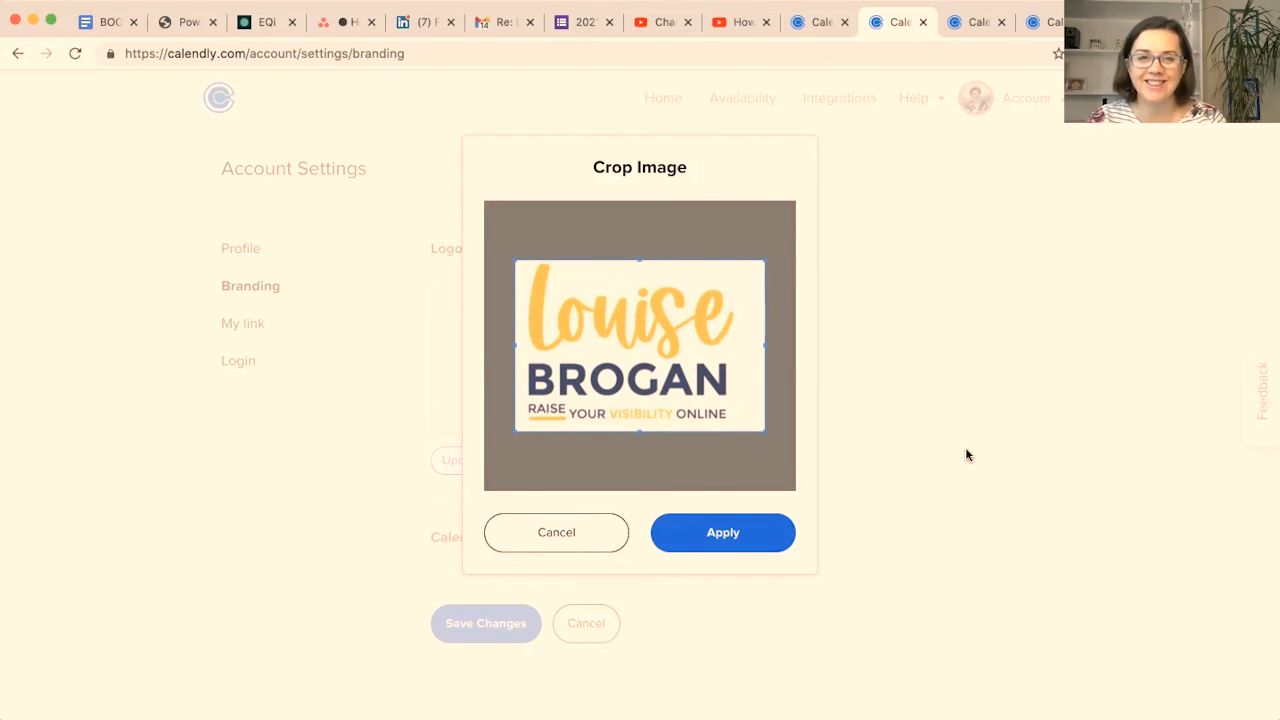
{"action": "left_click", "coordinate": [722, 532]}
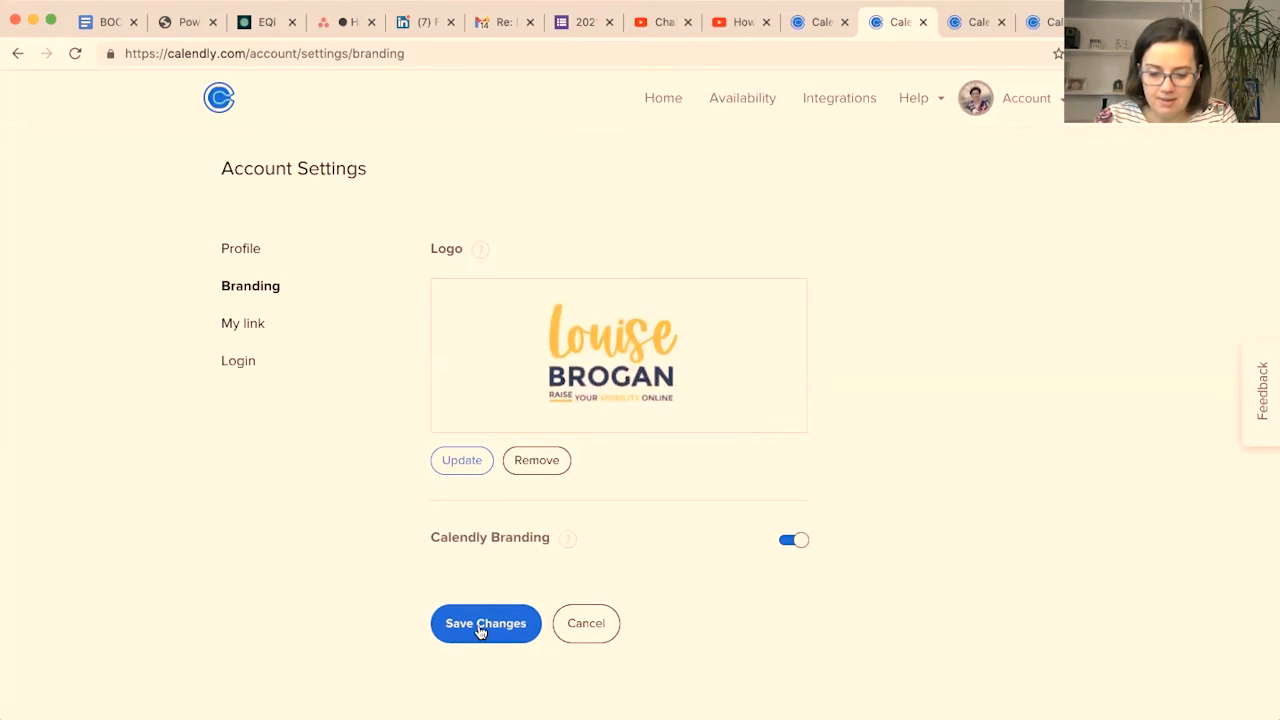
{"action": "left_click", "coordinate": [485, 623]}
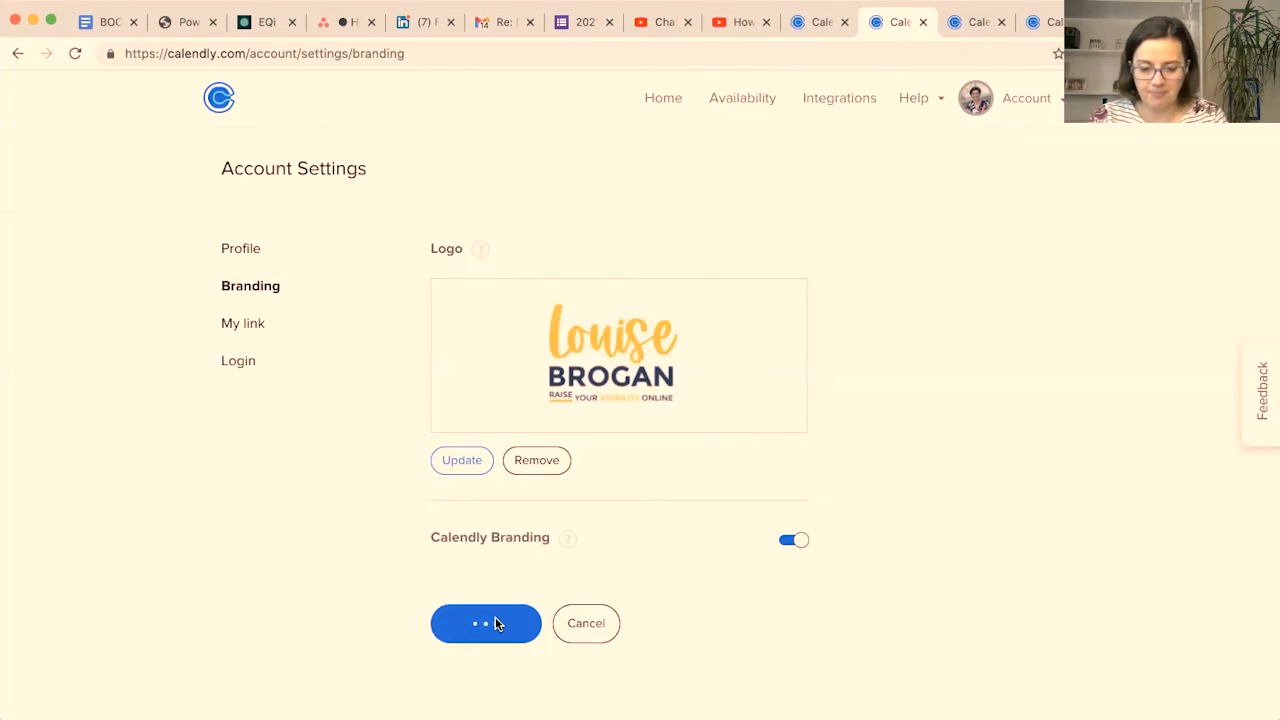
{"action": "left_click", "coordinate": [485, 623]}
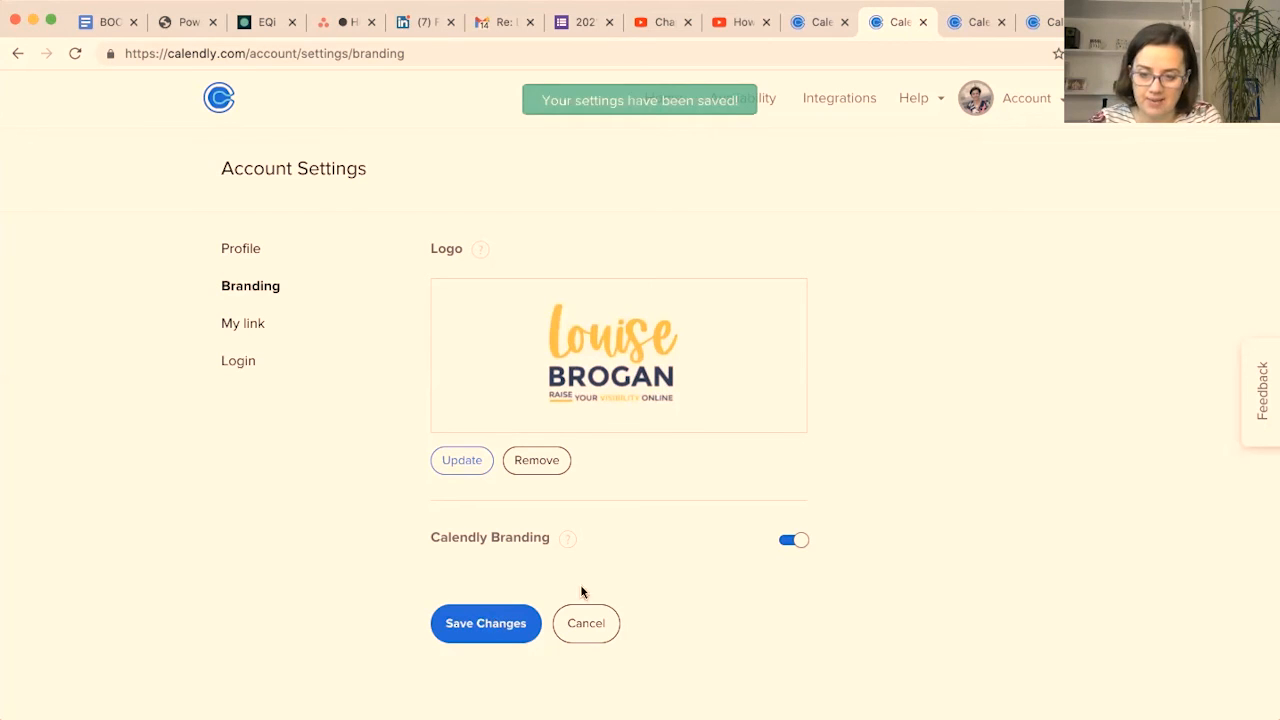
{"action": "mouse_move", "coordinate": [424, 178]}
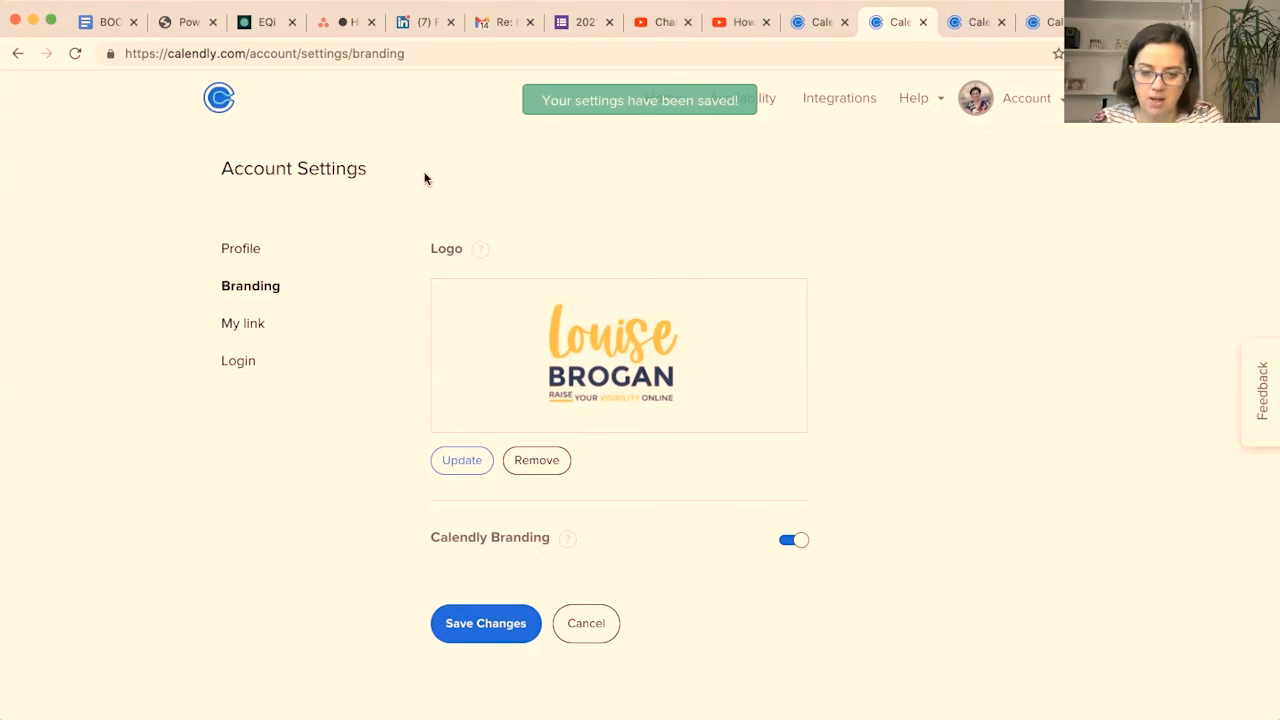
{"action": "mouse_move", "coordinate": [229, 415]}
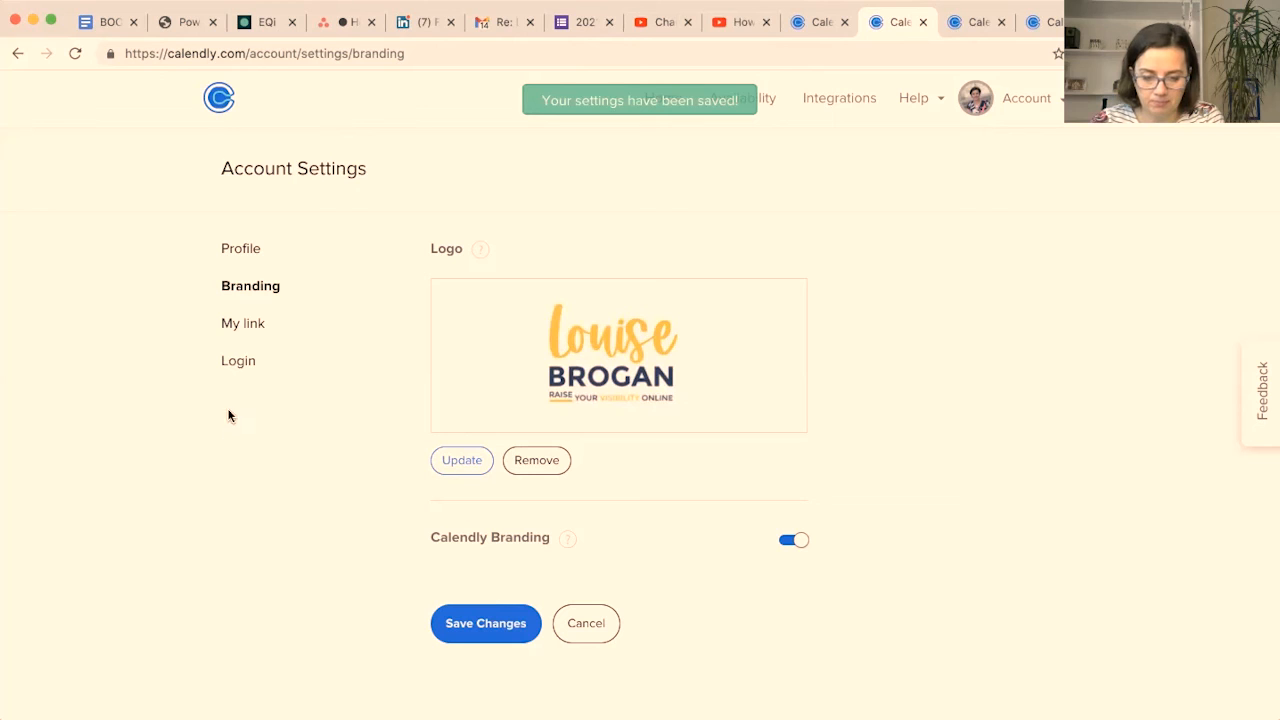
Step: From My link and Home, reopen the public calendly.com booking page with the saved message
{"action": "left_click", "coordinate": [244, 323]}
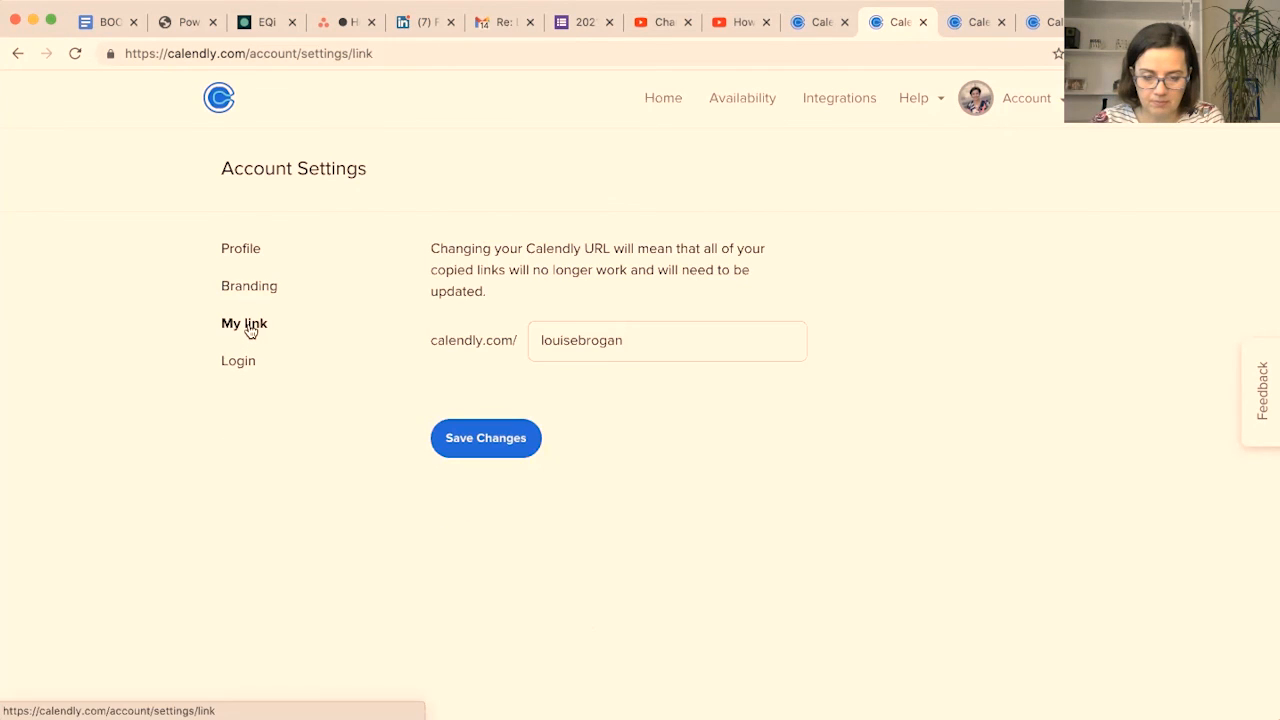
{"action": "left_click", "coordinate": [662, 98]}
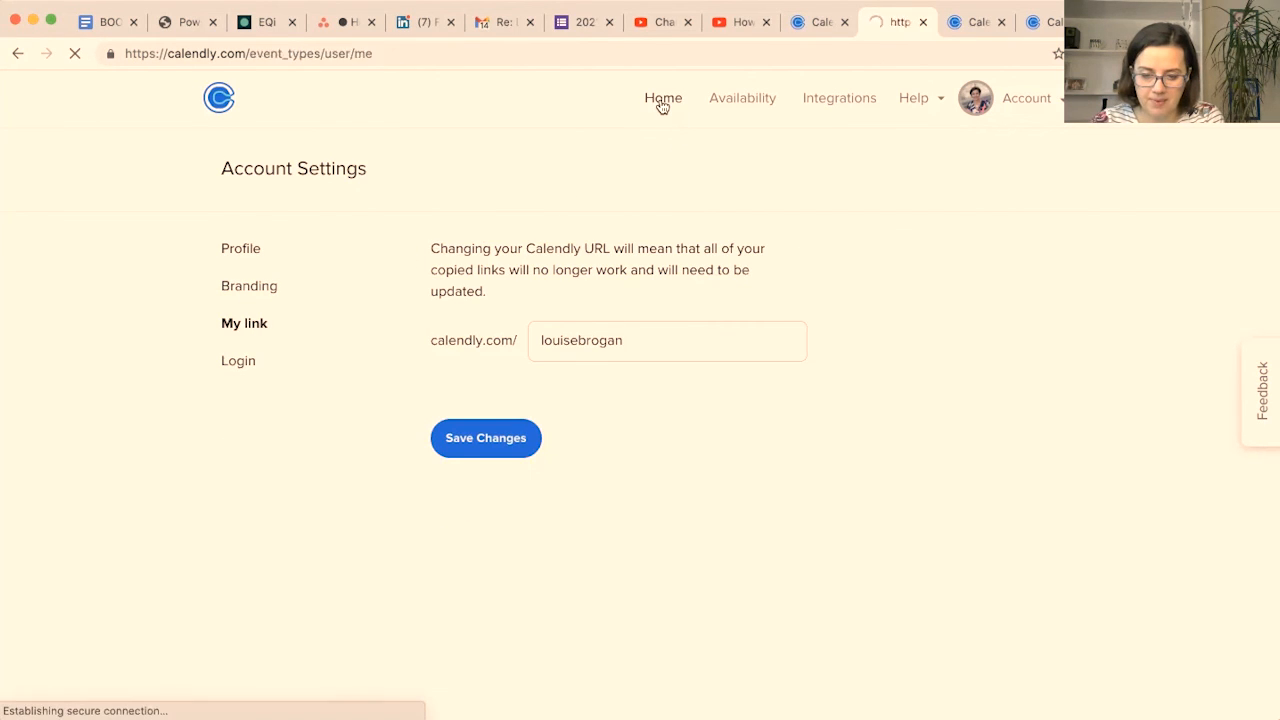
{"action": "left_click", "coordinate": [662, 98]}
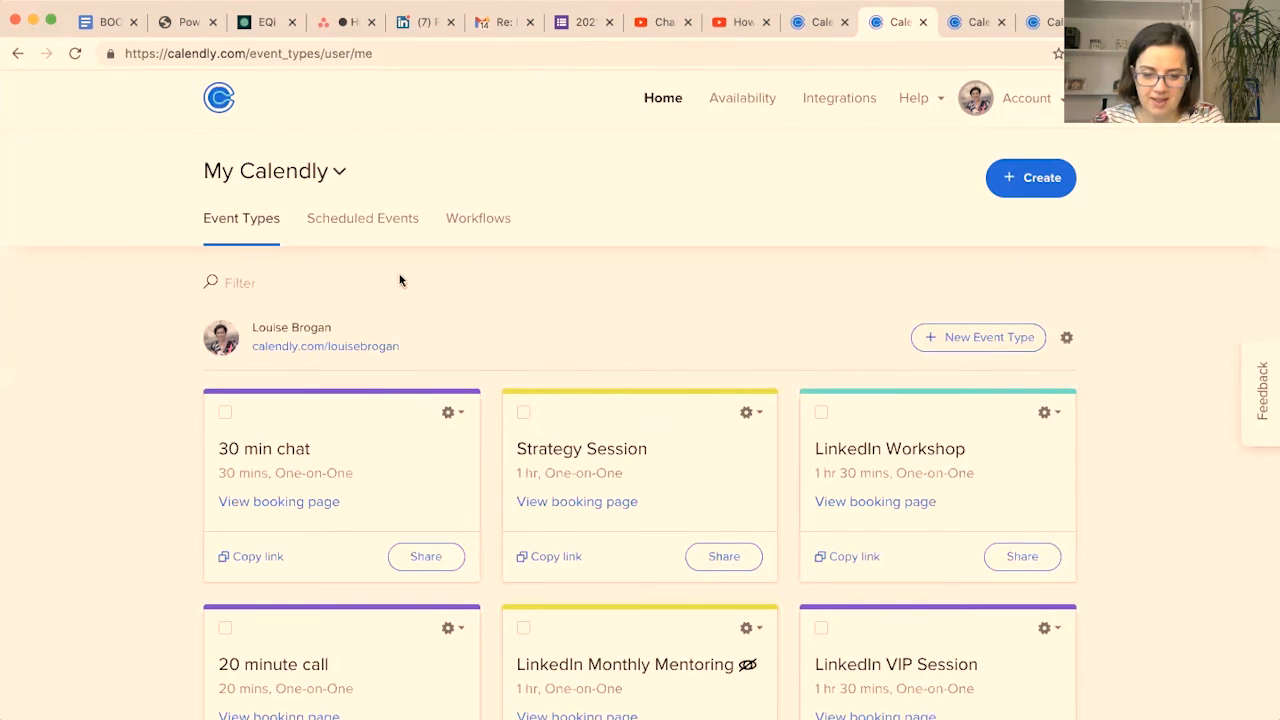
{"action": "left_click", "coordinate": [325, 346]}
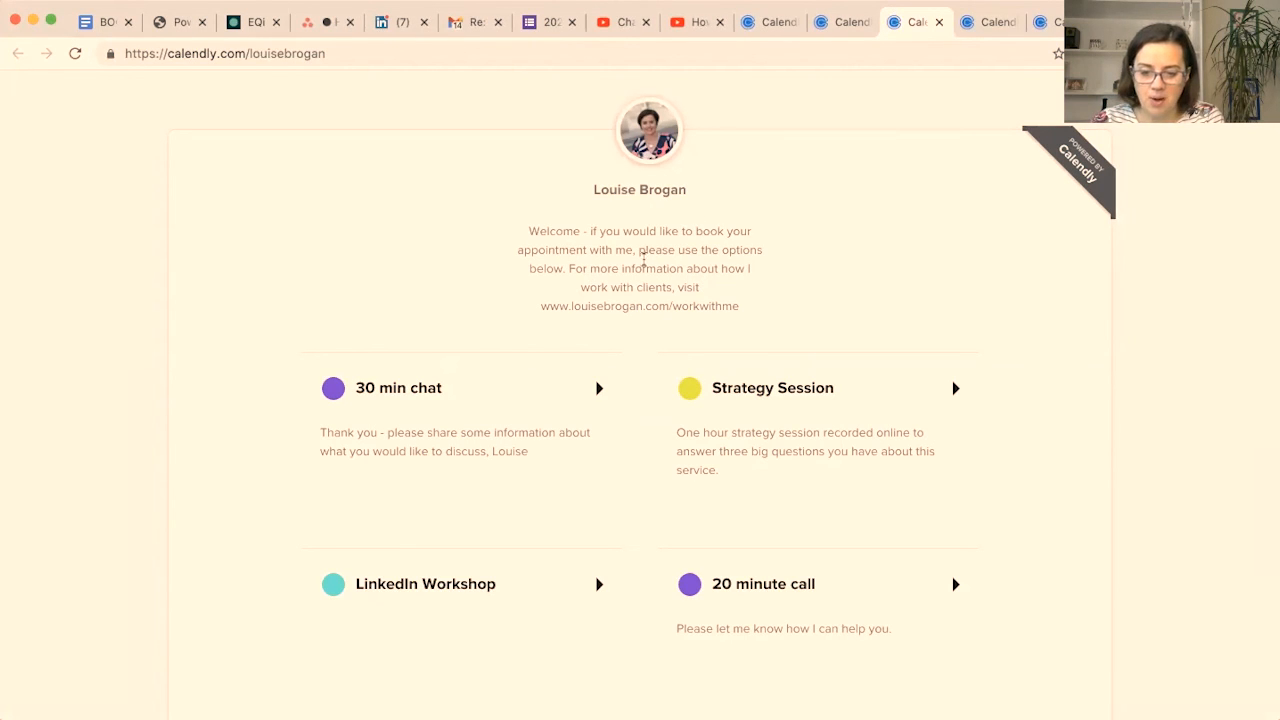
Step: Open the 30 min chat event to see the new logo above its date picker
{"action": "scroll", "scroll_direction": "down", "scroll_amount": 3}
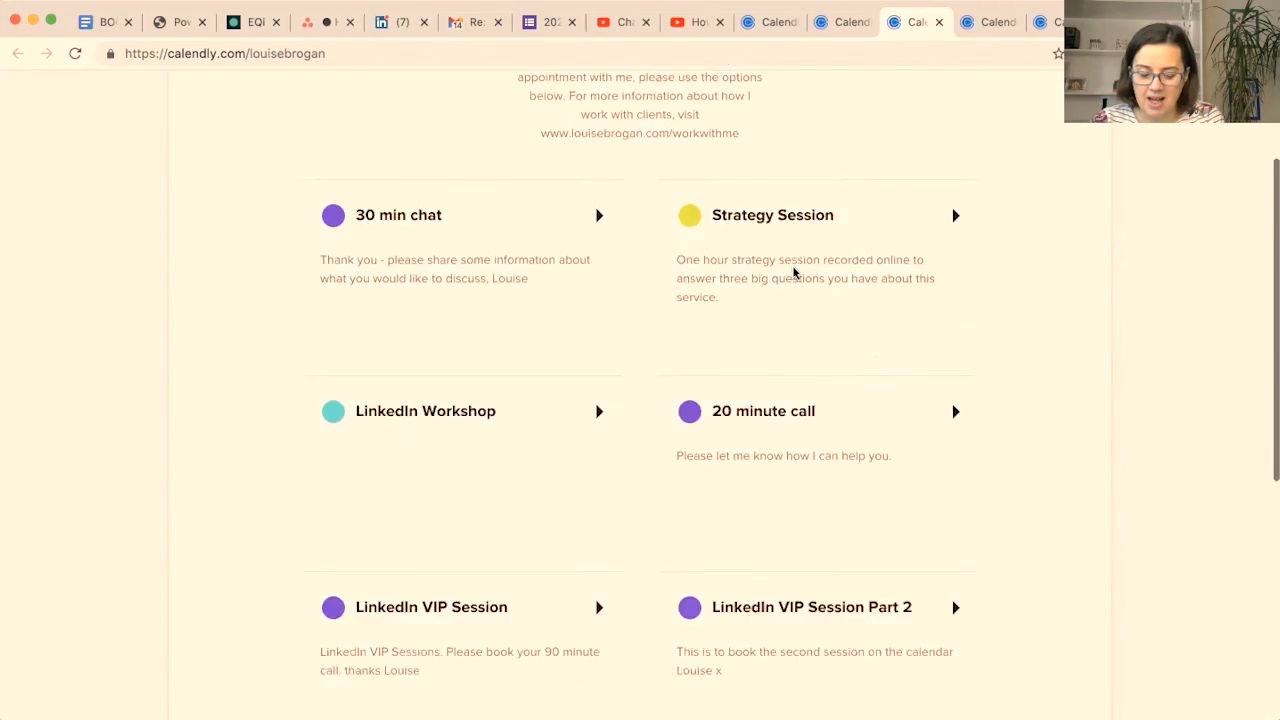
{"action": "left_click", "coordinate": [430, 381]}
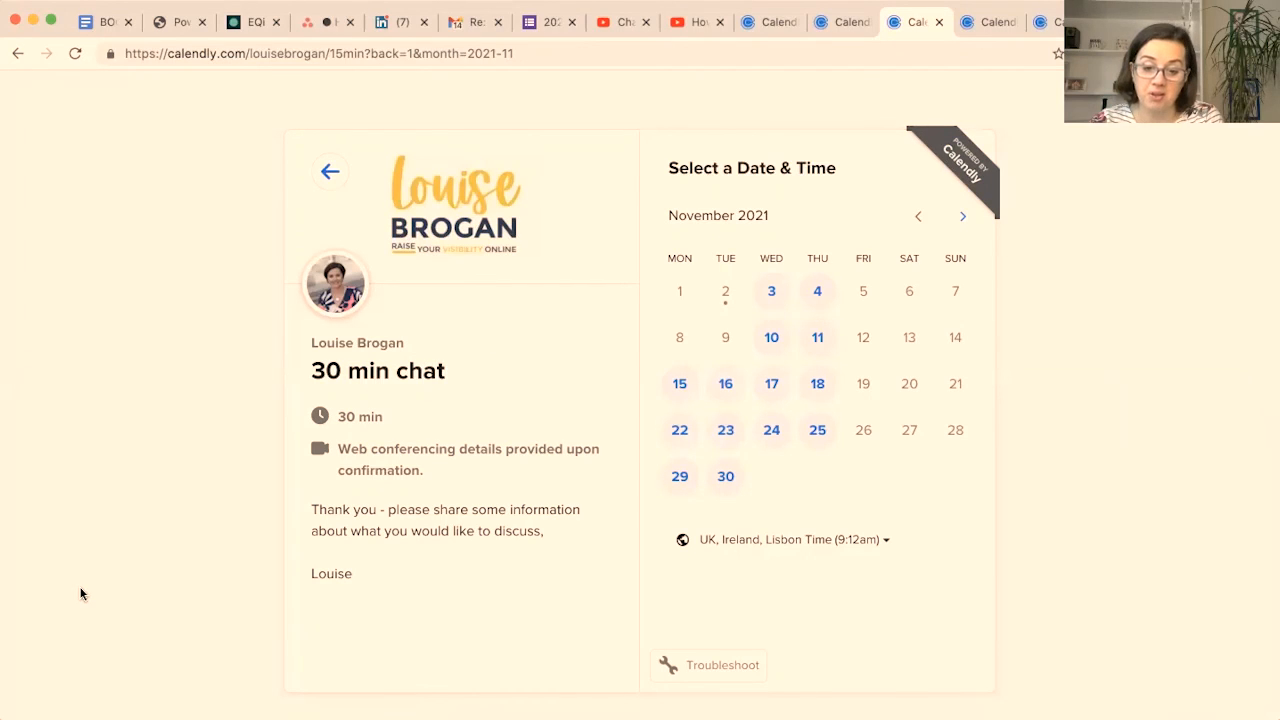
{"action": "mouse_move", "coordinate": [88, 508]}
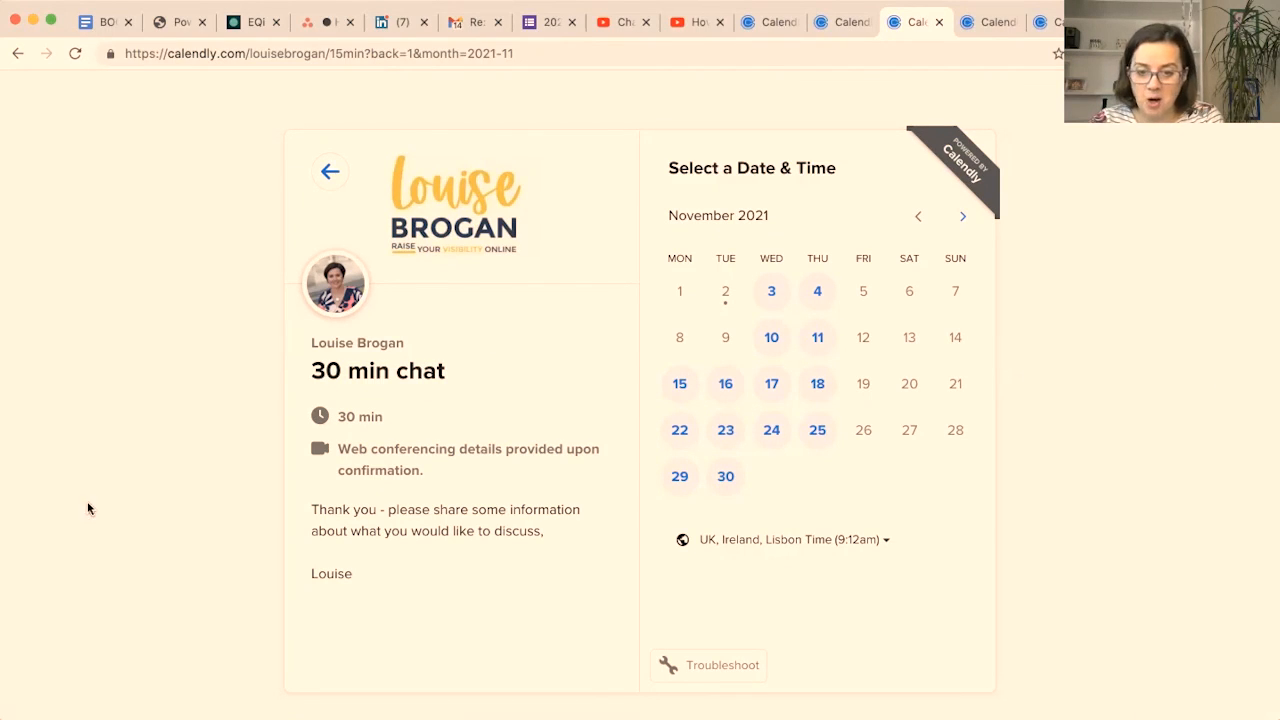
{"action": "mouse_move", "coordinate": [550, 493]}
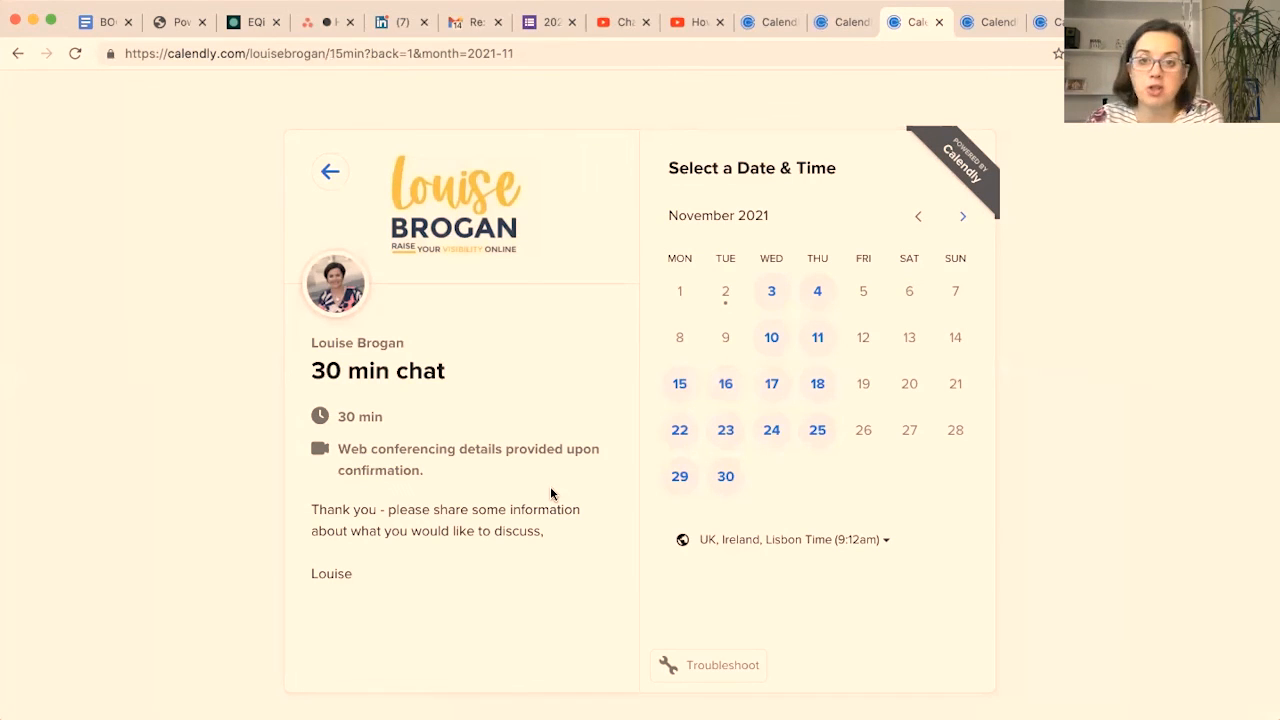
{"action": "mouse_move", "coordinate": [1050, 658]}
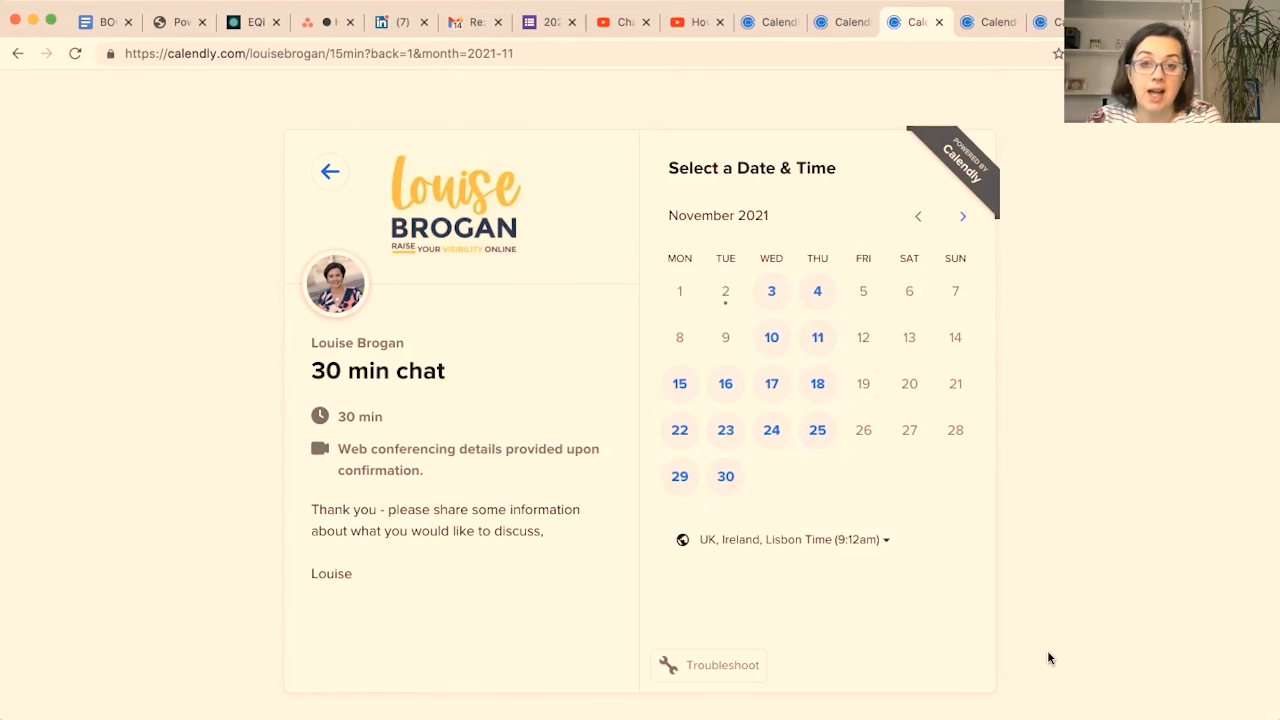
{"action": "mouse_move", "coordinate": [957, 380]}
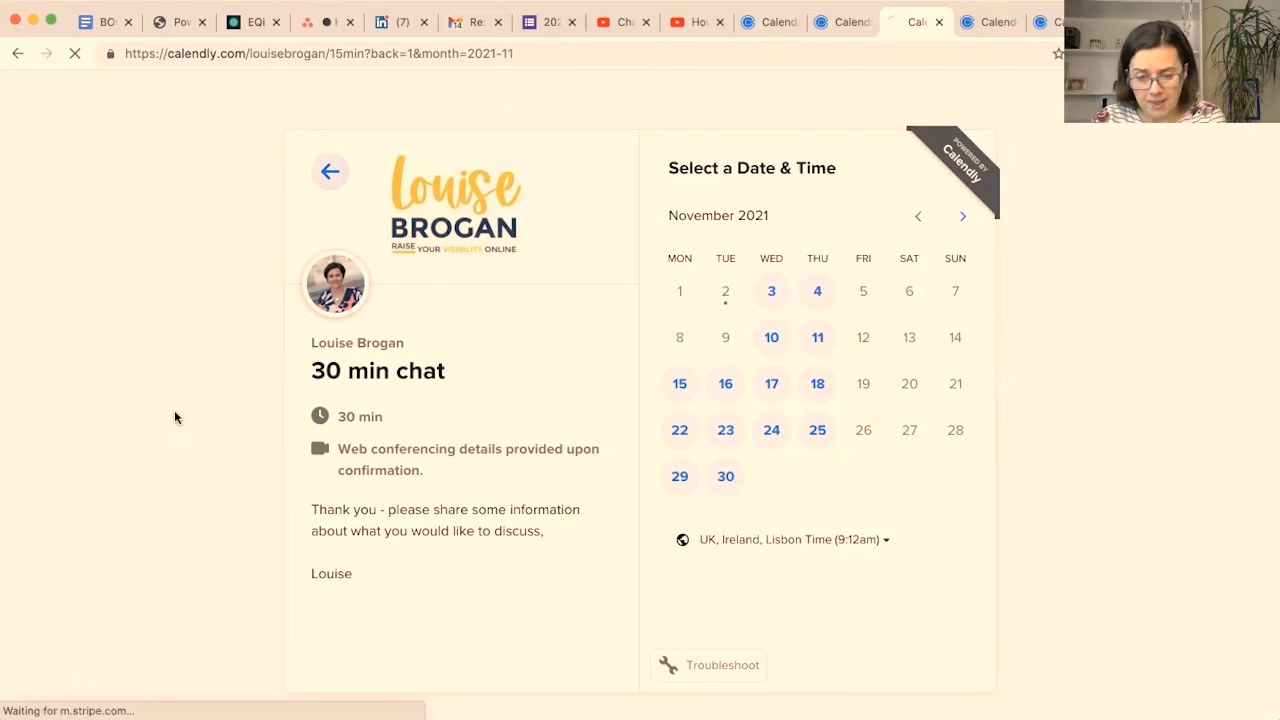
Step: Return from the event page to the public profile listing all event types
{"action": "left_click", "coordinate": [330, 171]}
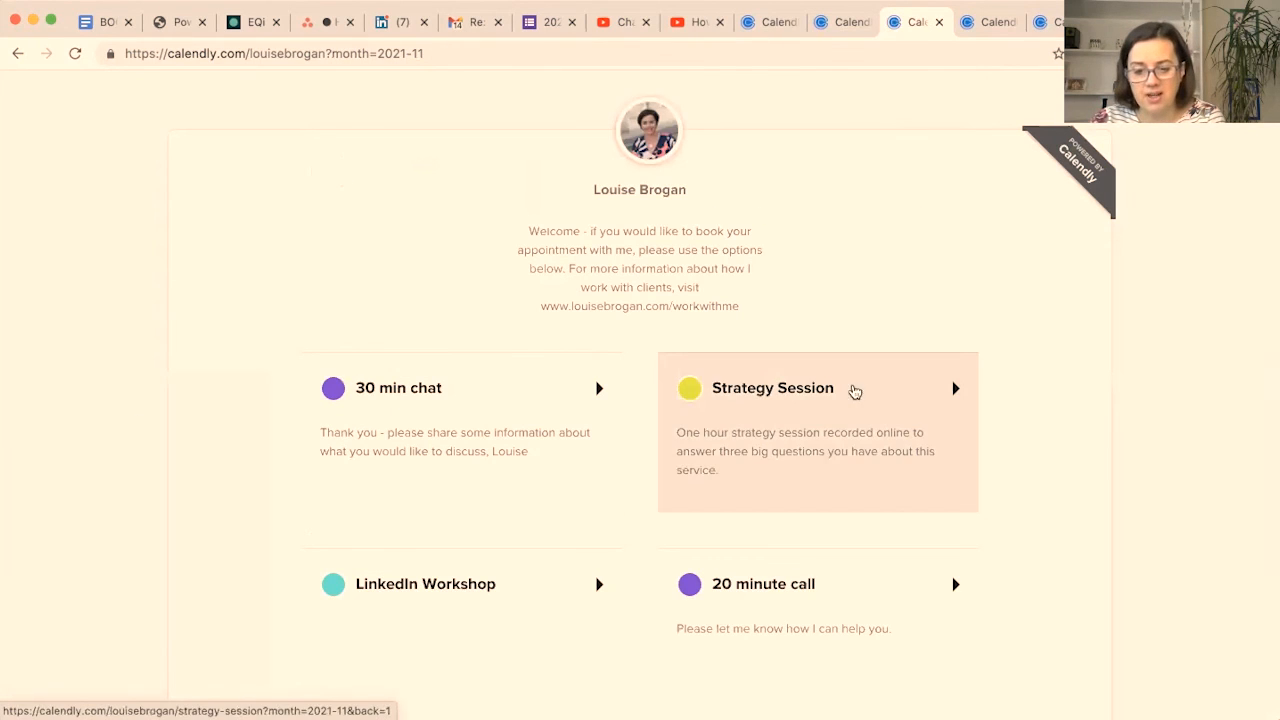
{"action": "mouse_move", "coordinate": [1064, 517]}
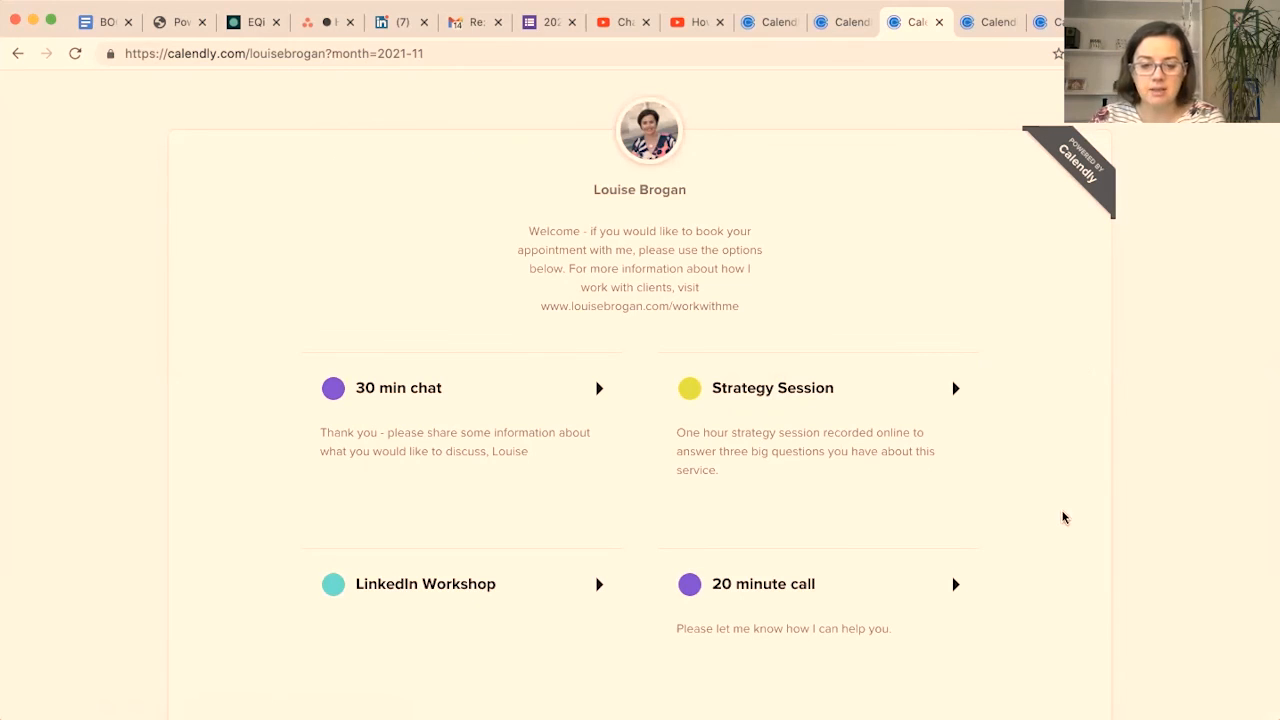
{"action": "mouse_move", "coordinate": [1059, 487]}
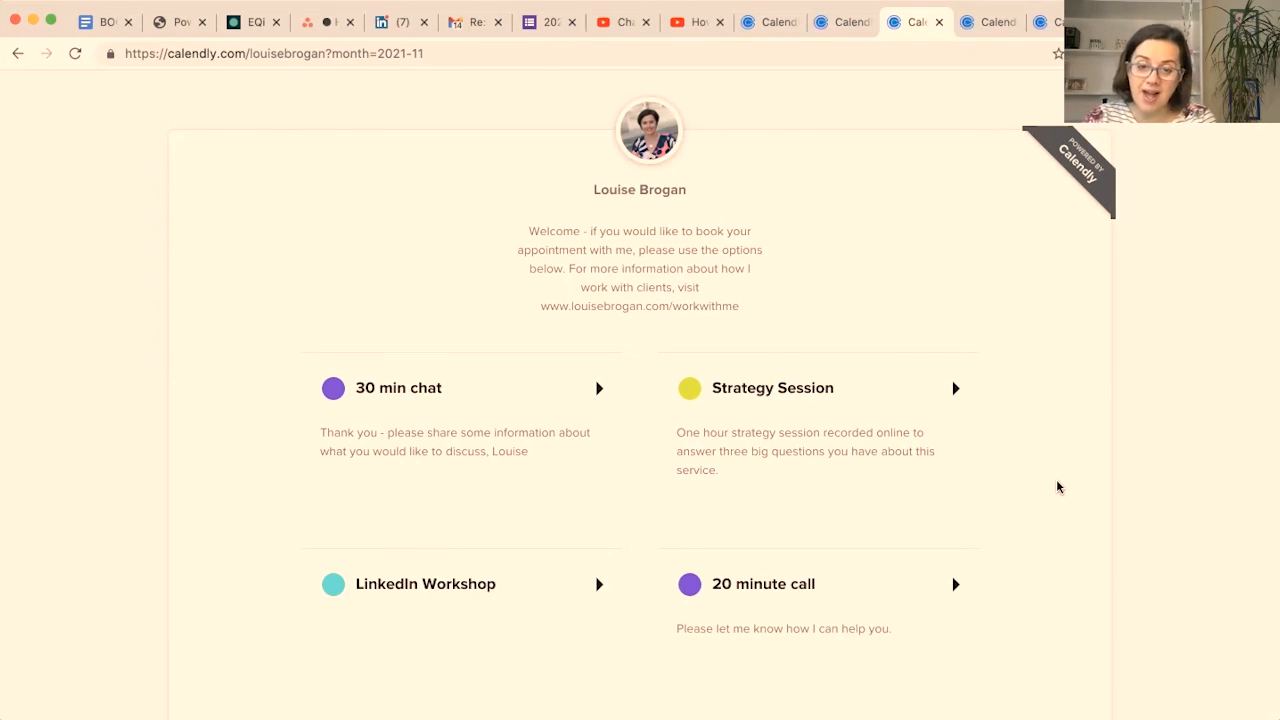
{"action": "mouse_move", "coordinate": [923, 688]}
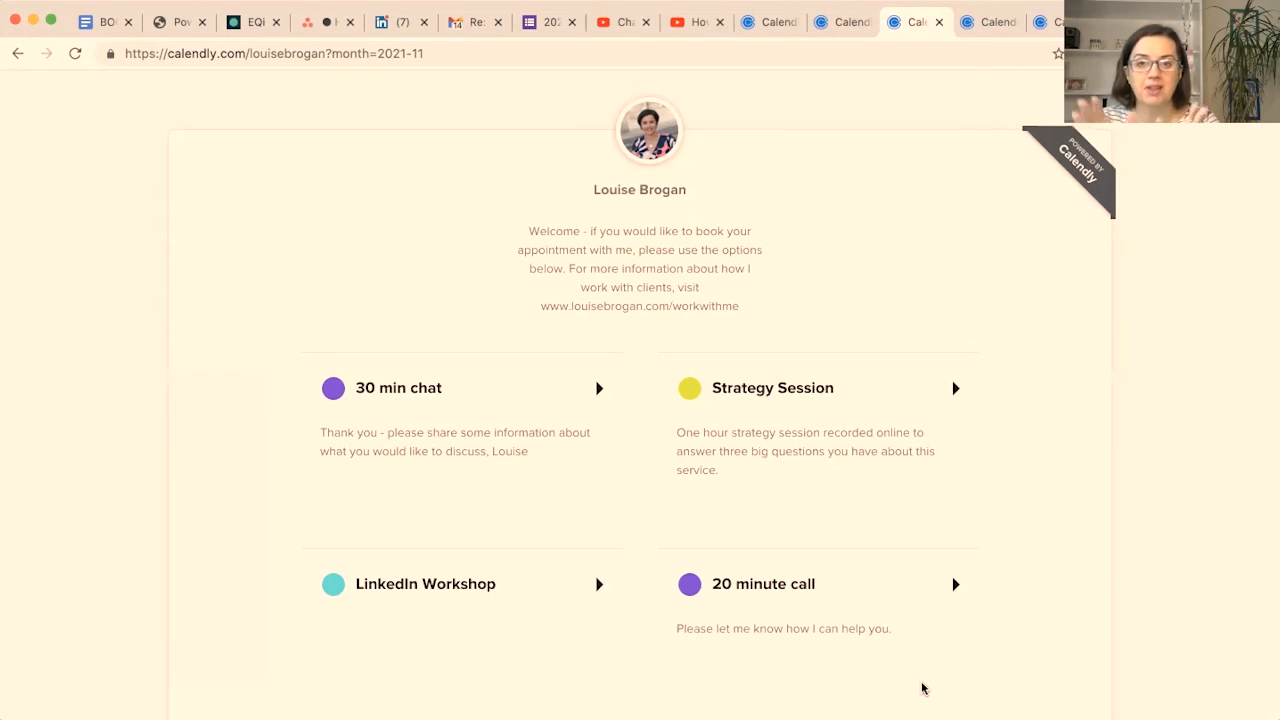
{"action": "mouse_move", "coordinate": [1037, 519]}
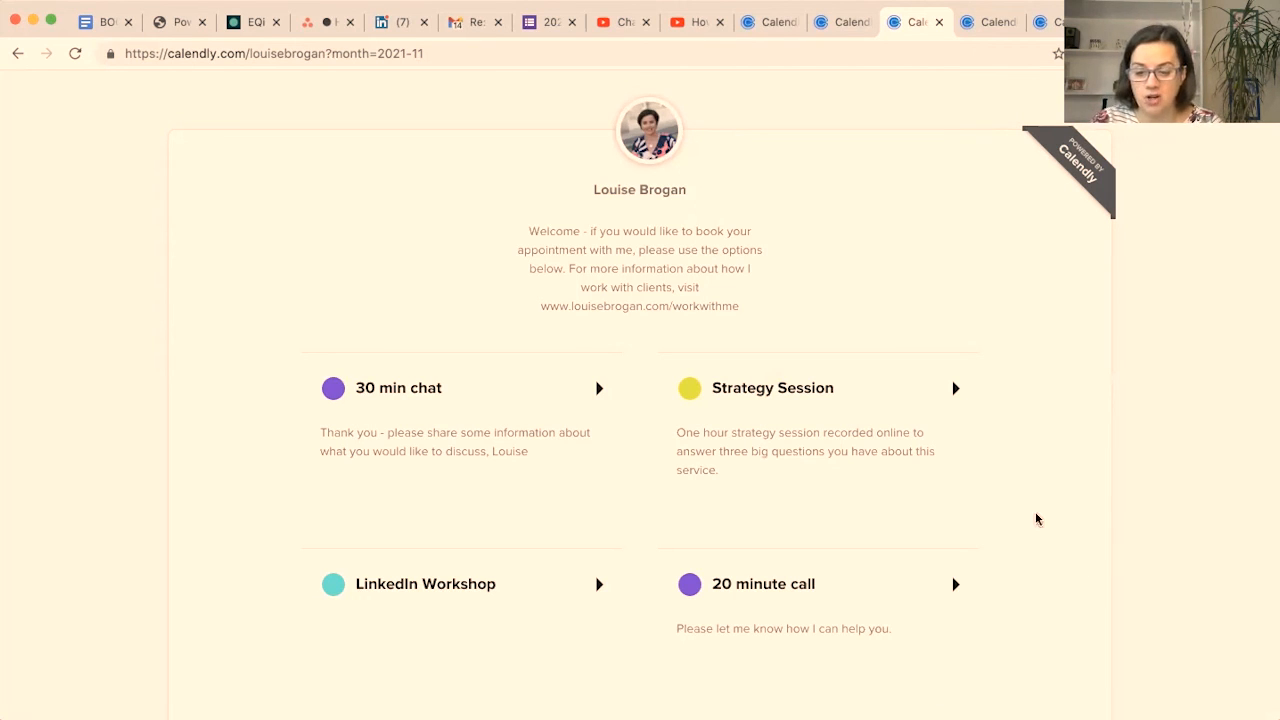